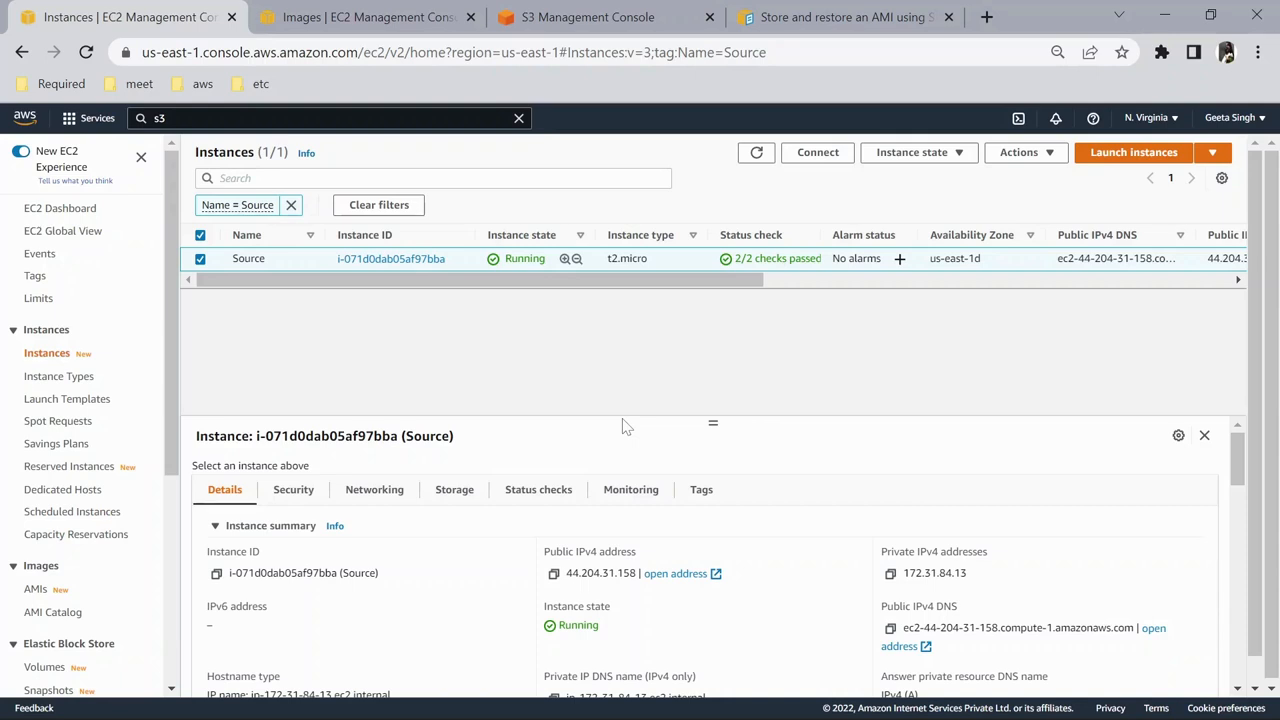
{"action": "mouse_move", "coordinate": [595, 275]}
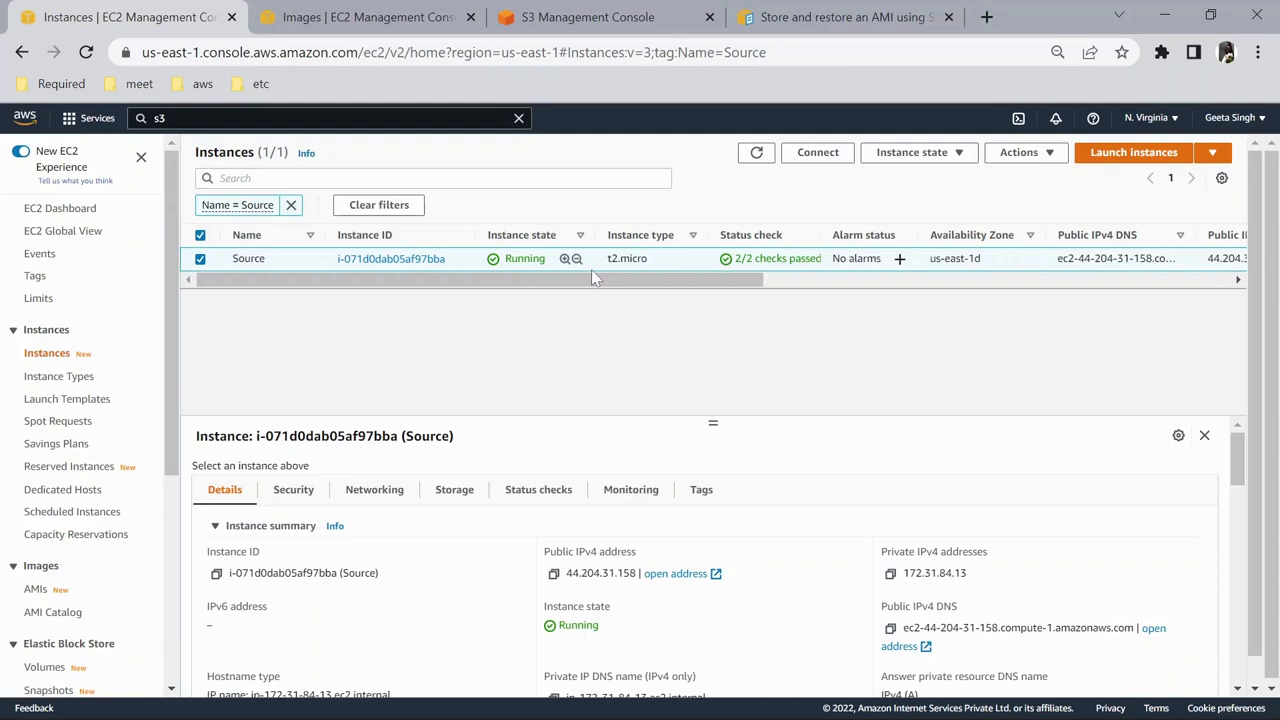
{"action": "mouse_move", "coordinate": [462, 221]}
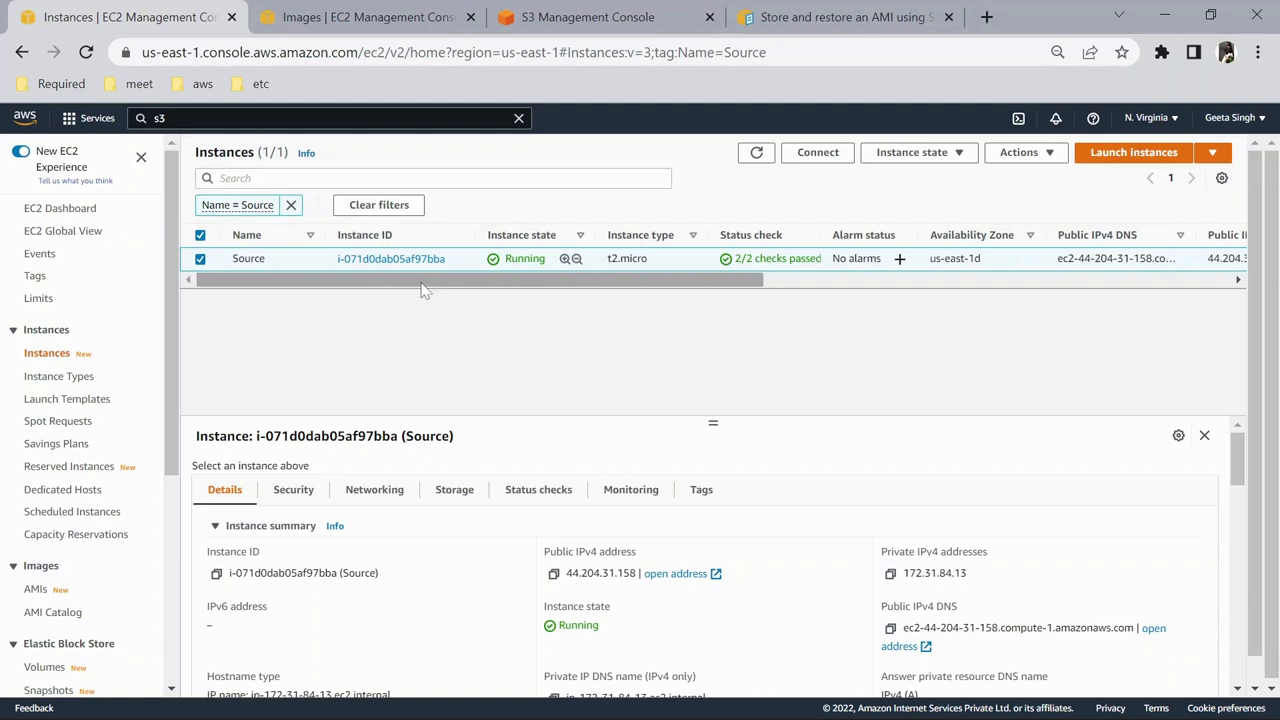
{"action": "mouse_move", "coordinate": [556, 281]}
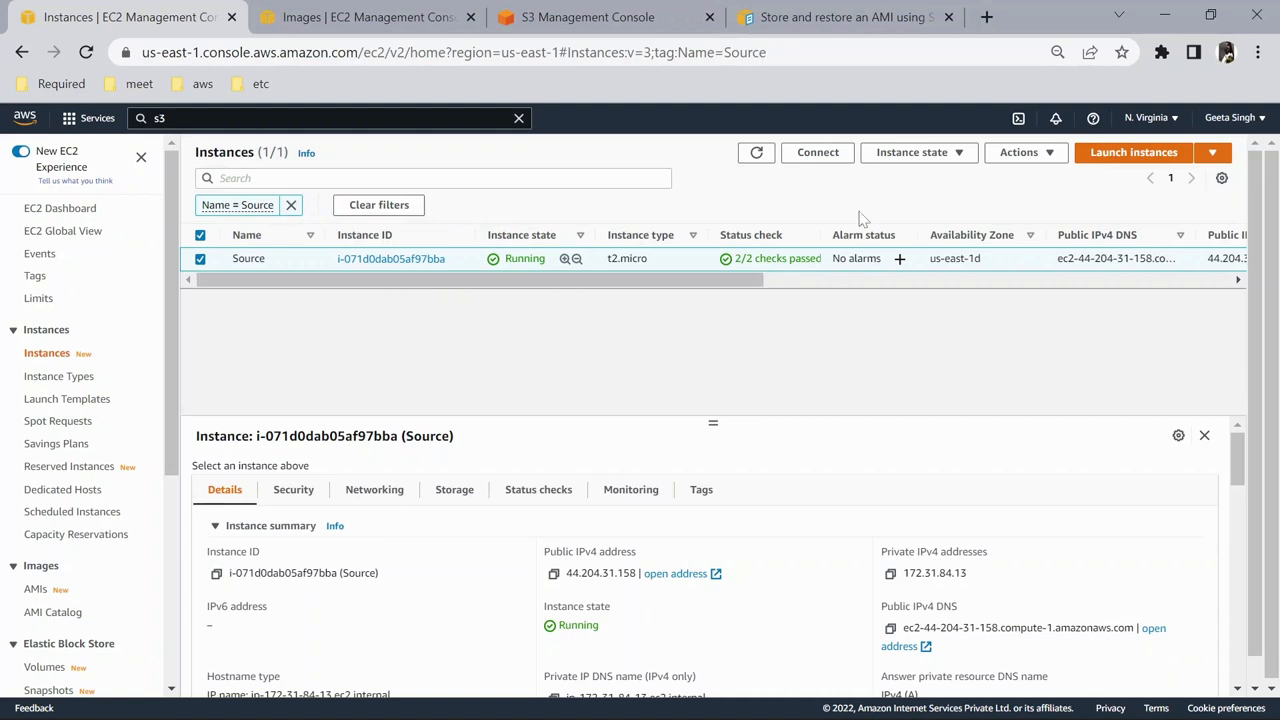
Review the running Source instance, the owned MyAMI image and the 2022test-bucket S3 bucket.
{"action": "left_click", "coordinate": [368, 17]}
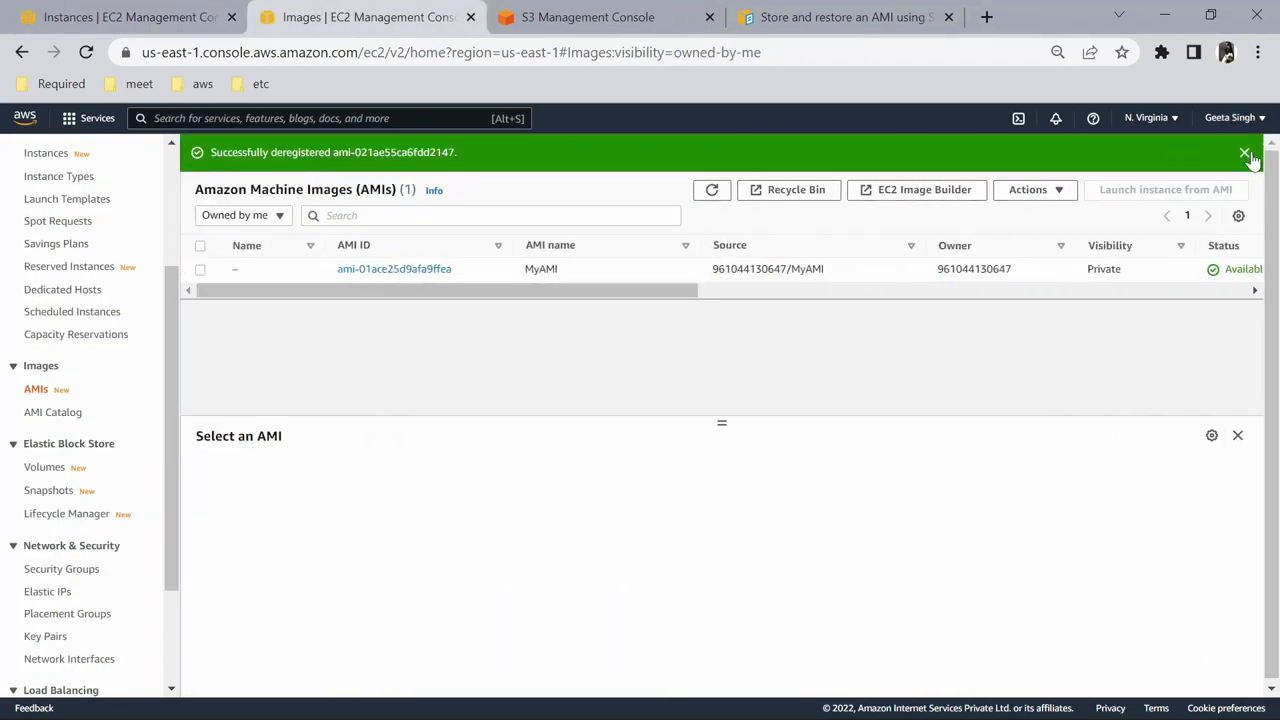
{"action": "left_click", "coordinate": [120, 17]}
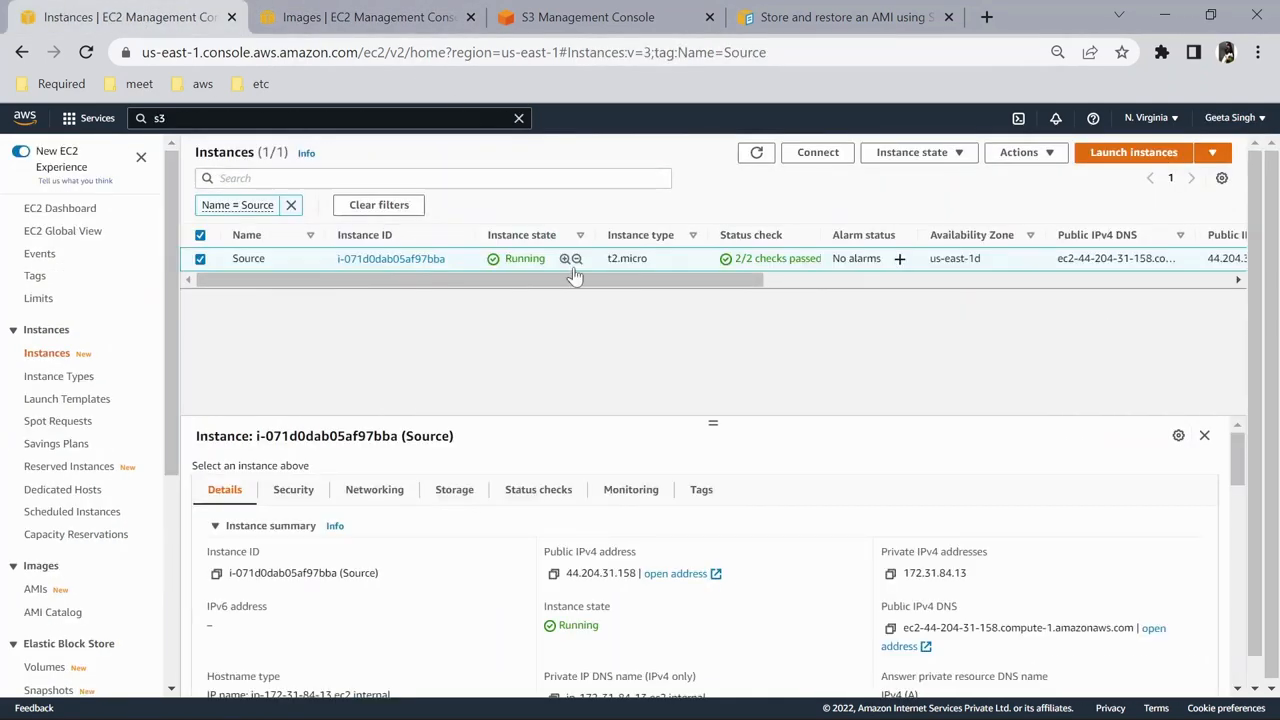
{"action": "left_click", "coordinate": [587, 17]}
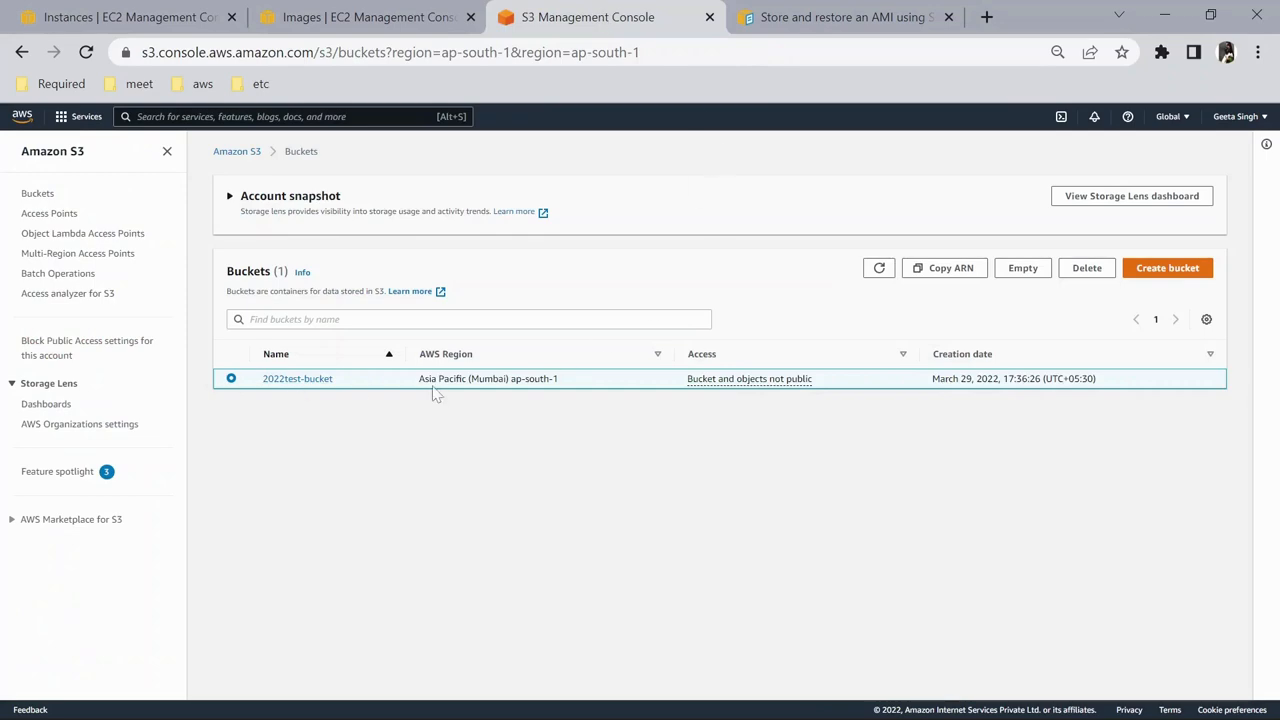
Open the AMI store-and-restore guide and scroll to the create-store-image-task example.
{"action": "left_click", "coordinate": [845, 17]}
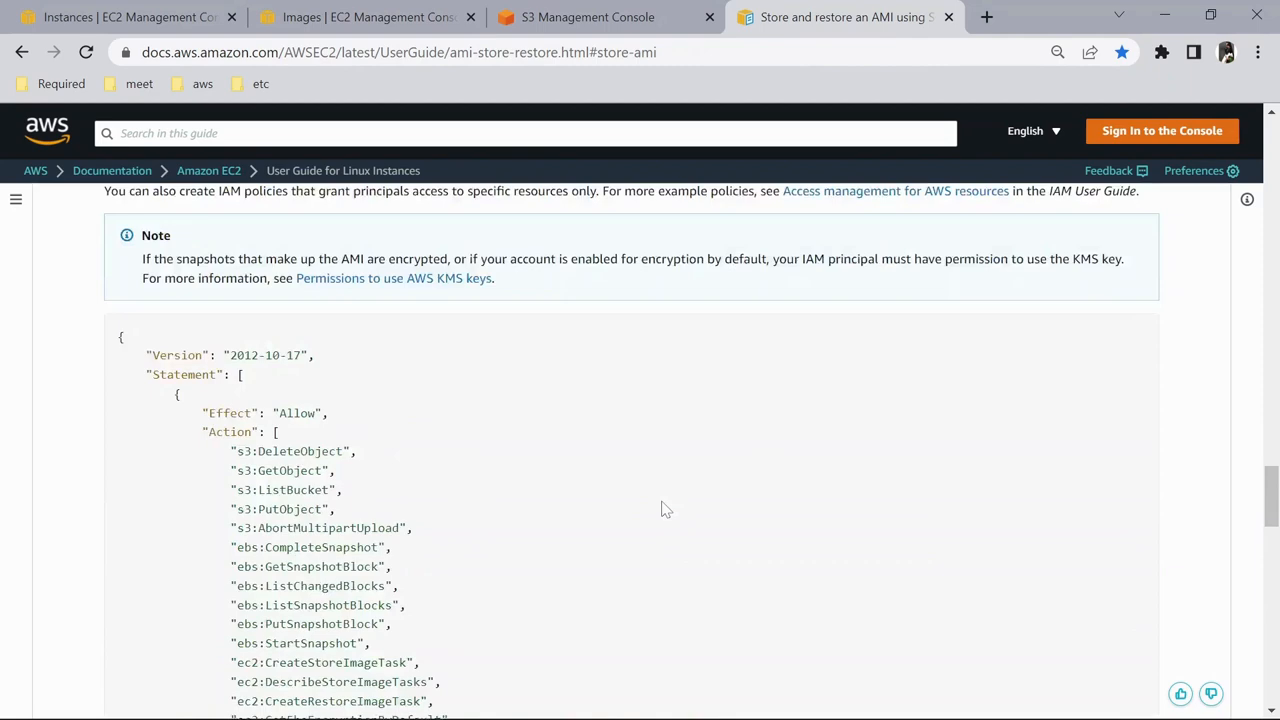
{"action": "scroll", "scroll_direction": "down", "scroll_amount": 3}
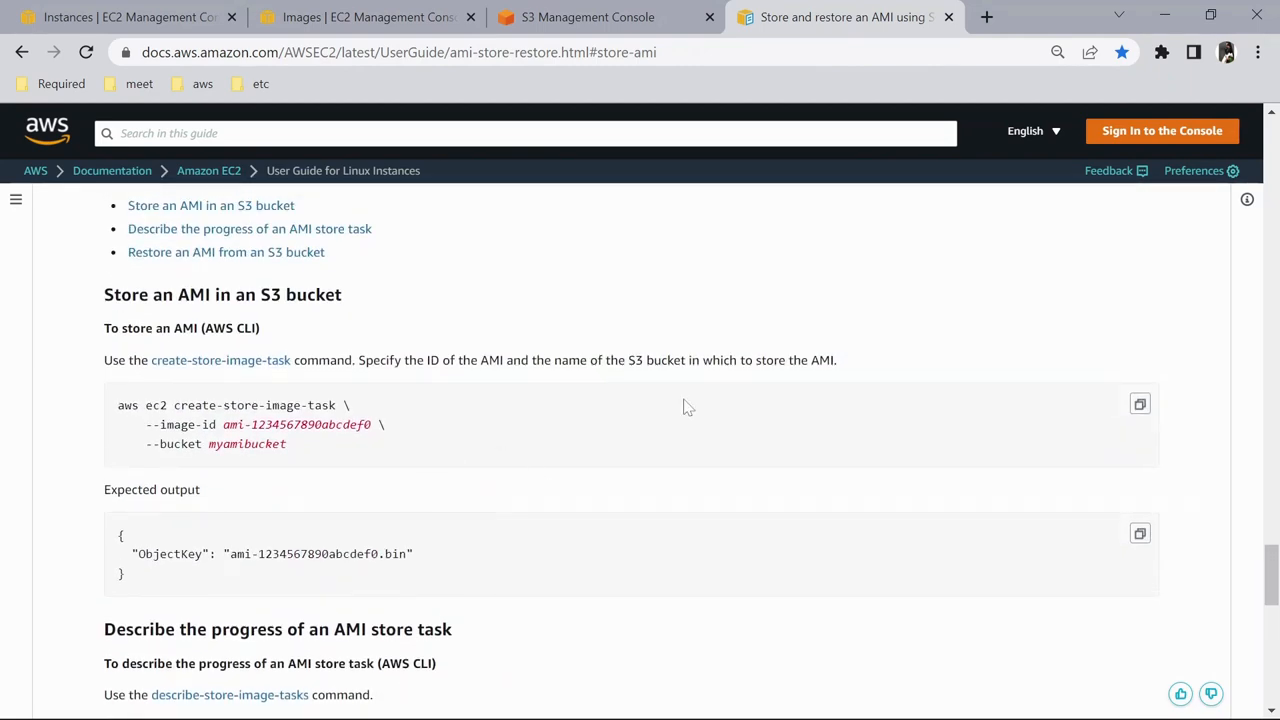
{"action": "mouse_move", "coordinate": [314, 461]}
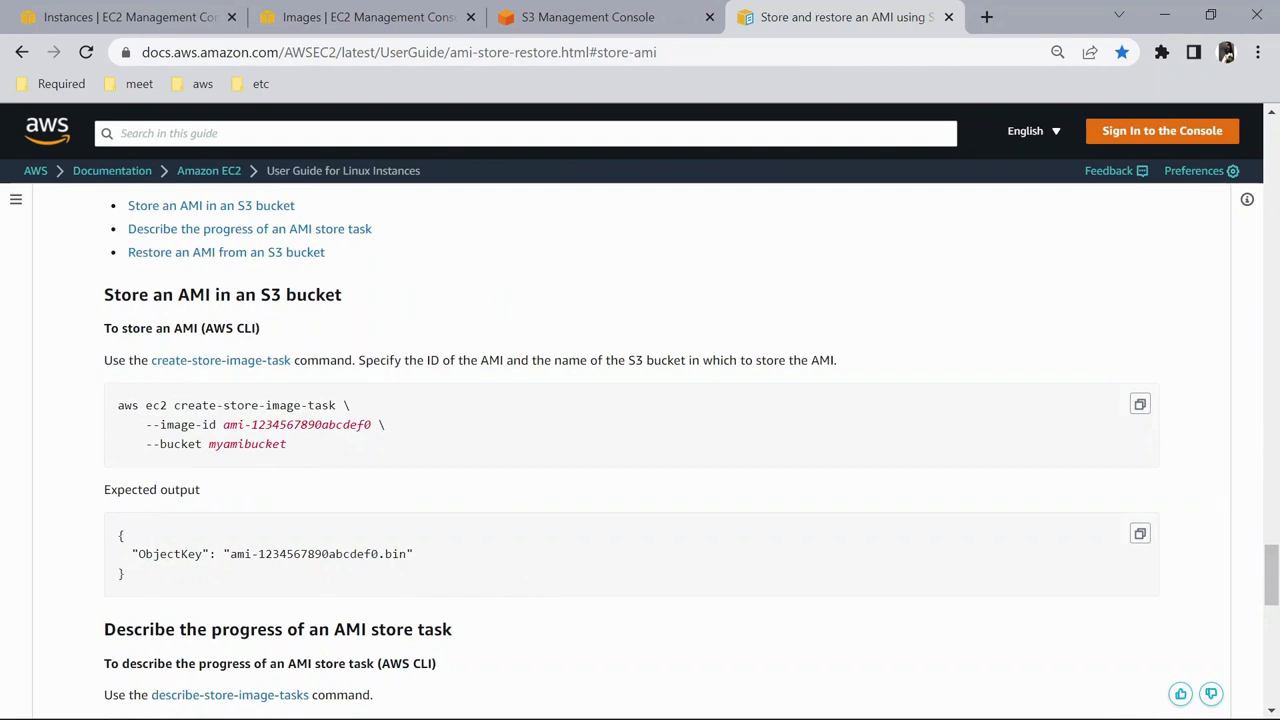
{"action": "mouse_move", "coordinate": [1139, 405]}
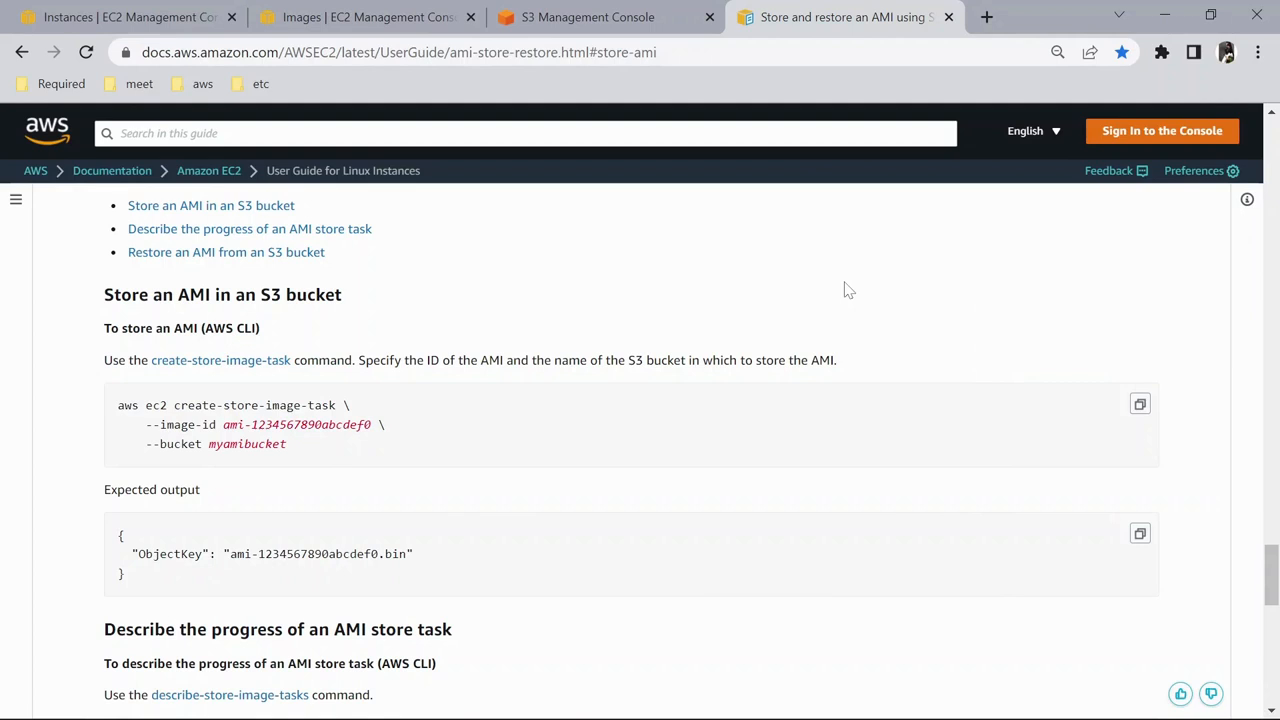
{"action": "mouse_move", "coordinate": [800, 322]}
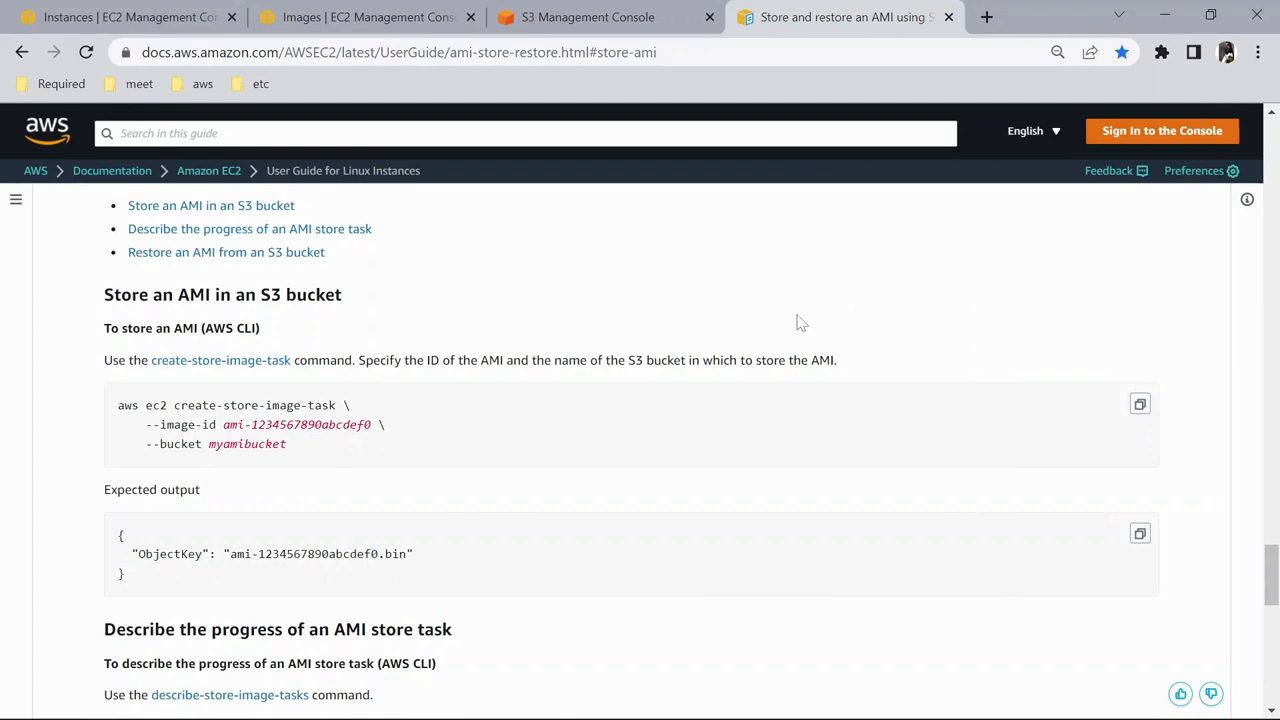
{"action": "mouse_move", "coordinate": [568, 340]}
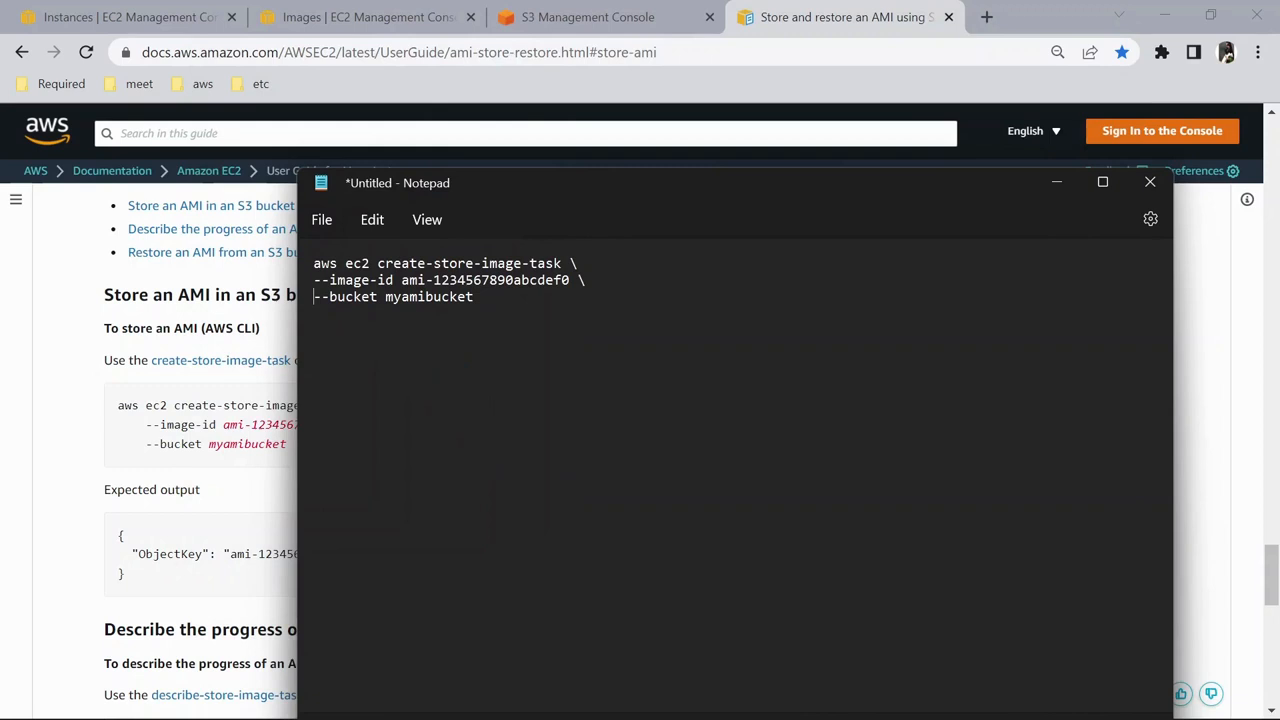
Replace the example bucket name in the store command with 2022test-bucket.
{"action": "left_click", "coordinate": [587, 17]}
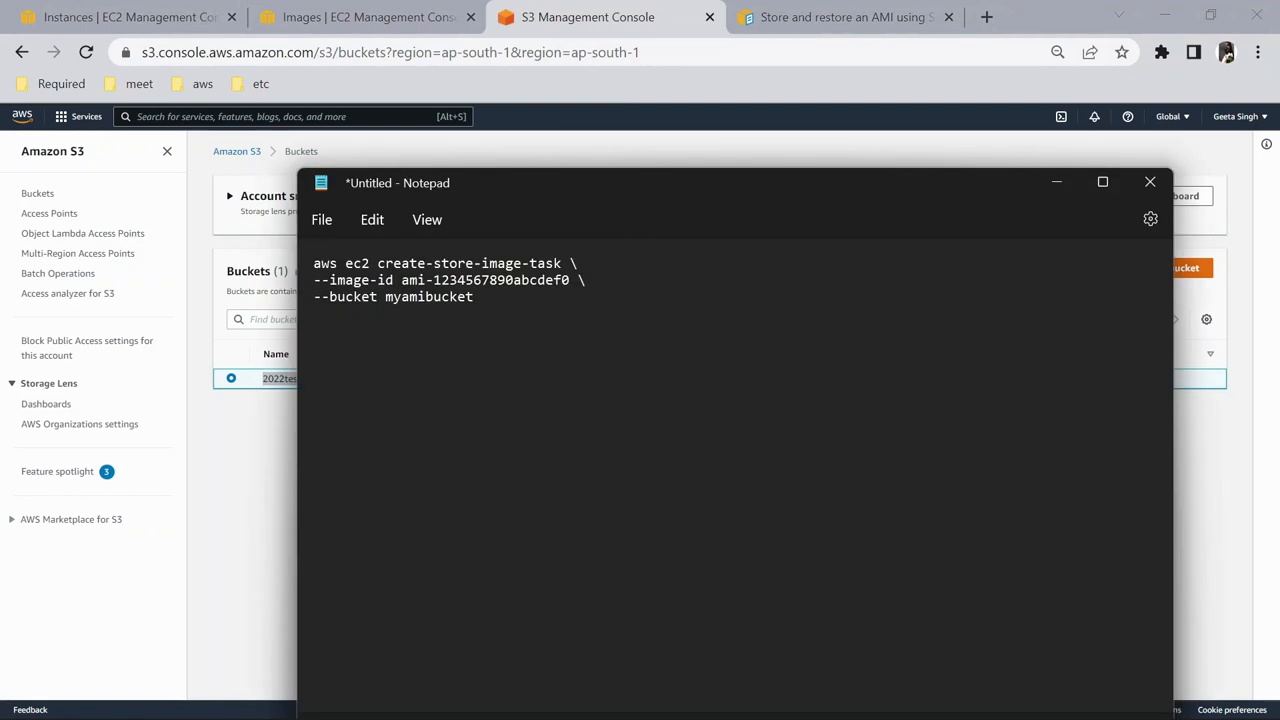
{"action": "double_click", "coordinate": [428, 296]}
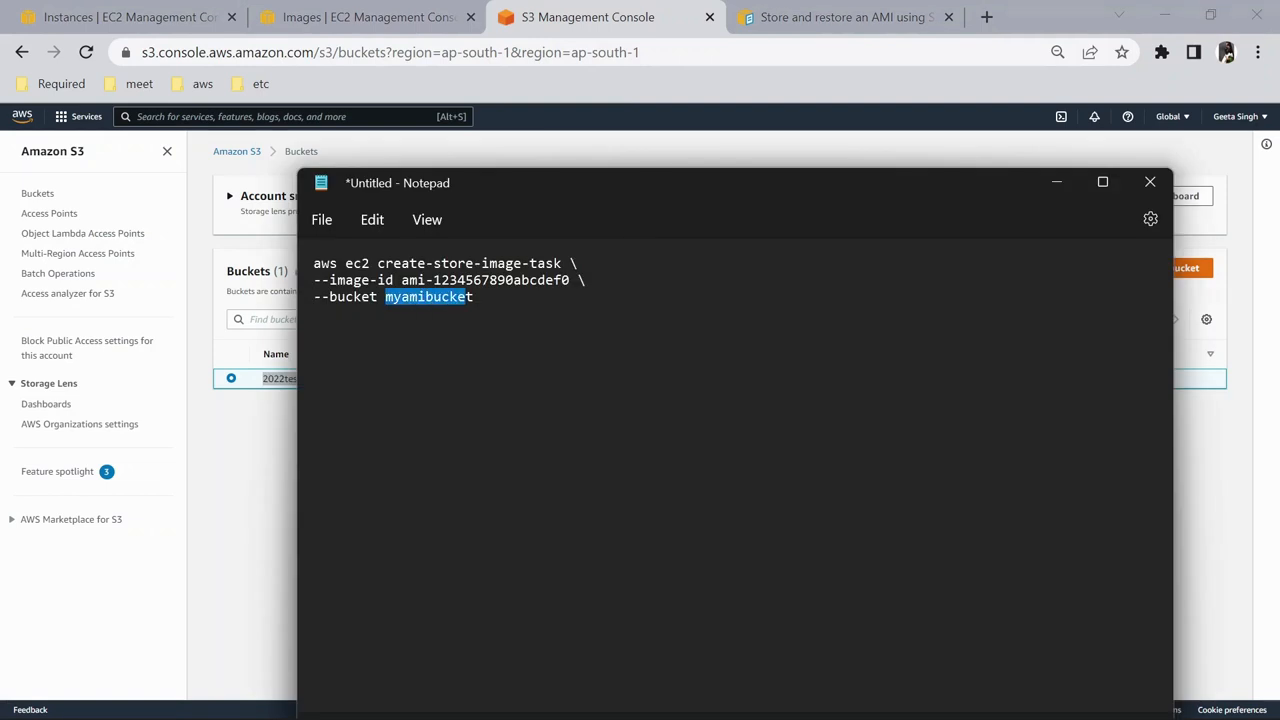
{"action": "type", "text": "2022test-bucket"}
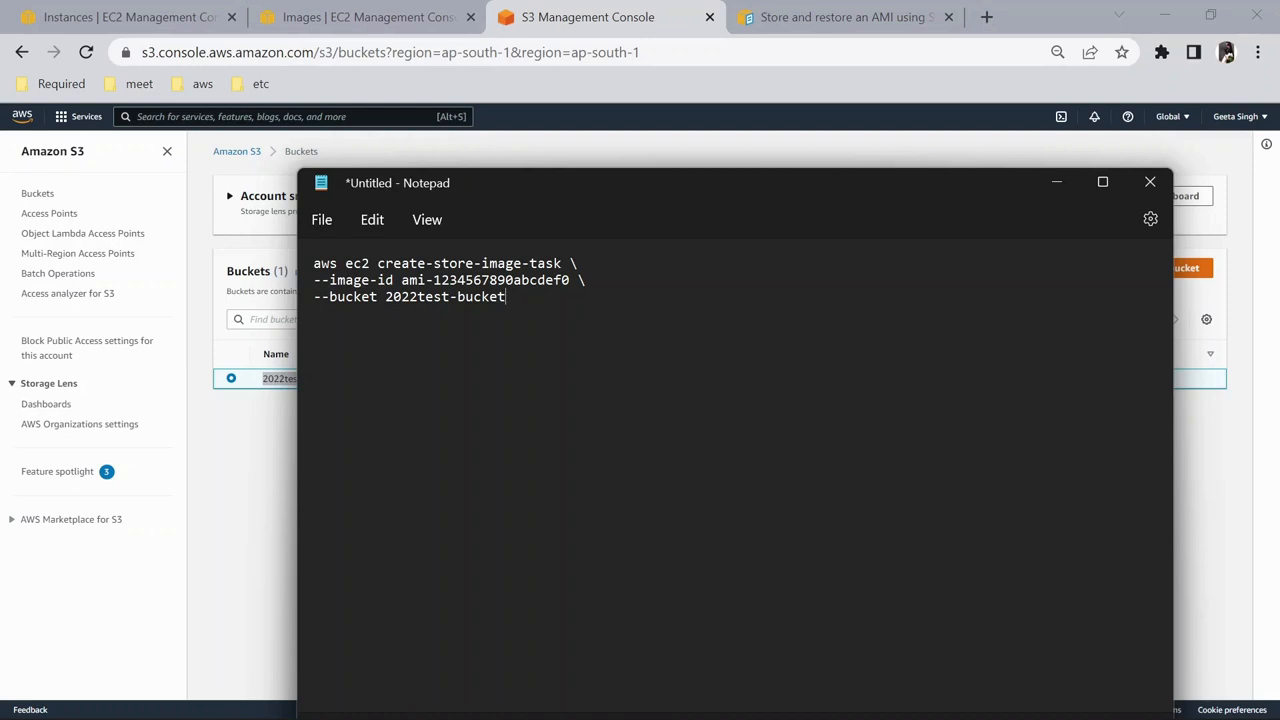
Replace the sample image ID with MyAMI's ID ami-01ace25d9afa9ffea.
{"action": "left_click", "coordinate": [360, 17]}
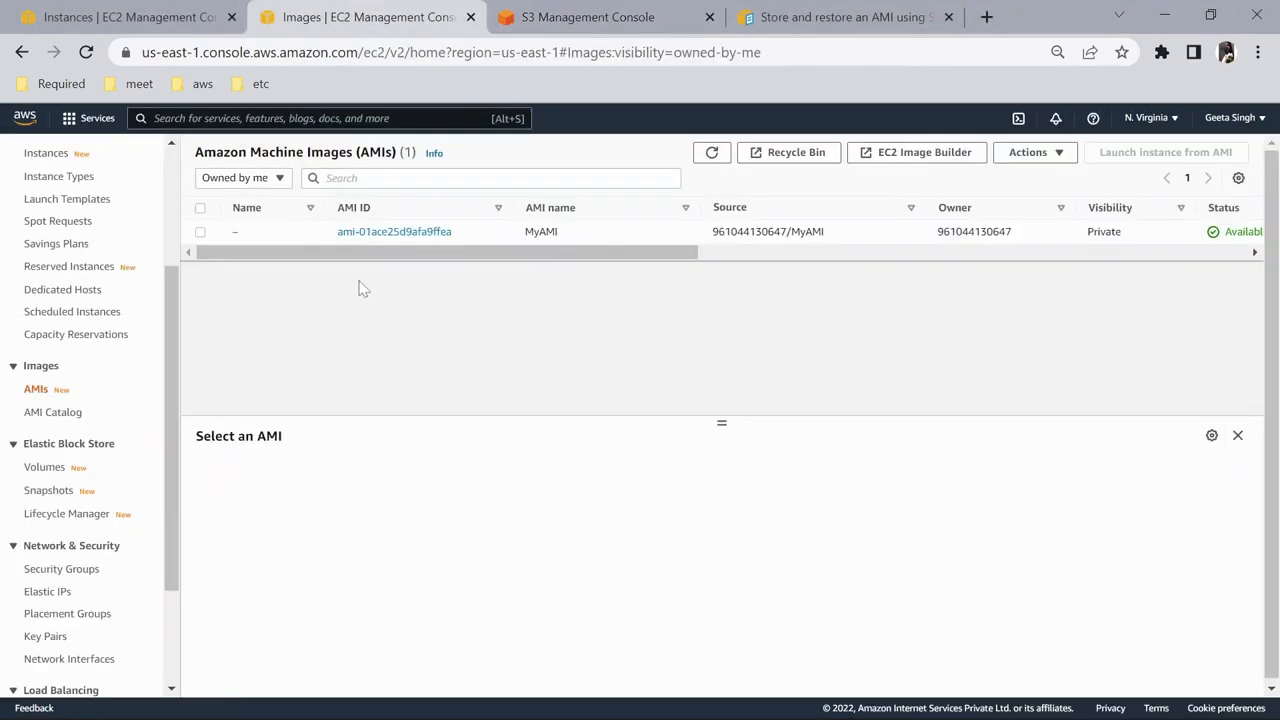
{"action": "left_click", "coordinate": [200, 231]}
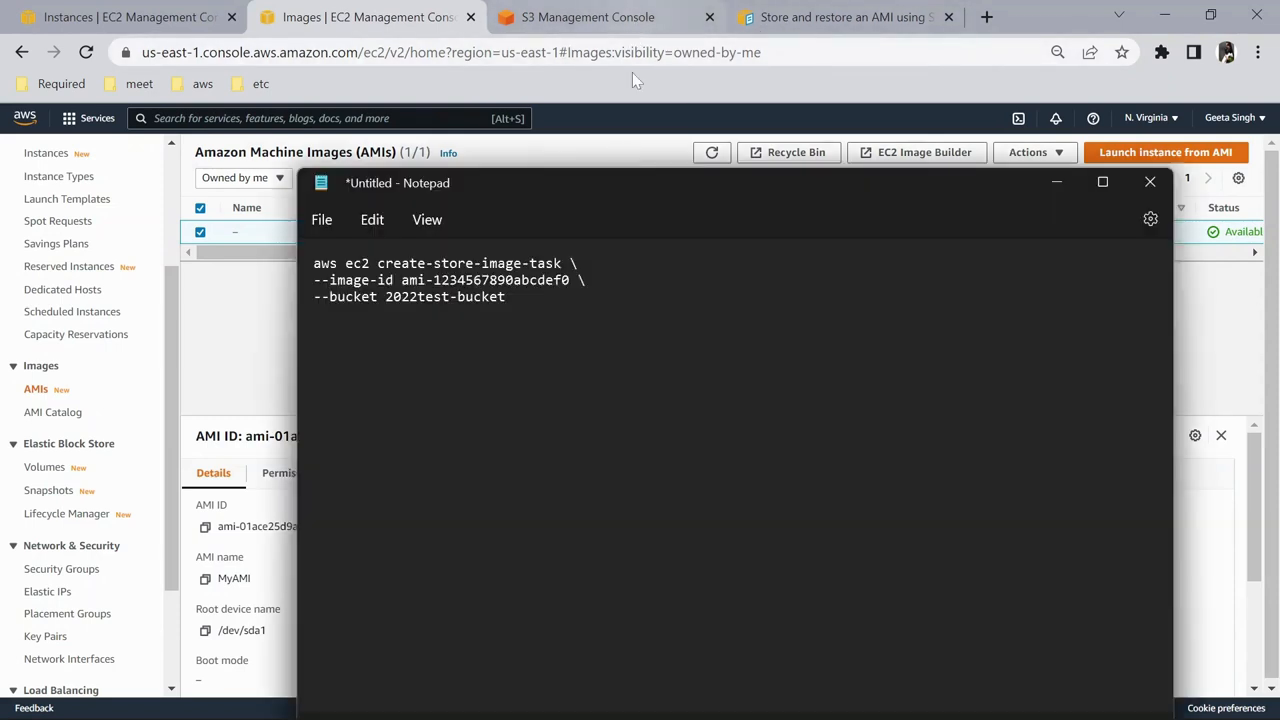
{"action": "double_click", "coordinate": [470, 280]}
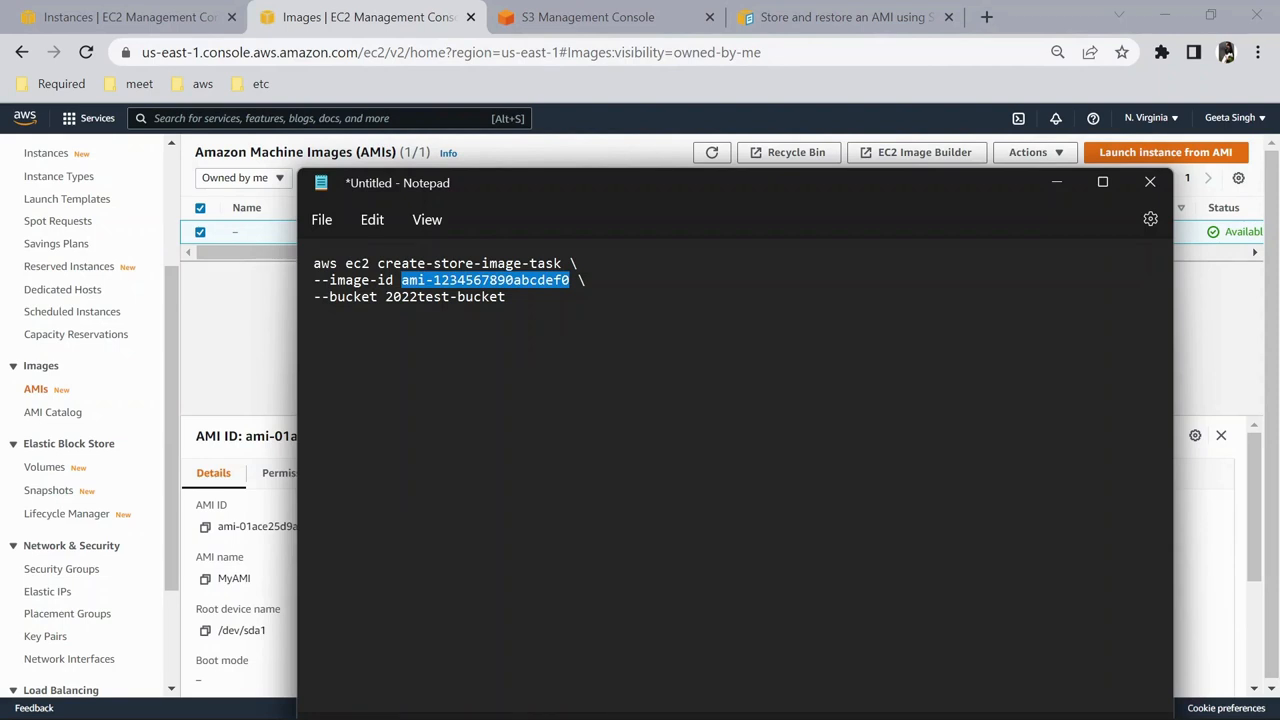
{"action": "type", "text": "ami-01ace25d9afa9ffea"}
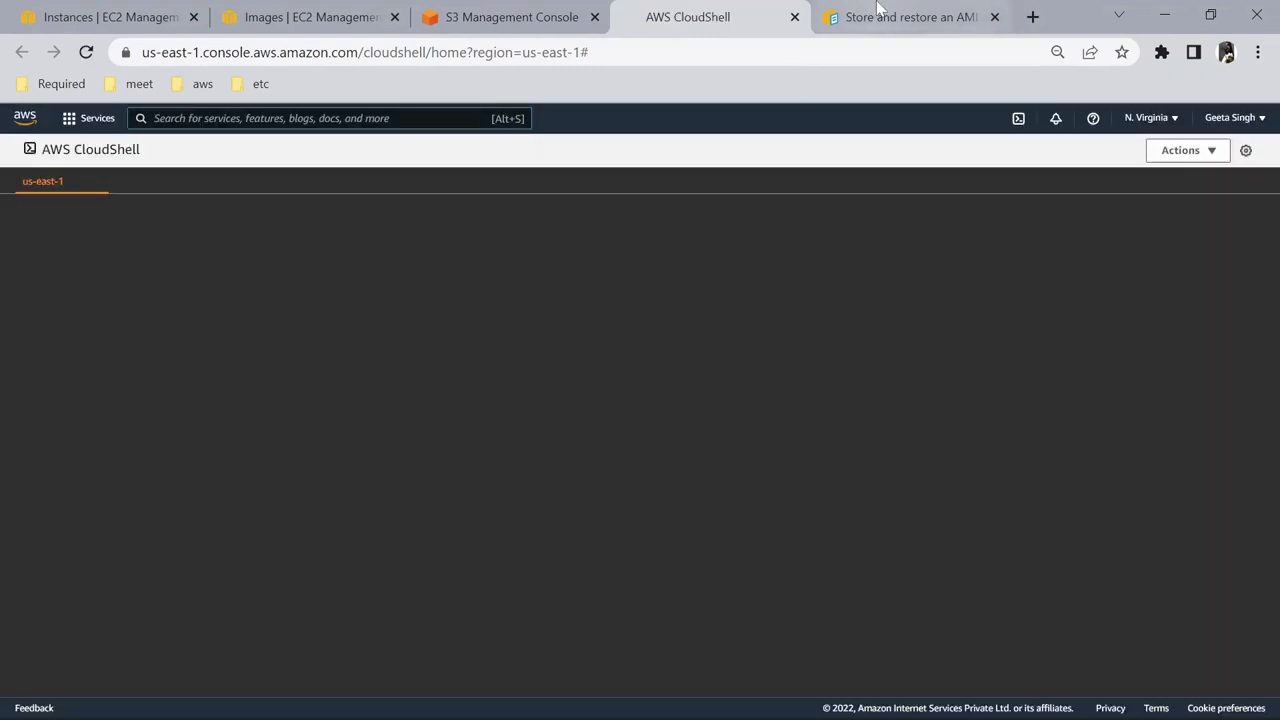
Select the describe-store-image-tasks command in the store-and-restore guide.
{"action": "left_click", "coordinate": [908, 17]}
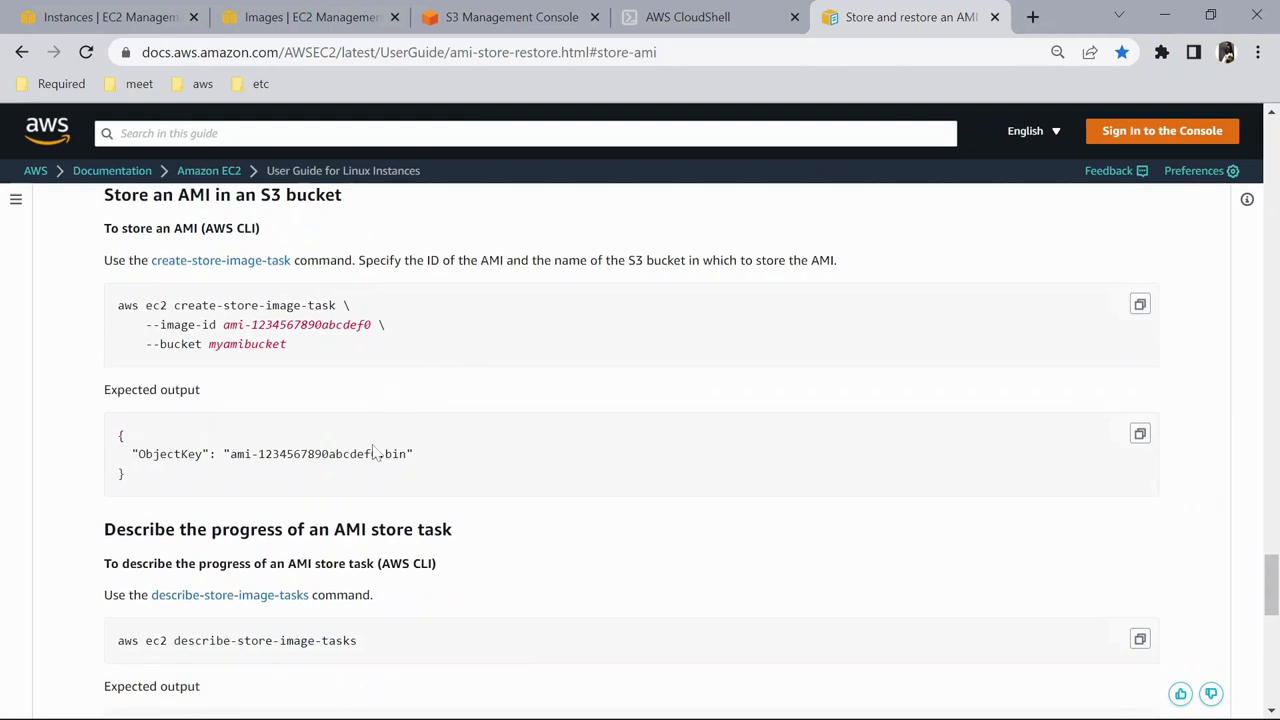
{"action": "scroll", "scroll_direction": "down", "scroll_amount": 3}
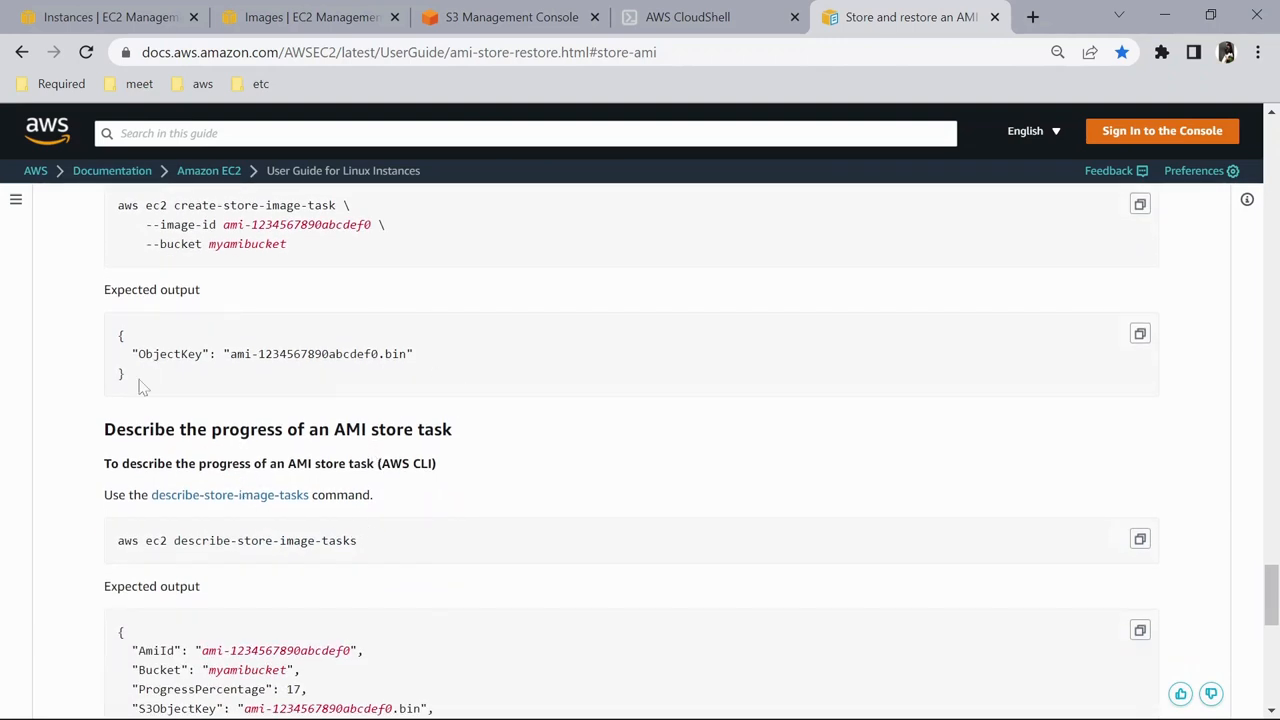
{"action": "scroll", "scroll_direction": "down", "scroll_amount": 3}
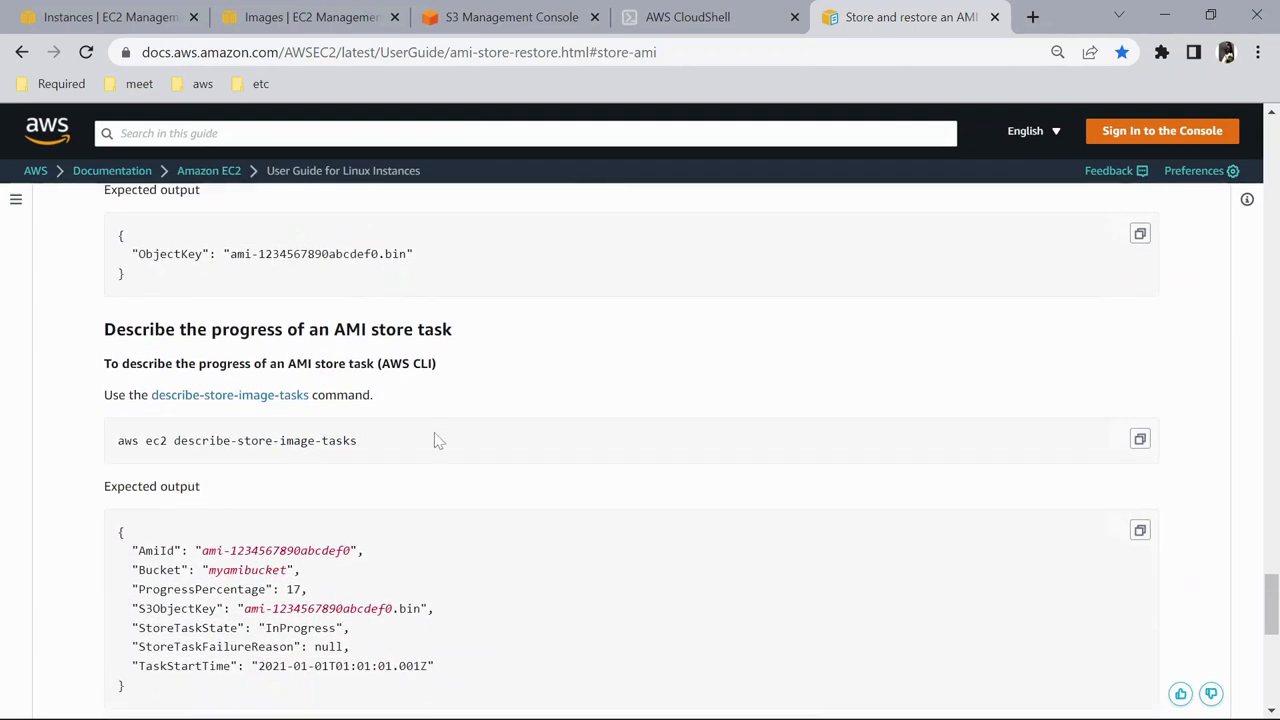
{"action": "left_click_drag", "start_coordinate": [210, 440], "coordinate": [357, 440]}
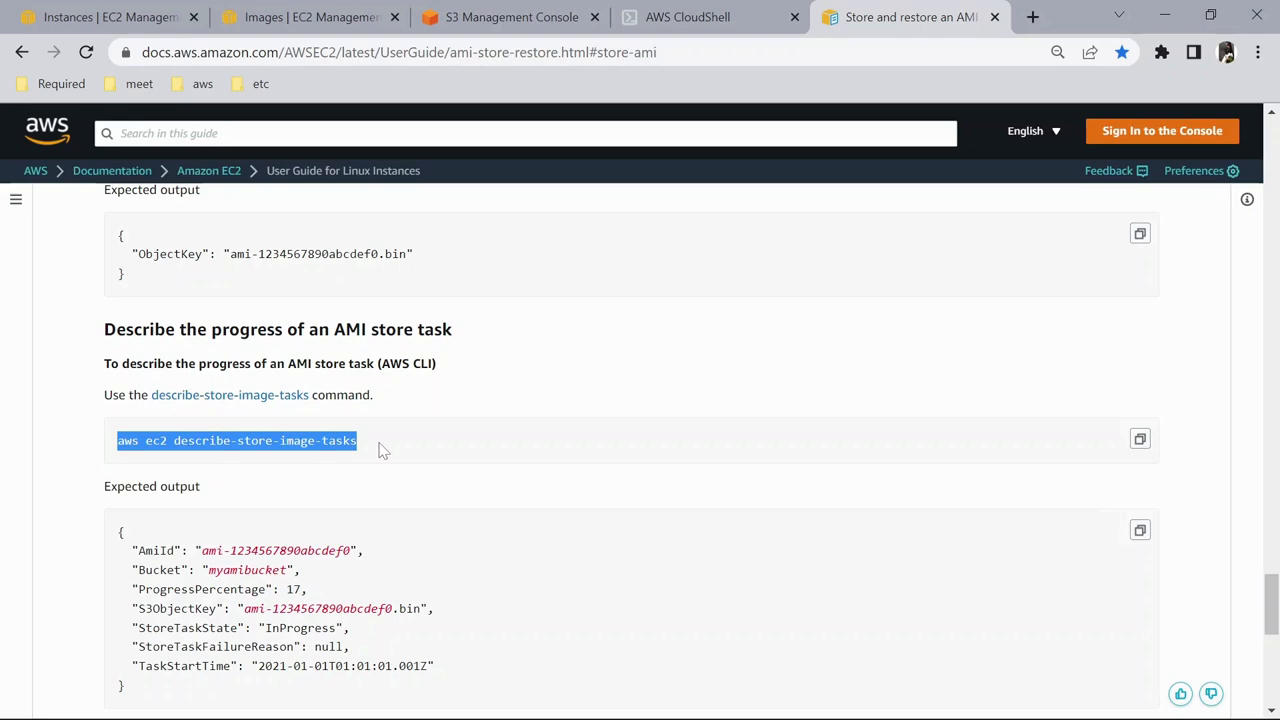
{"action": "scroll", "scroll_direction": "down", "scroll_amount": 3}
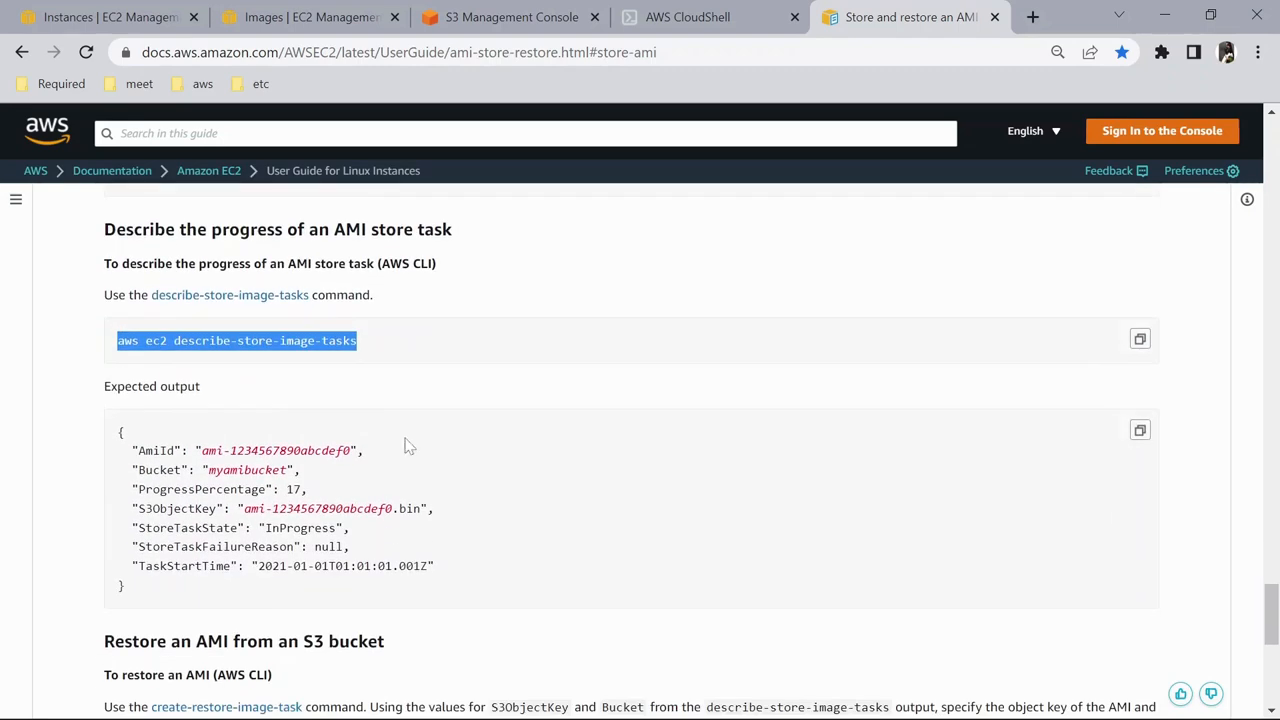
Dismiss the CloudShell welcome notice while the us-east-1 environment starts.
{"action": "left_click", "coordinate": [687, 17]}
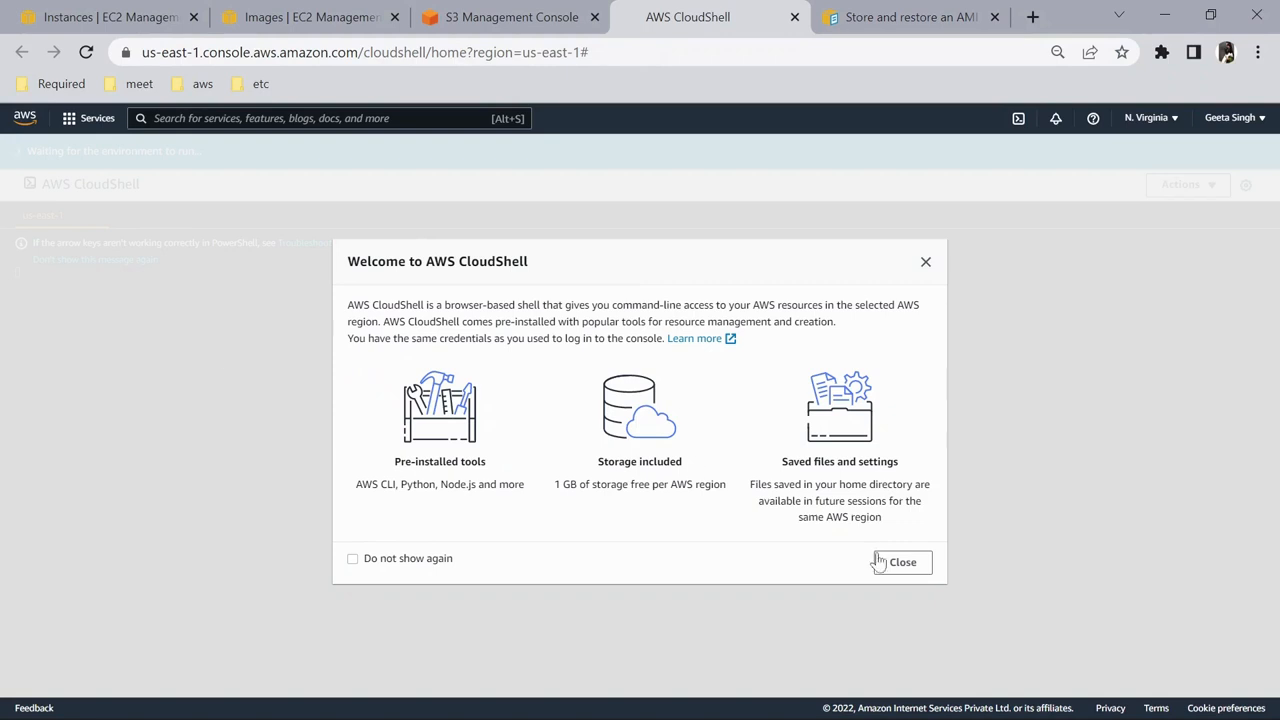
{"action": "left_click", "coordinate": [901, 561]}
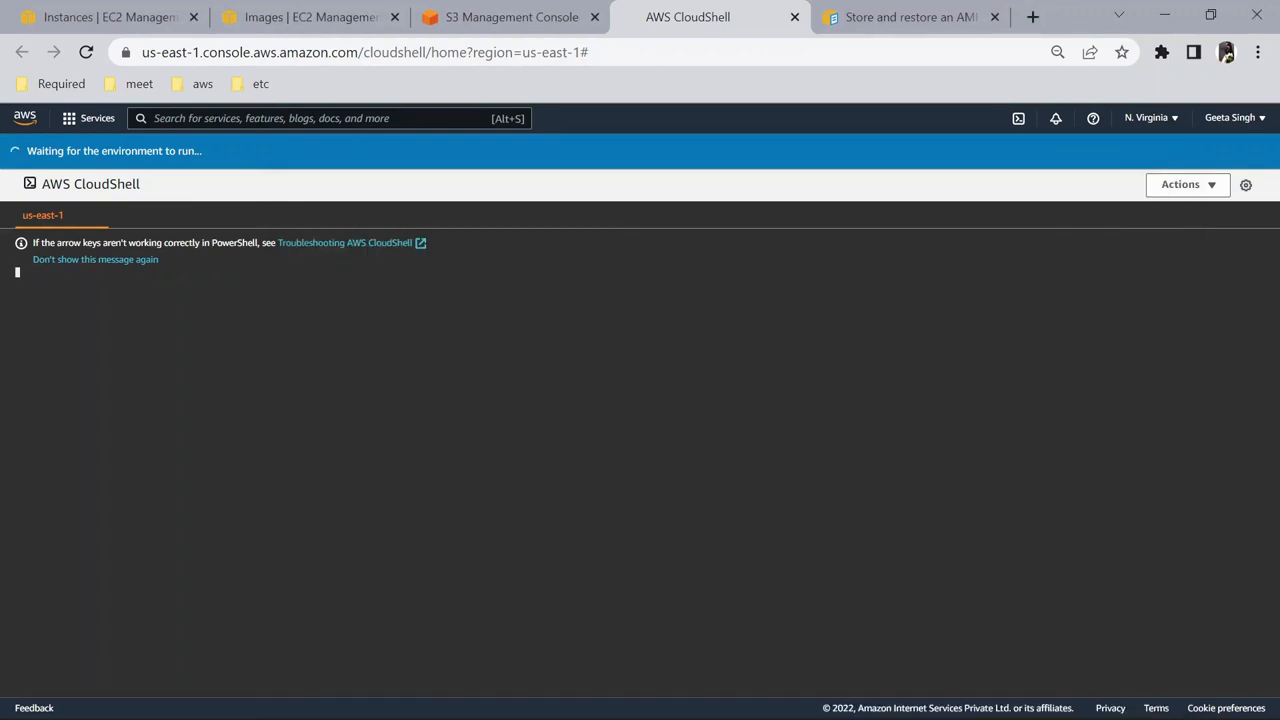
{"action": "key", "text": "alt+tab"}
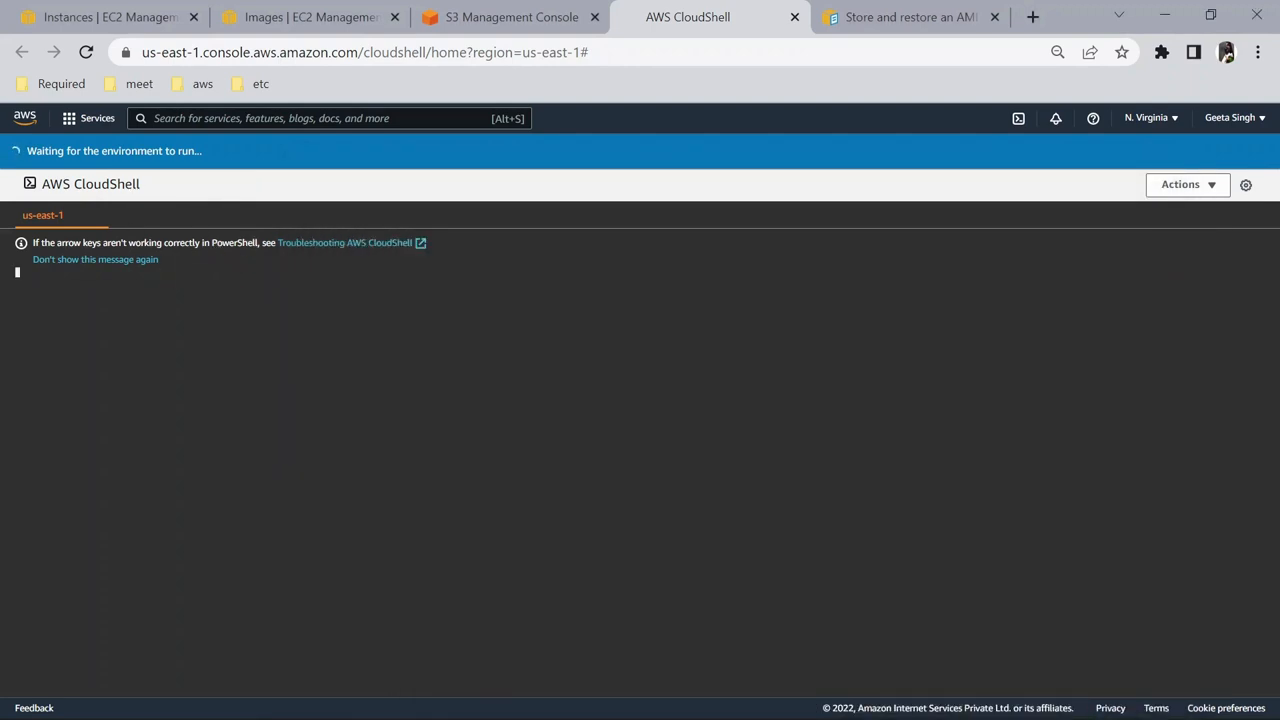
{"action": "mouse_move", "coordinate": [593, 218]}
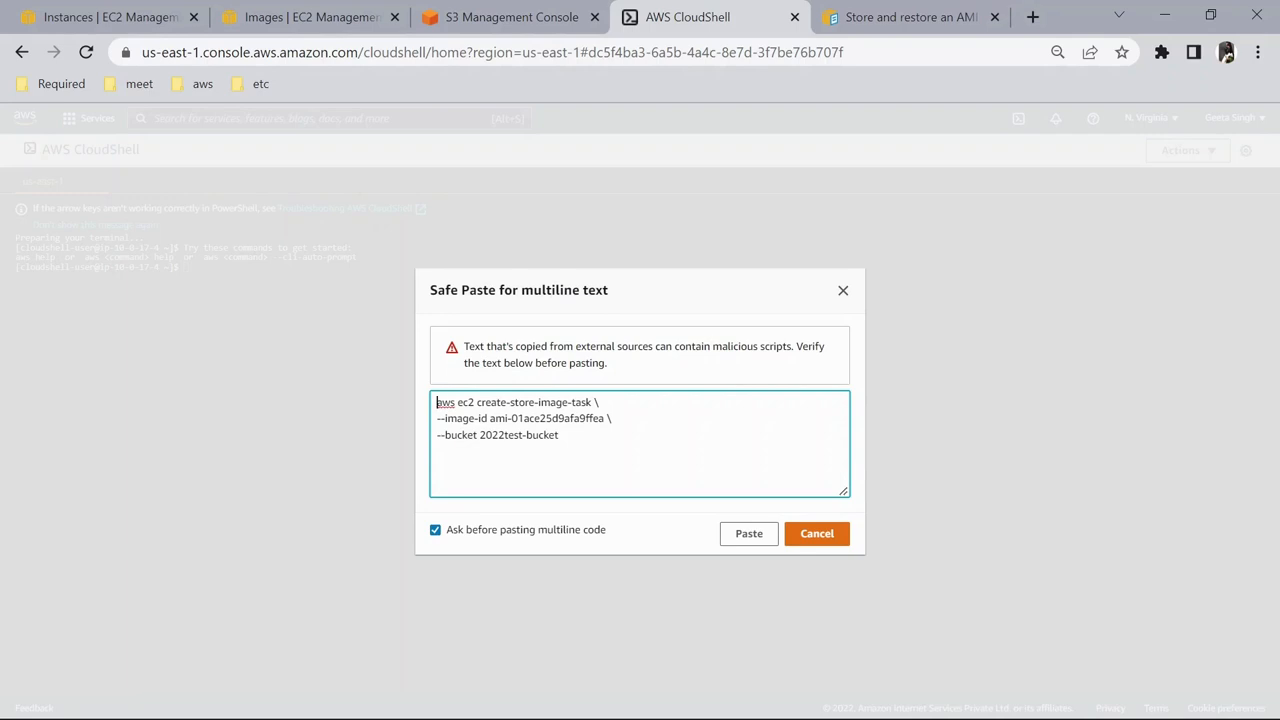
Run the store command, confirm 2022test-bucket is in Mumbai, not N. Virginia, and start a new bucket.
{"action": "left_click", "coordinate": [816, 533]}
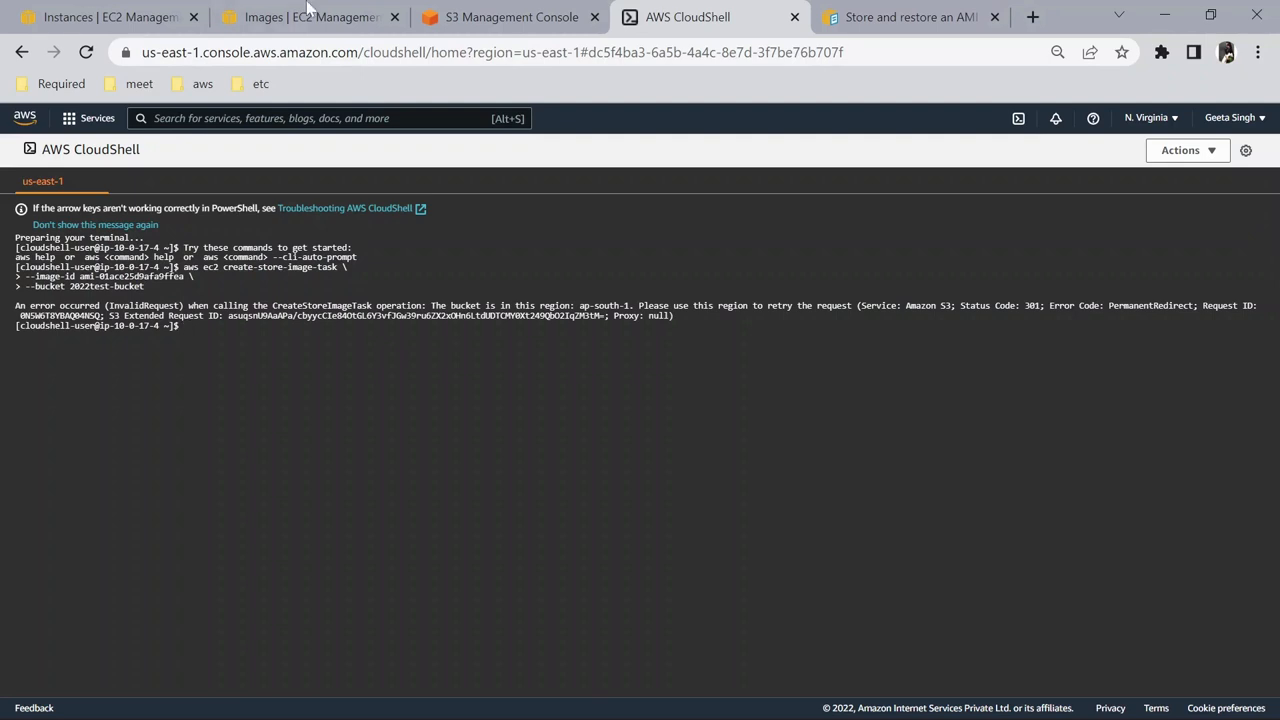
{"action": "left_click", "coordinate": [510, 17]}
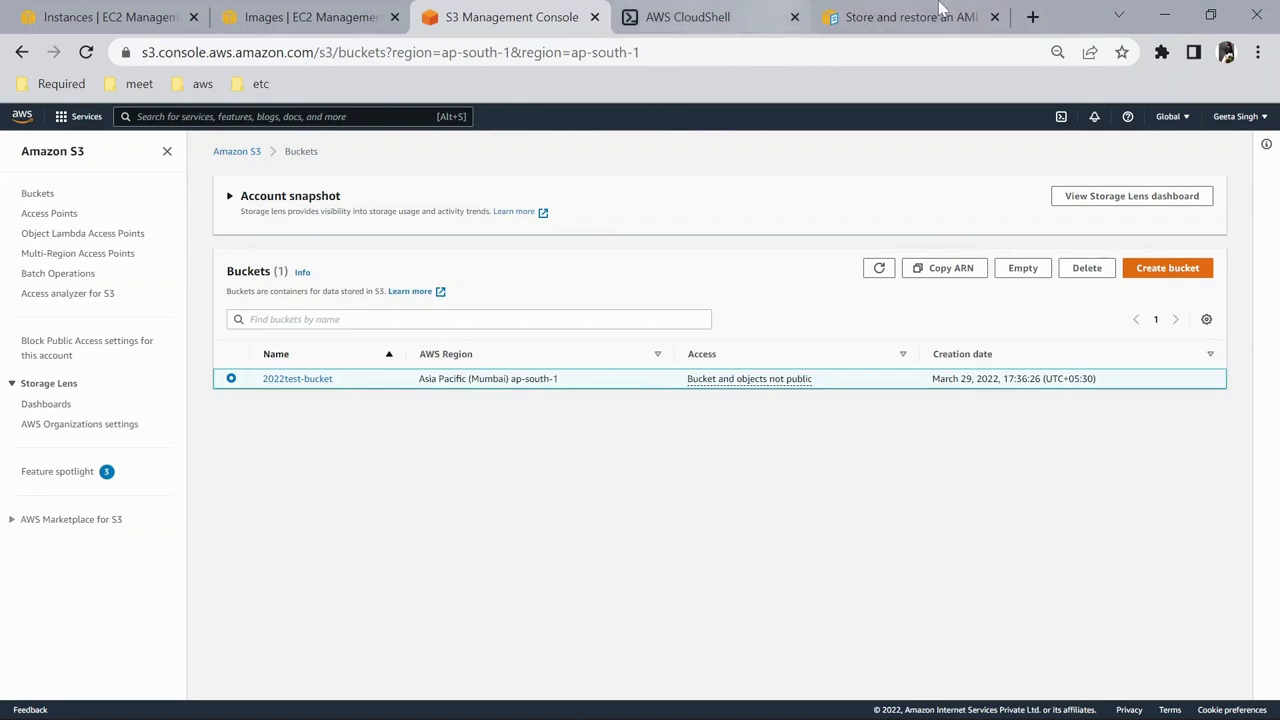
{"action": "left_click", "coordinate": [1145, 118]}
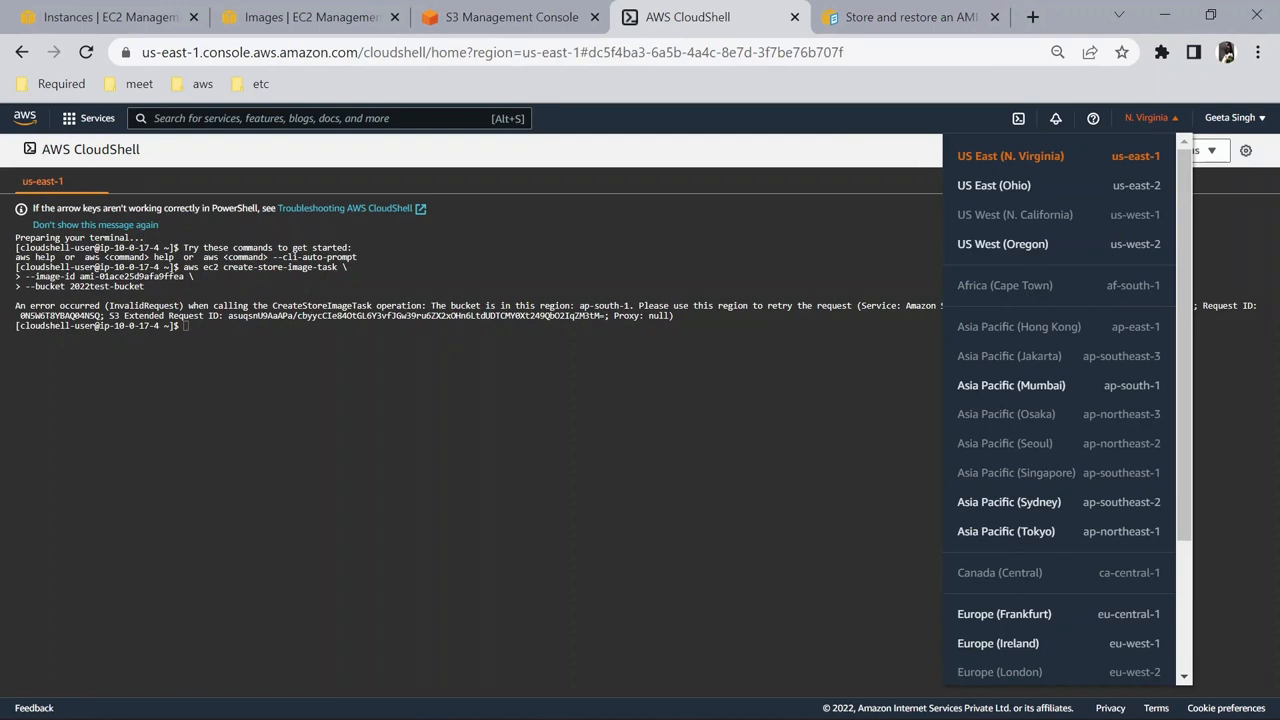
{"action": "left_click", "coordinate": [510, 17]}
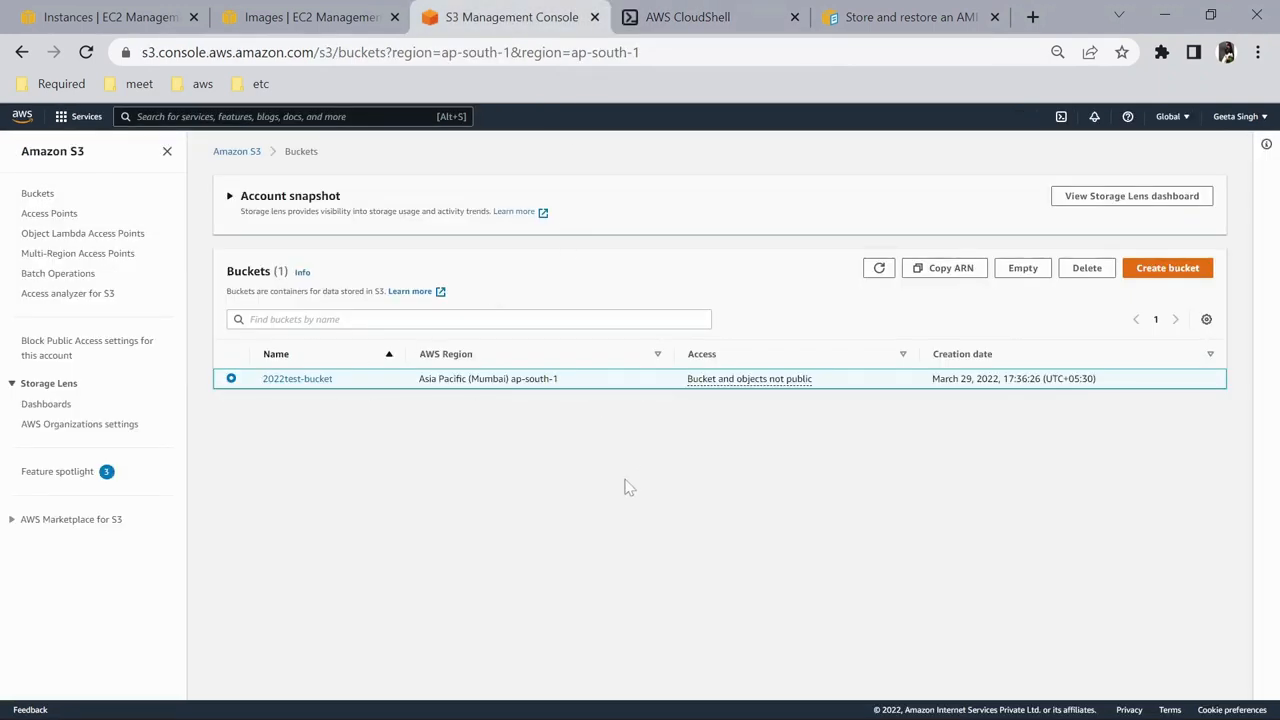
{"action": "left_click", "coordinate": [1167, 267]}
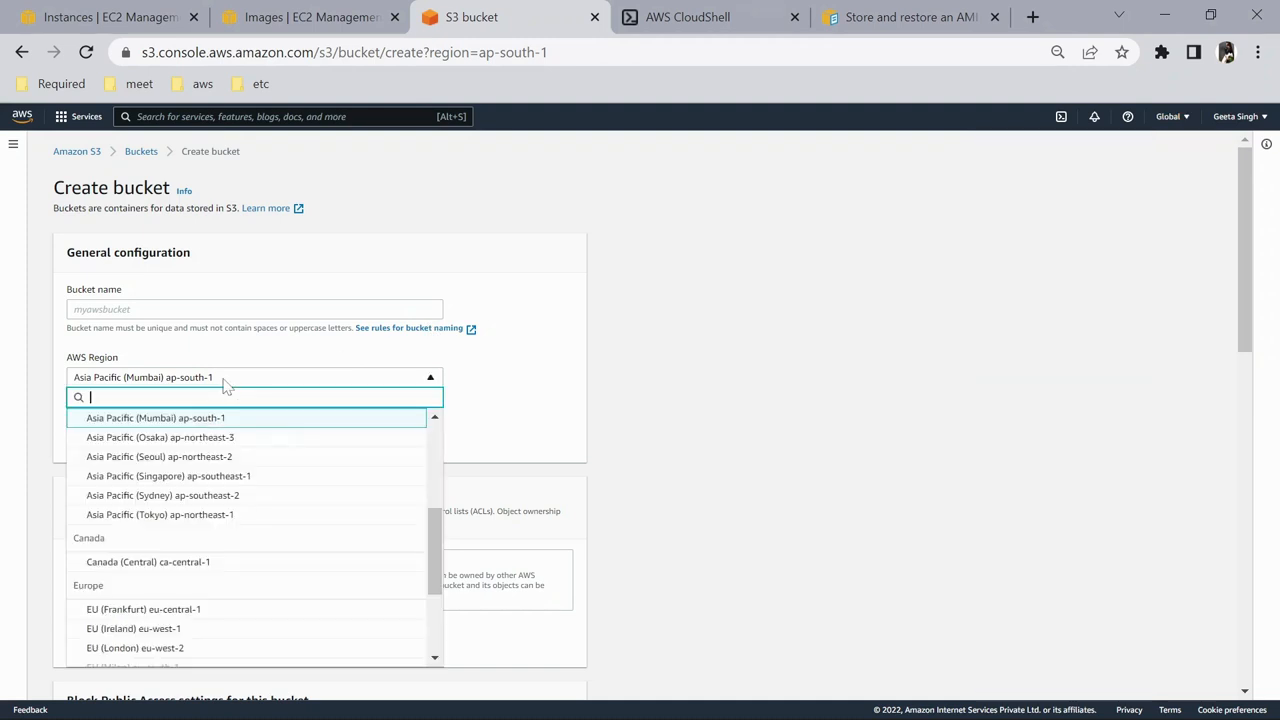
Create bucket myamibucket97024 with region US East (N. Virginia).
{"action": "scroll", "scroll_direction": "down", "scroll_amount": 3}
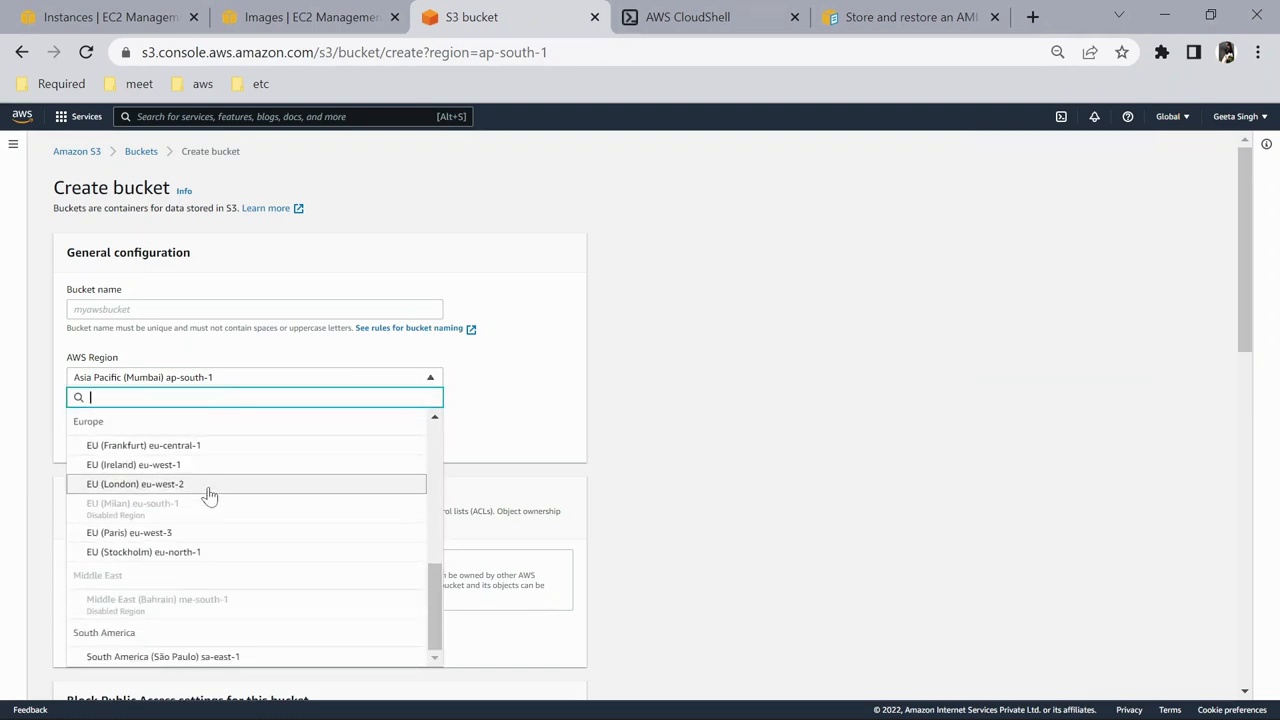
{"action": "type", "text": "us"}
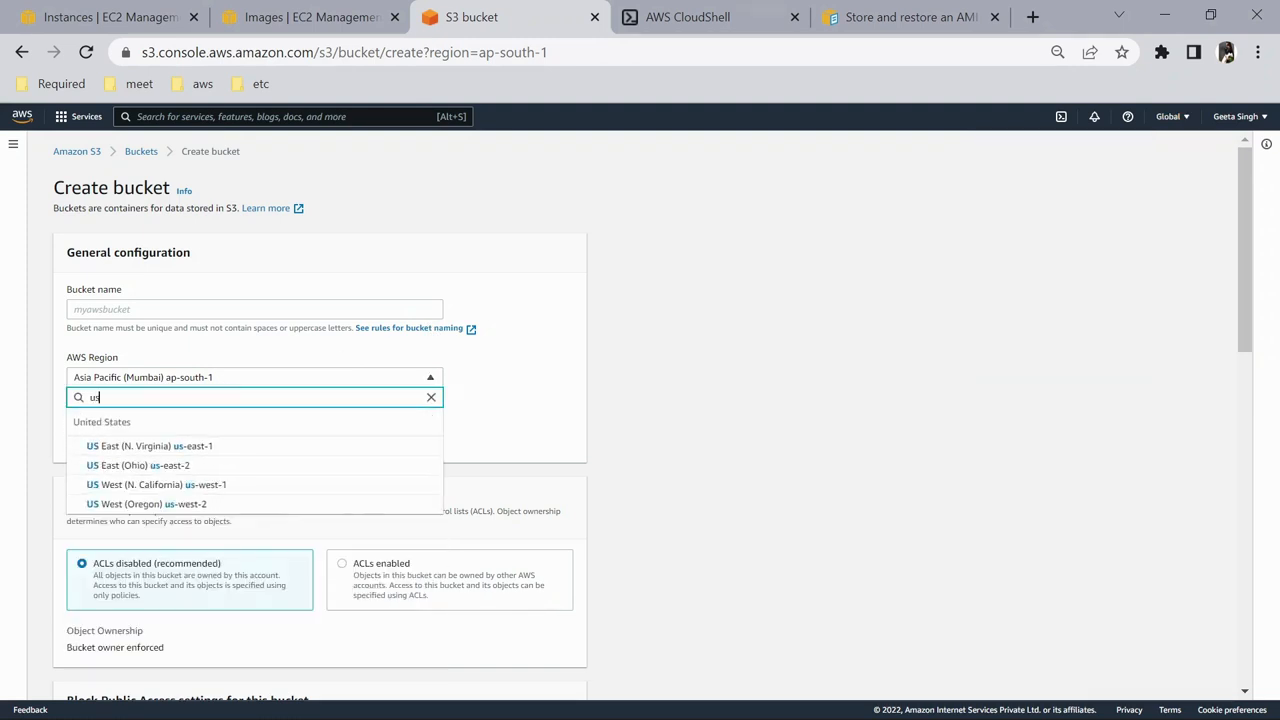
{"action": "left_click", "coordinate": [148, 445]}
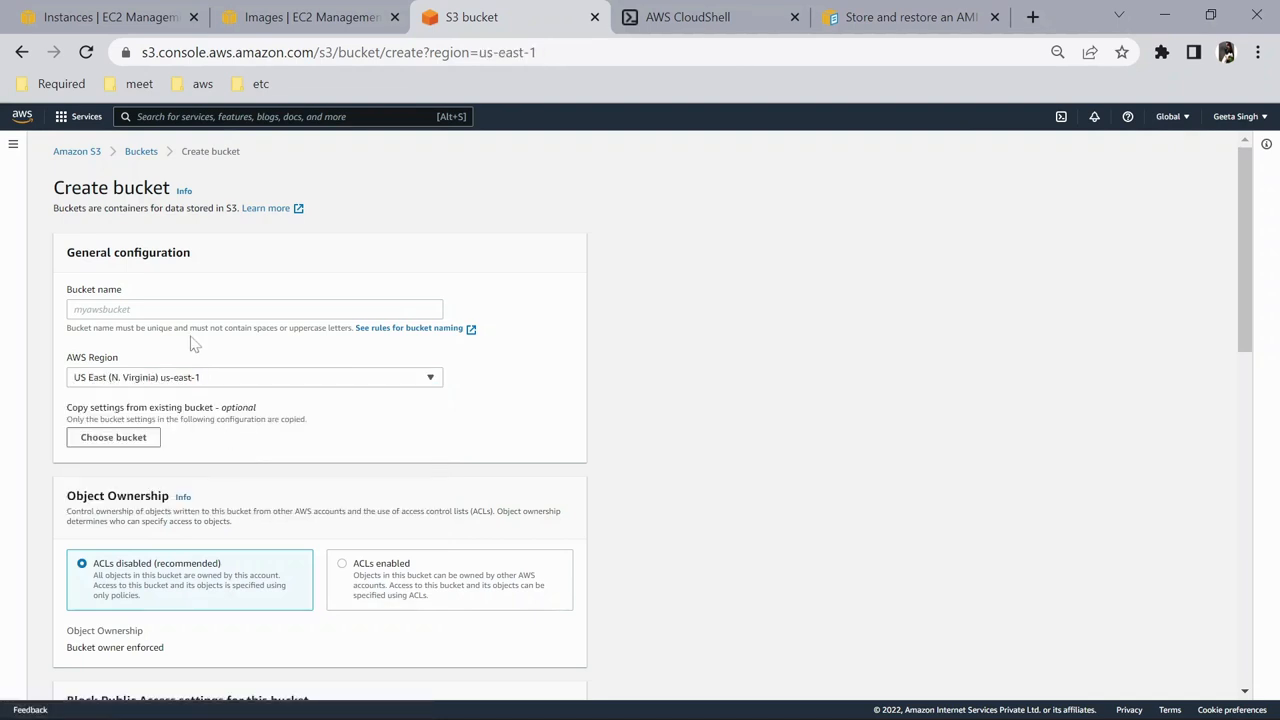
{"action": "type", "text": "My"}
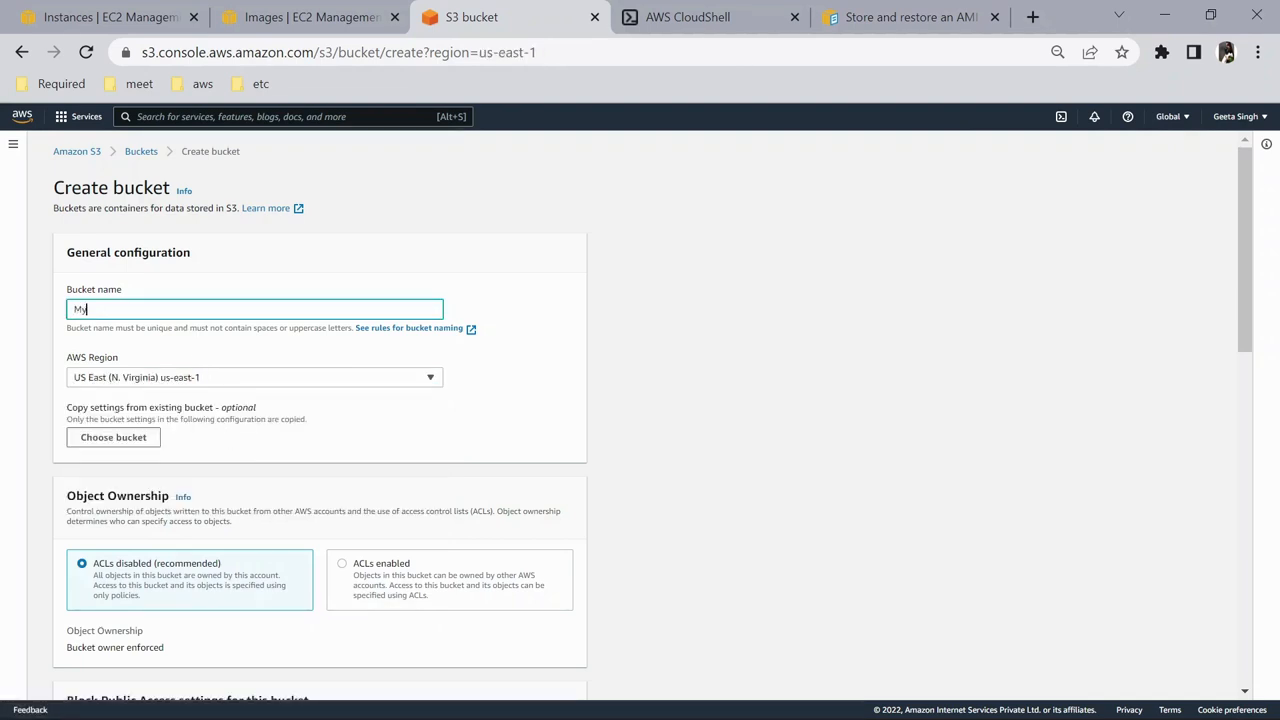
{"action": "type", "text": "amibucket"}
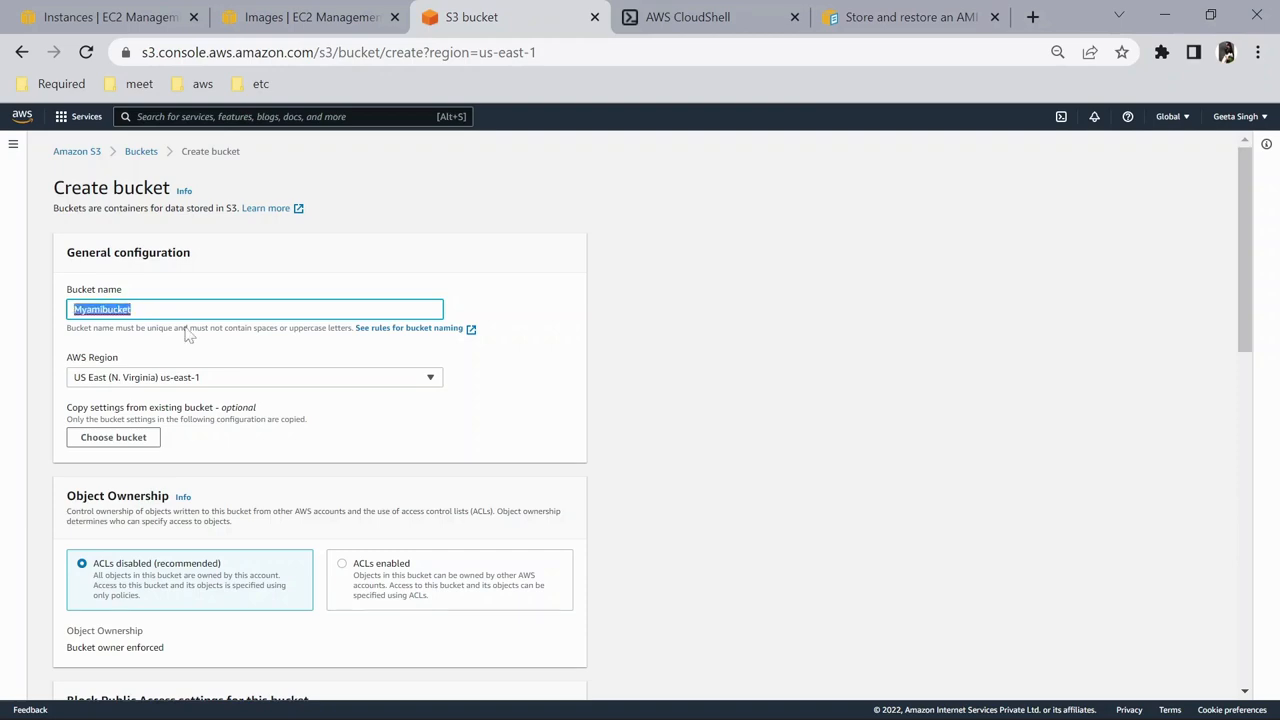
{"action": "scroll", "scroll_direction": "down", "scroll_amount": 3}
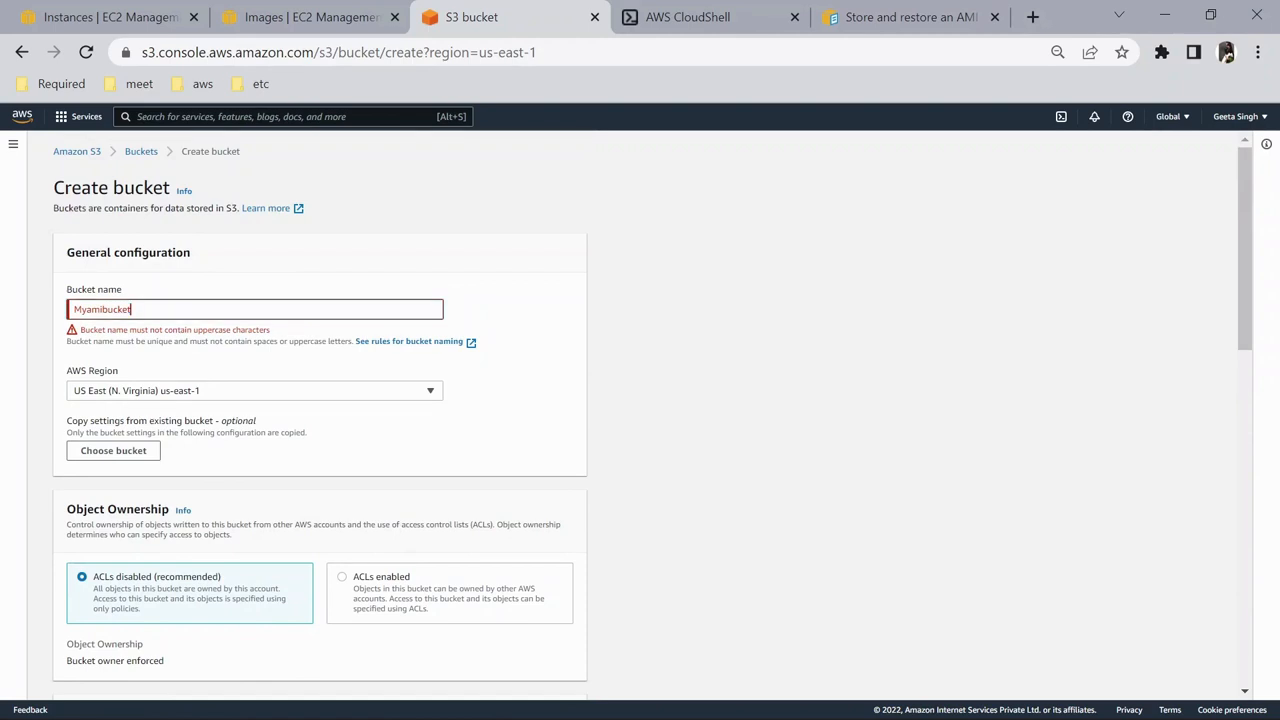
{"action": "type", "text": "97024"}
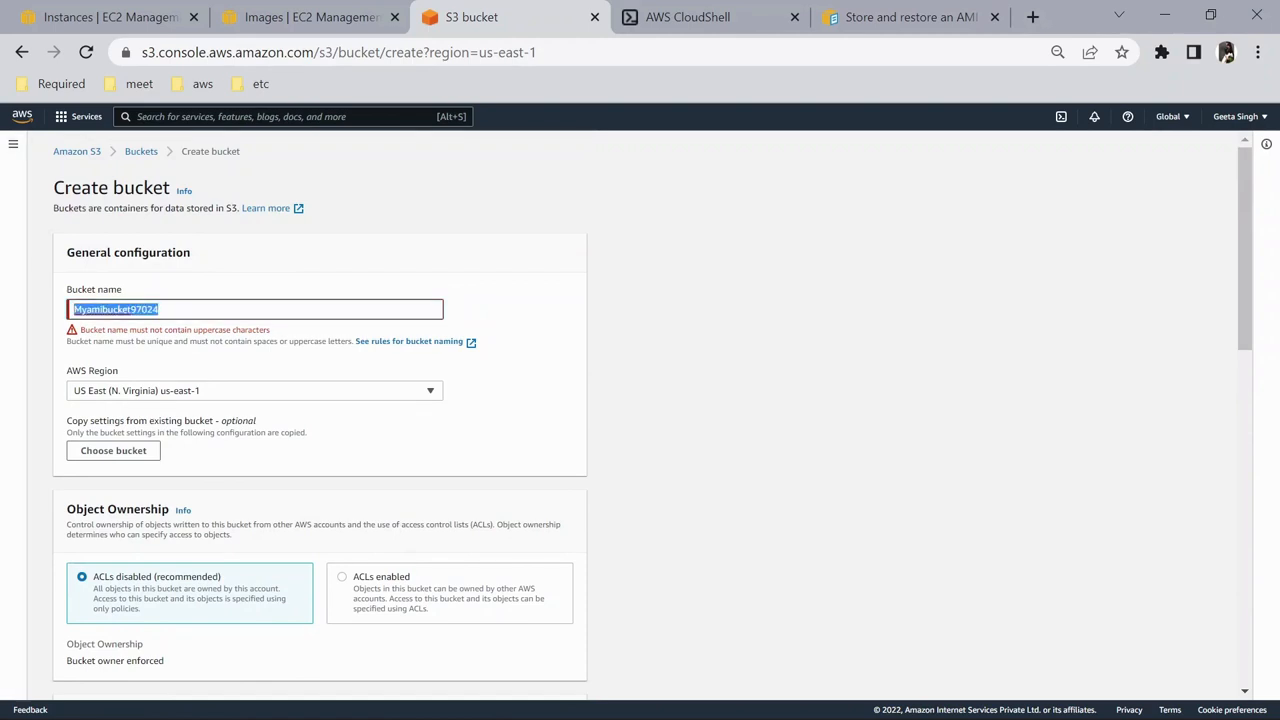
{"action": "scroll", "scroll_direction": "down", "scroll_amount": 3}
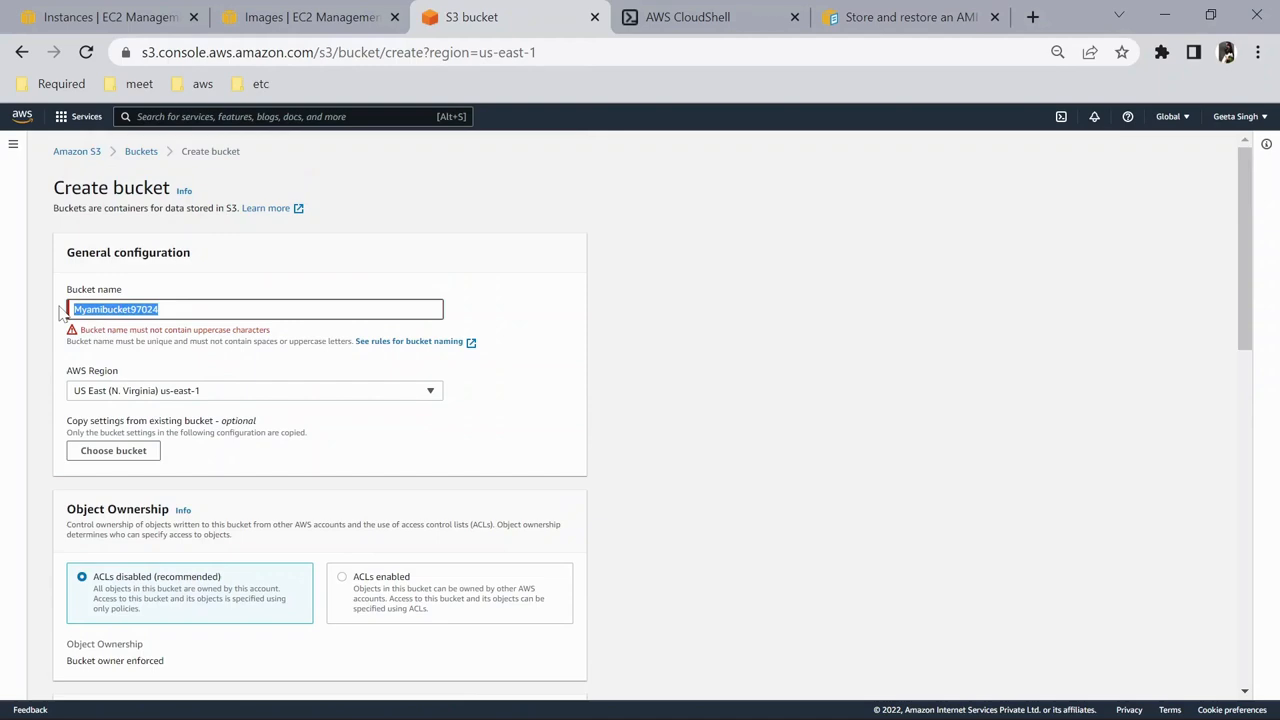
{"action": "type", "text": "yamibucket97024"}
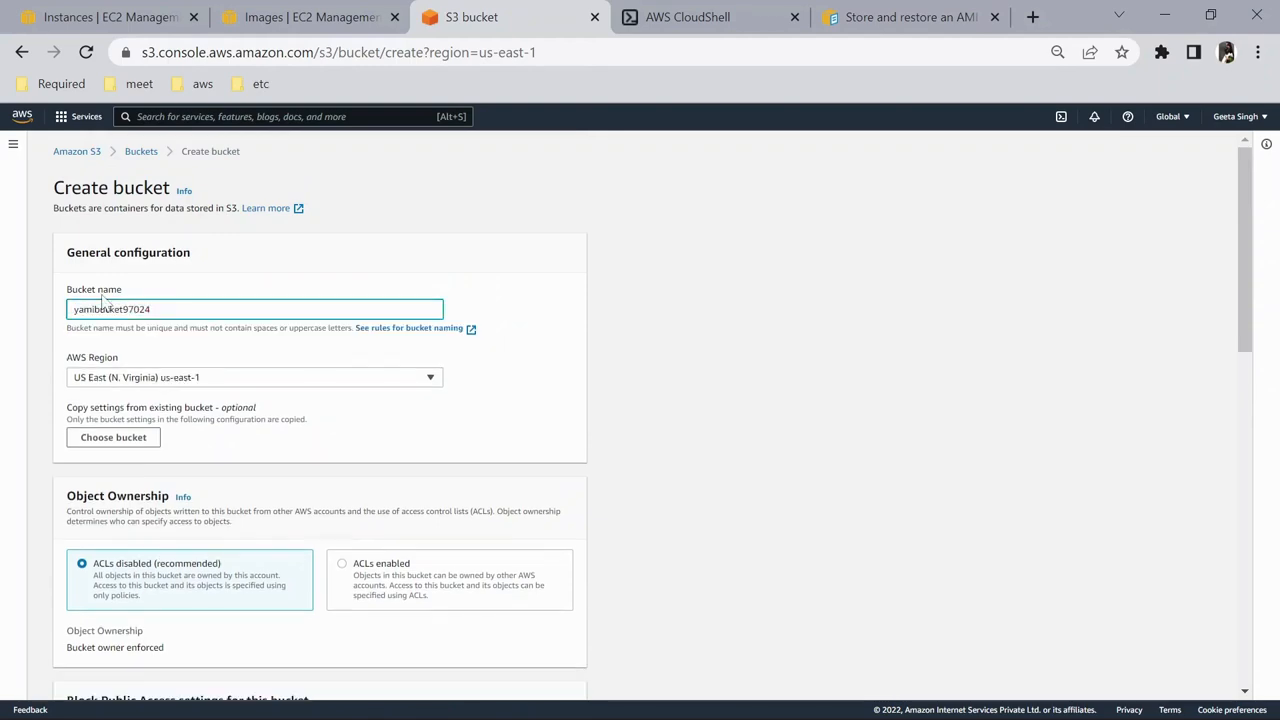
{"action": "type", "text": "myamibucket97024"}
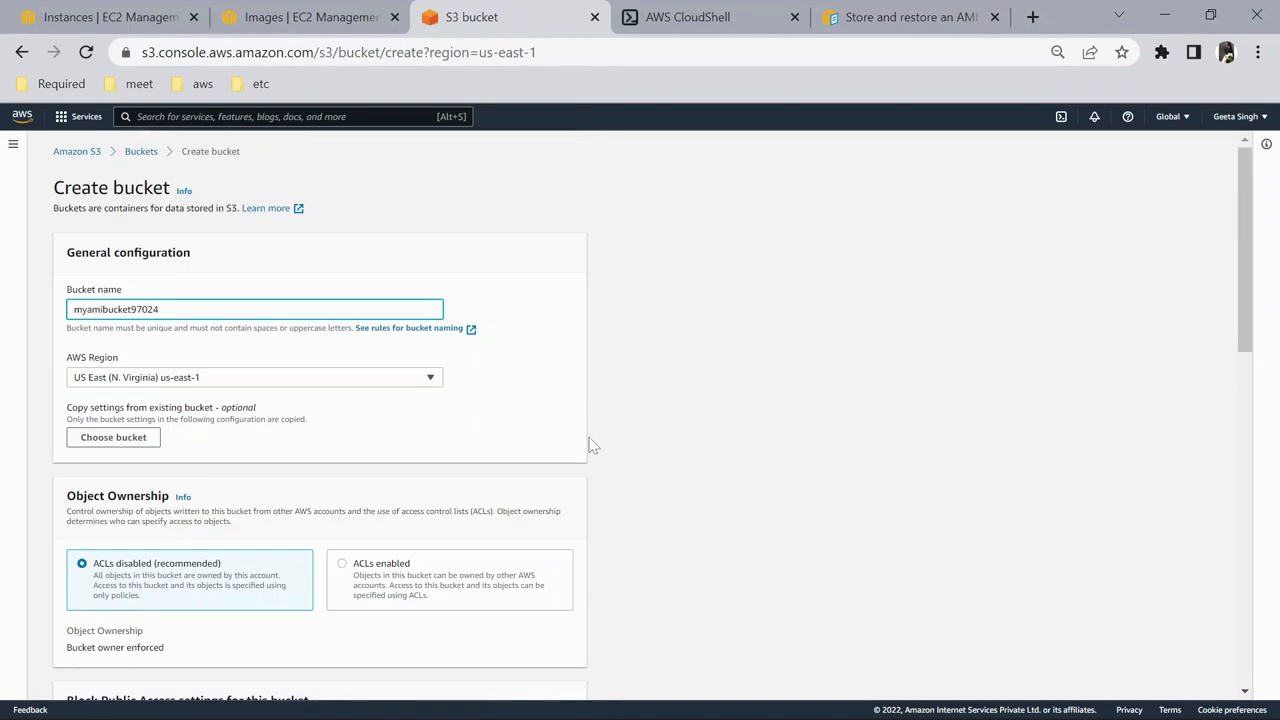
{"action": "scroll", "scroll_direction": "down", "scroll_amount": 3}
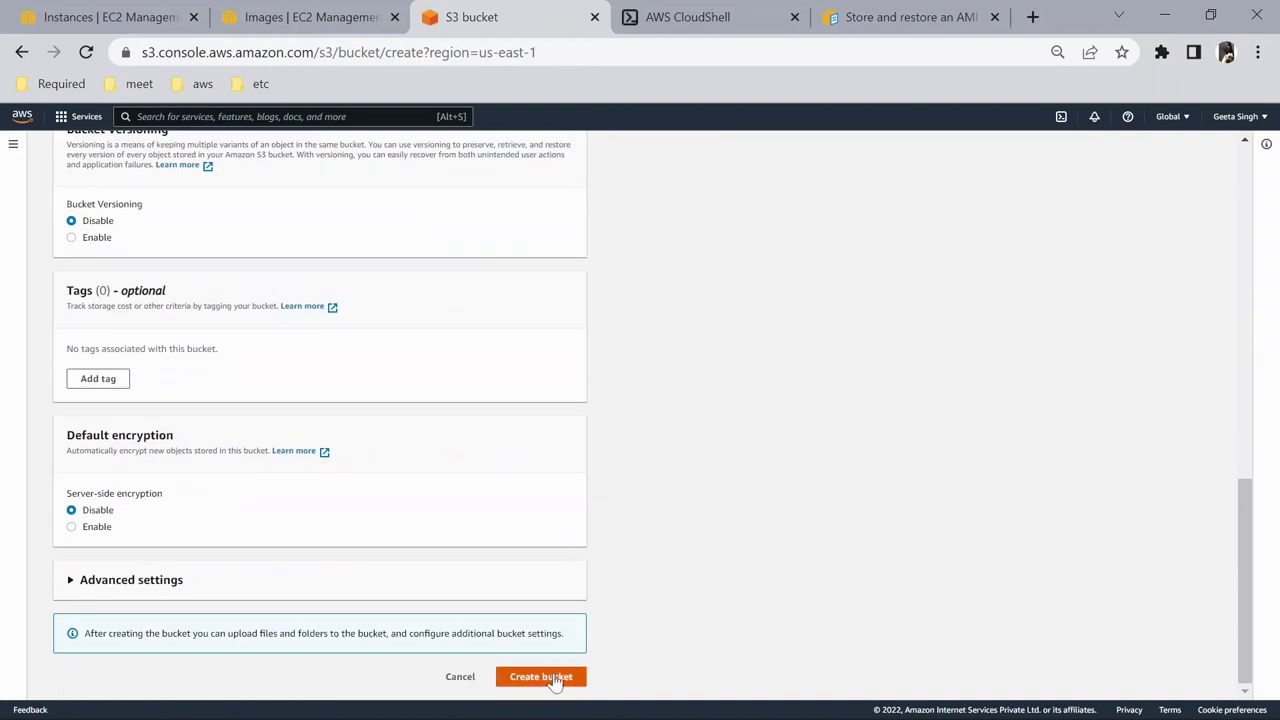
{"action": "left_click", "coordinate": [541, 676]}
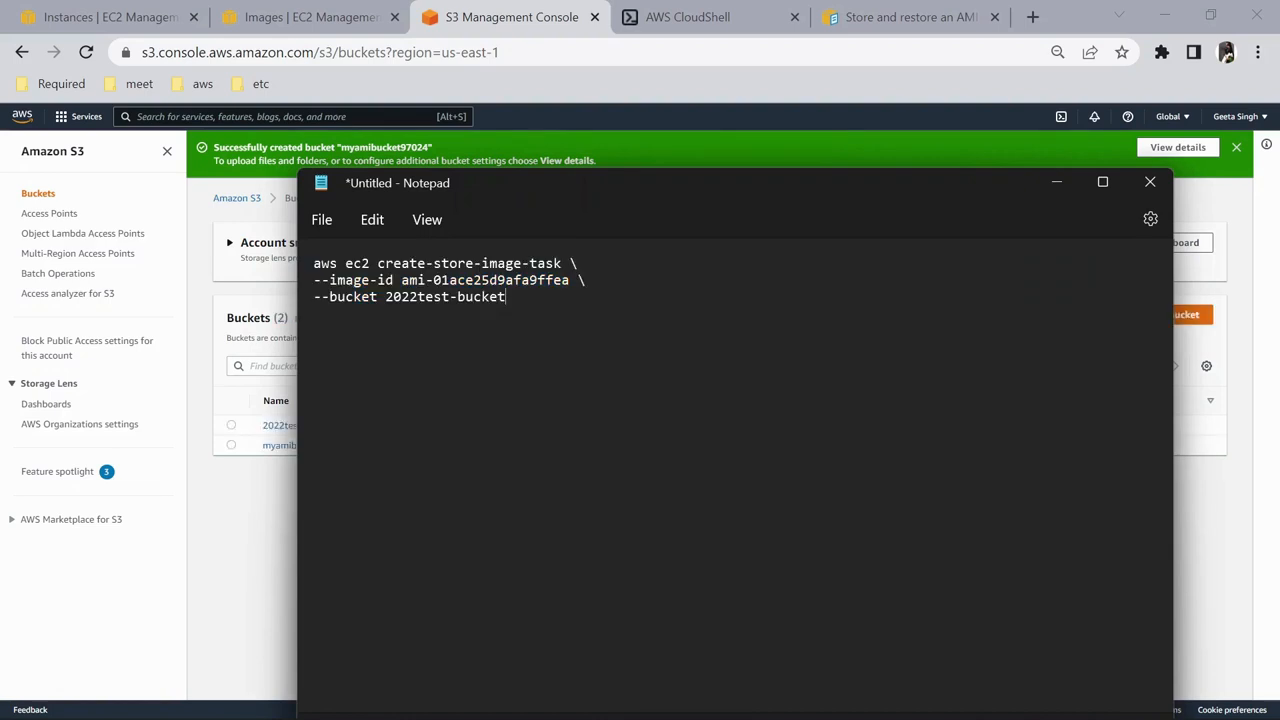
Point the store command at myamibucket97024 and rerun it, producing ami-01ace25d9afa9ffea.bin.
{"action": "double_click", "coordinate": [445, 296]}
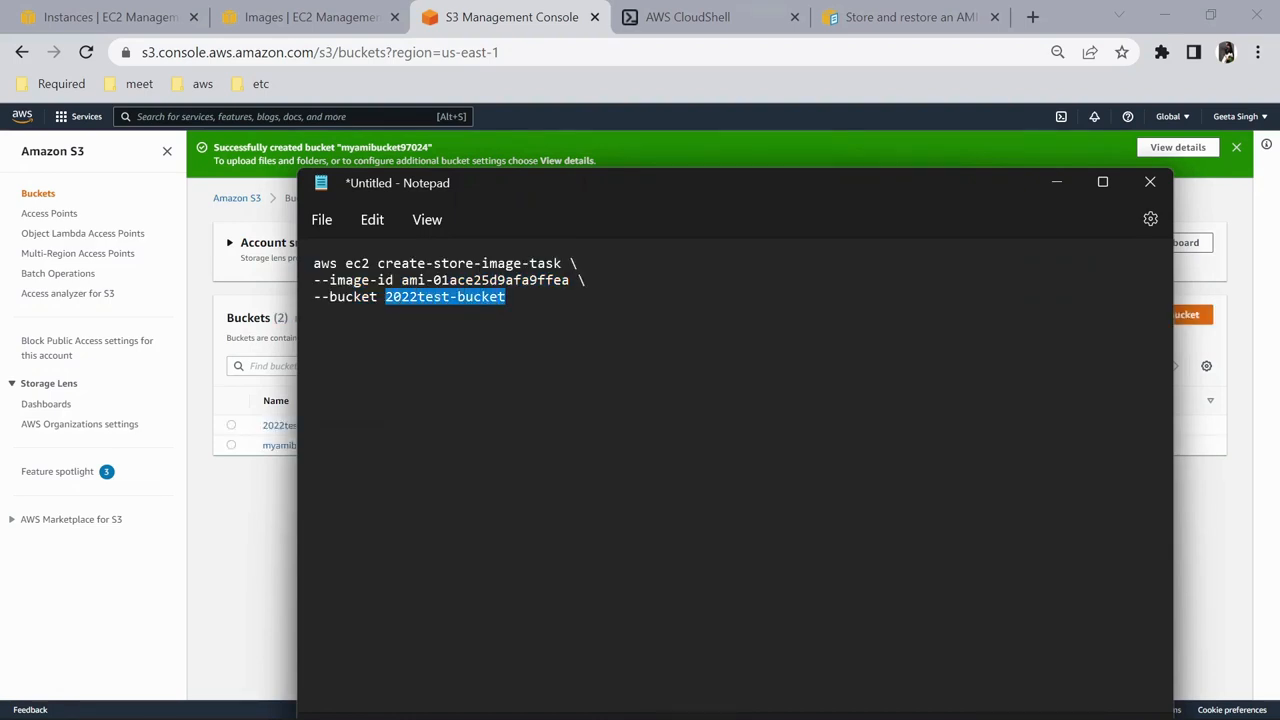
{"action": "type", "text": "myamibucket97024"}
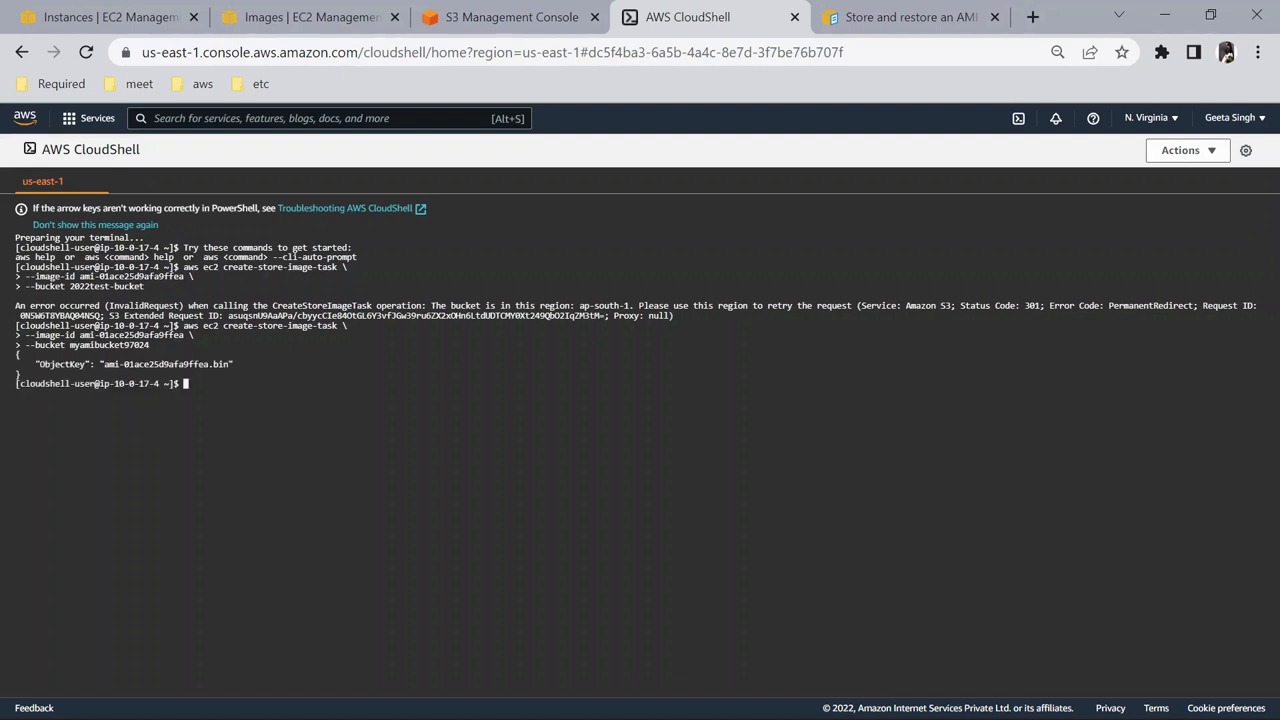
{"action": "left_click", "coordinate": [910, 17]}
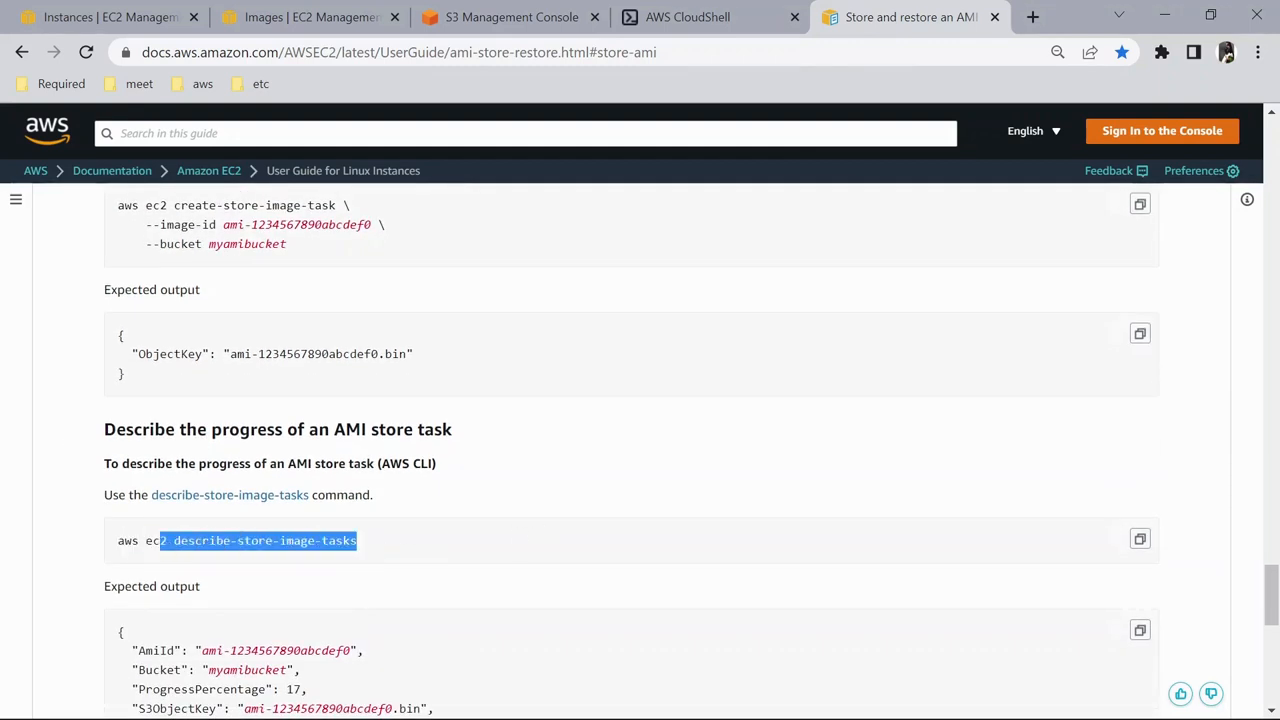
Rerun aws ec2 describe-store-image-tasks until the store task shows Completed at 100 percent.
{"action": "left_click", "coordinate": [687, 17]}
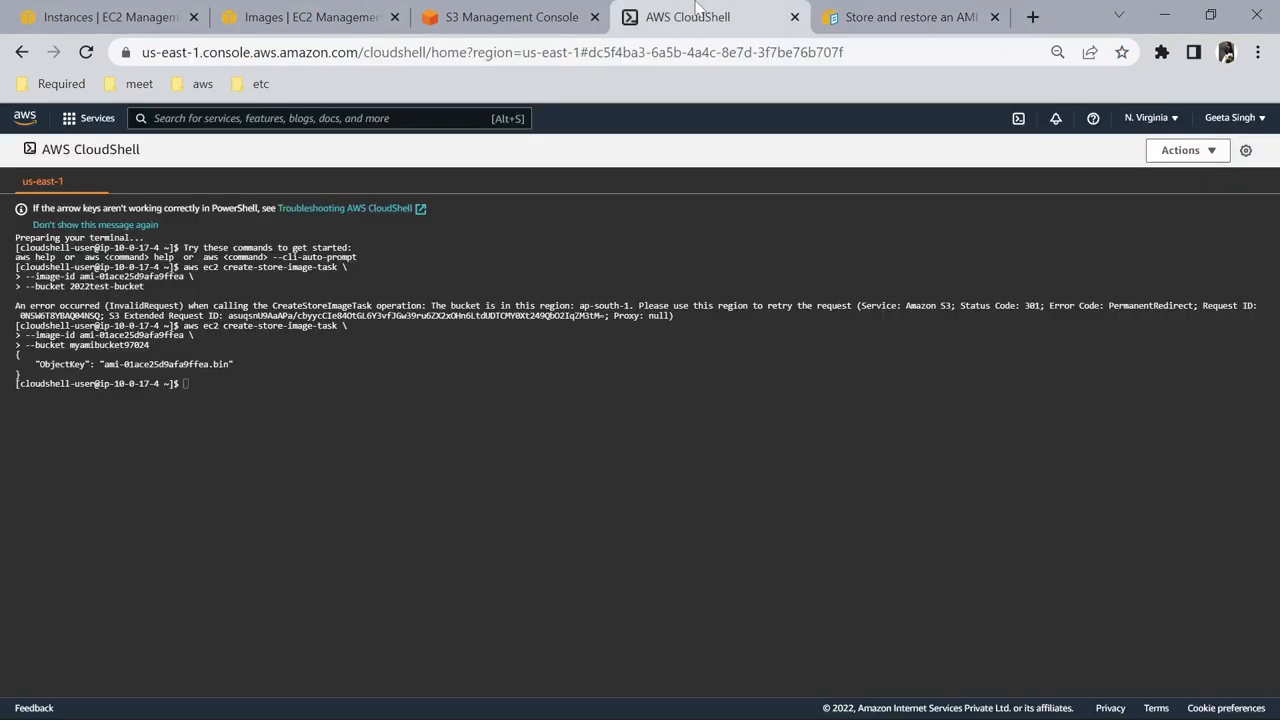
{"action": "type", "text": "aws ec2 describe-store-image-tasks"}
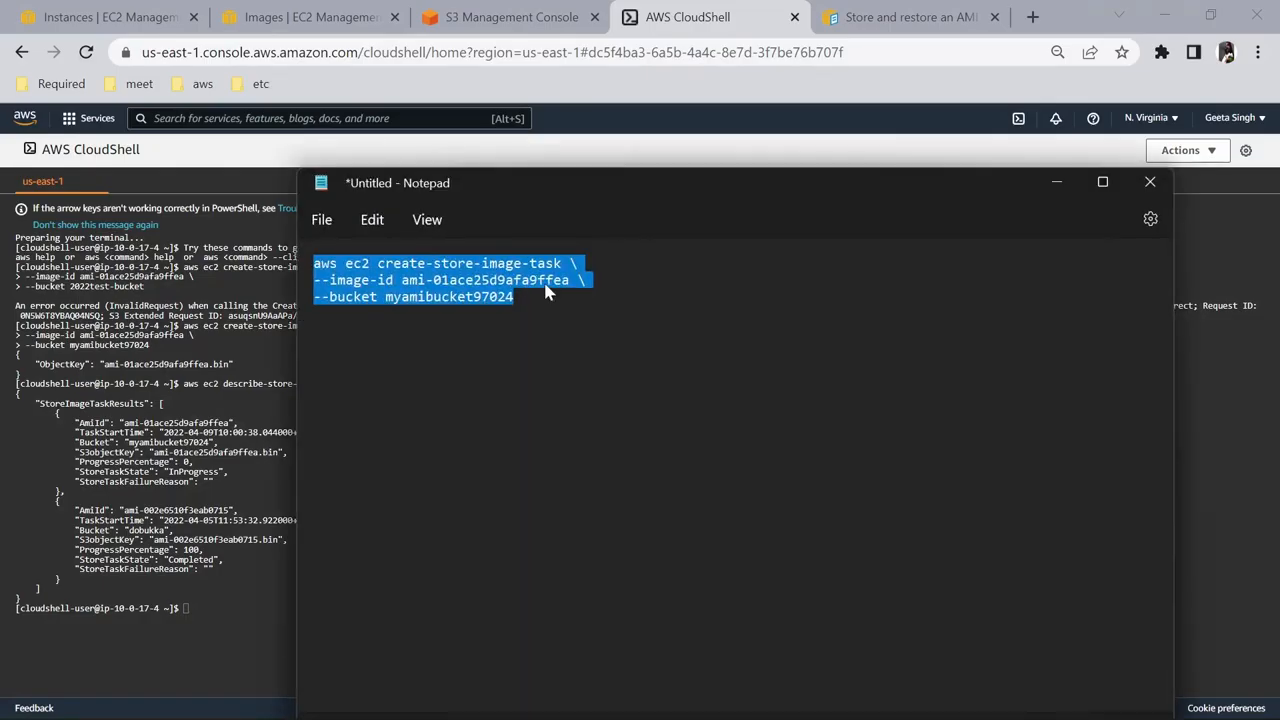
{"action": "left_click", "coordinate": [1149, 181]}
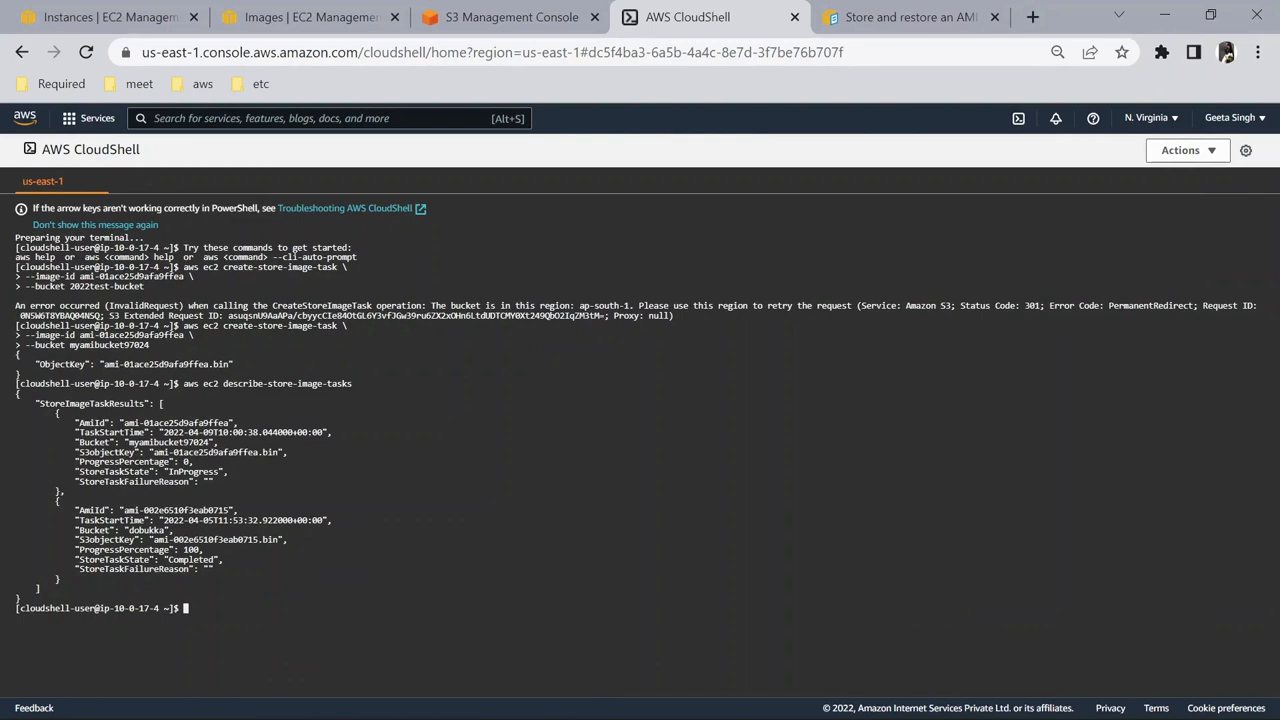
{"action": "type", "text": "aws ec2 describe-store-image-tasks"}
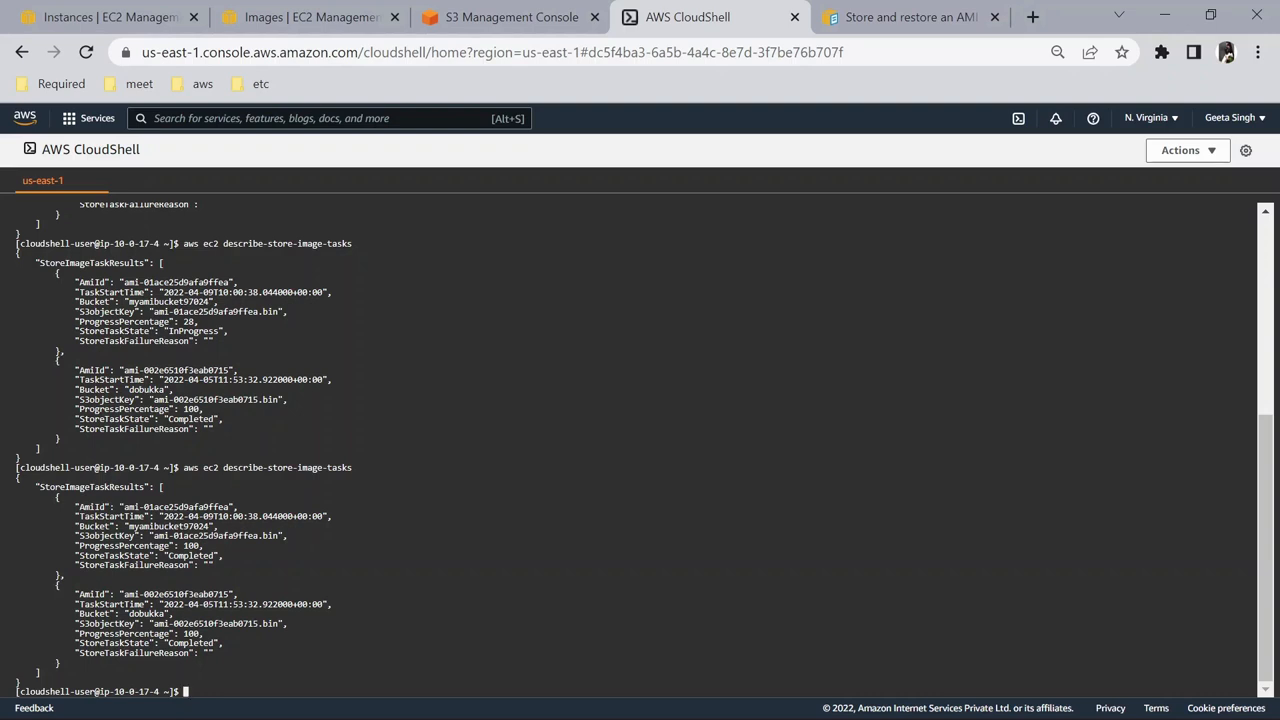
{"action": "left_click", "coordinate": [510, 17]}
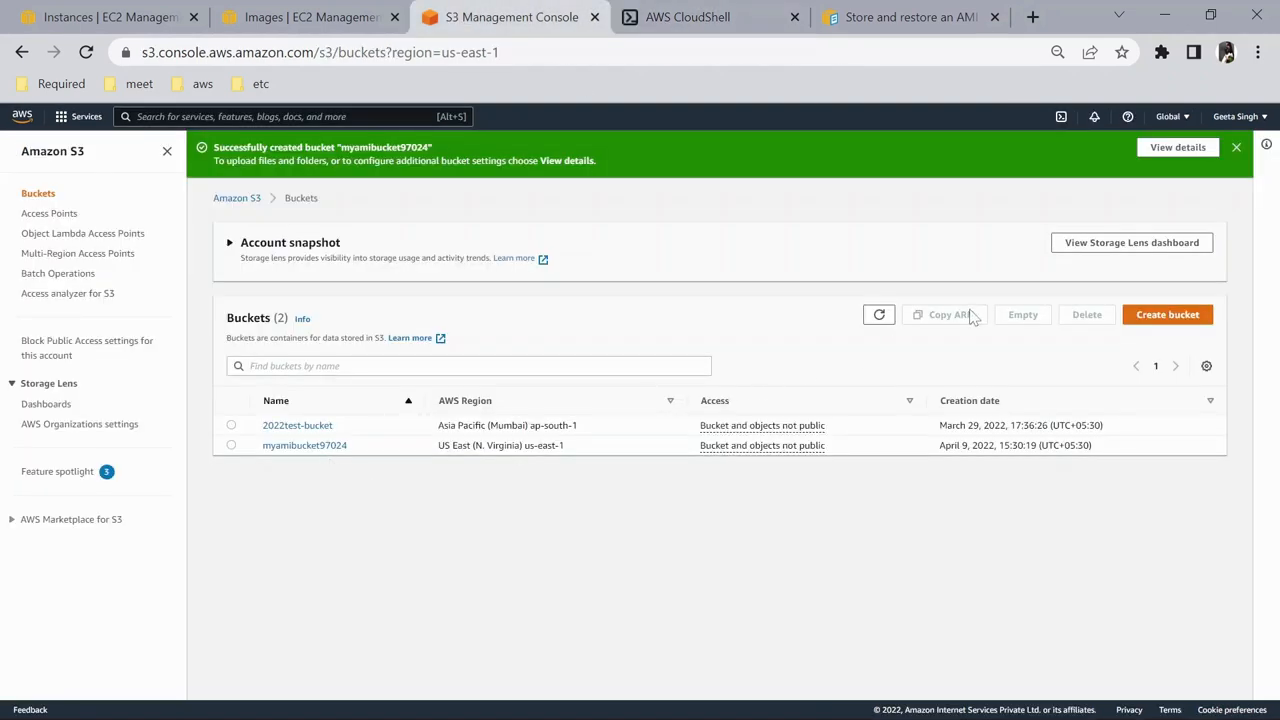
Open myamibucket97024 to confirm the 8.4 GB ami-01ace25d9afa9ffea.bin object is stored.
{"action": "left_click", "coordinate": [1236, 147]}
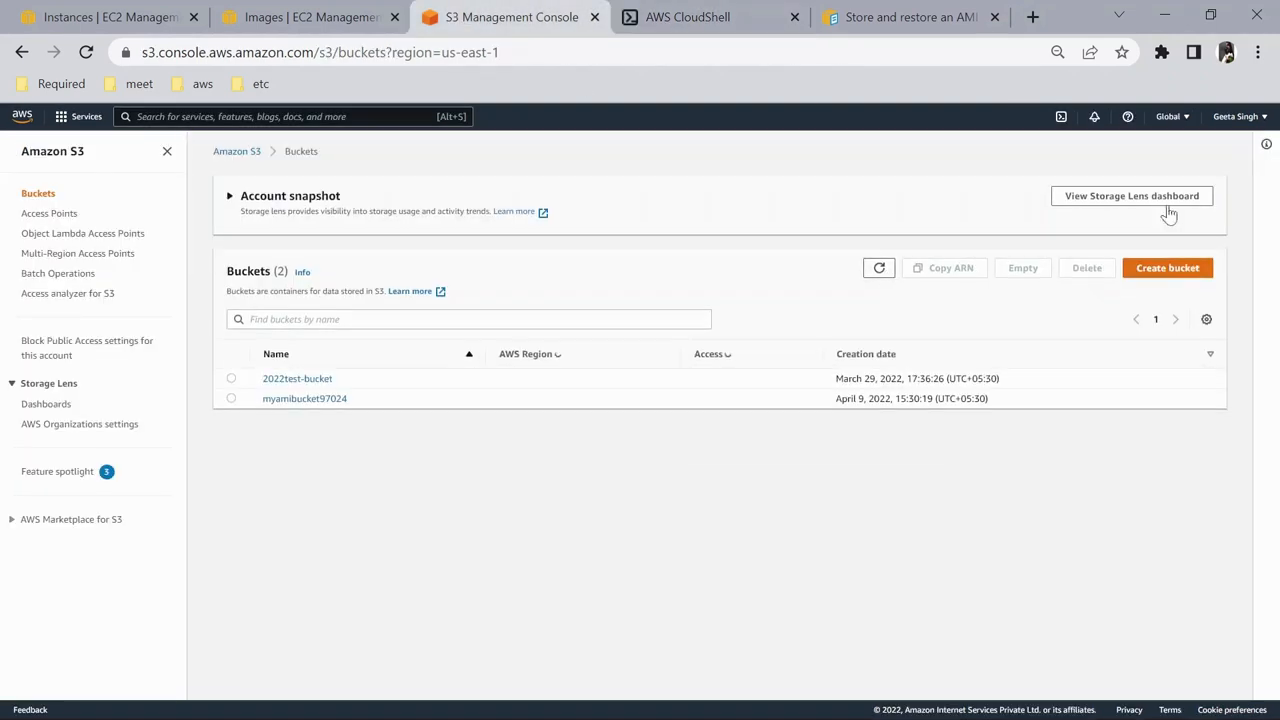
{"action": "left_click", "coordinate": [304, 398]}
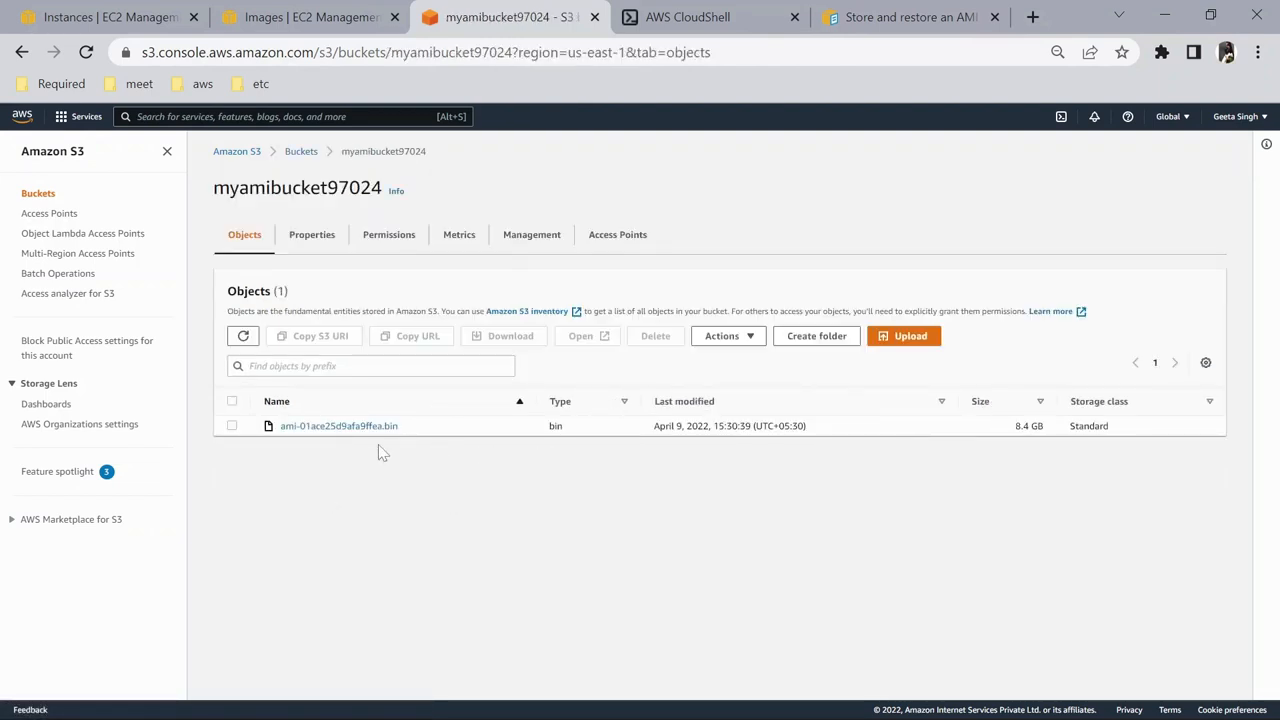
{"action": "mouse_move", "coordinate": [640, 73]}
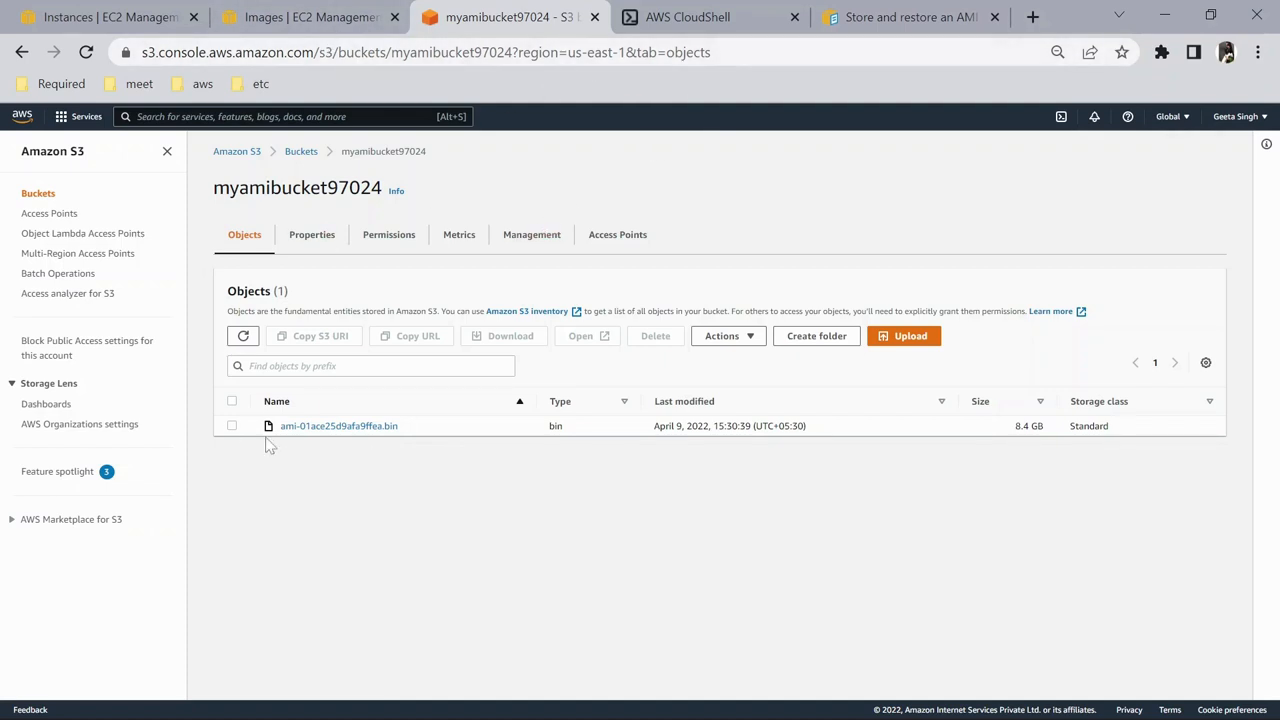
{"action": "left_click", "coordinate": [308, 17]}
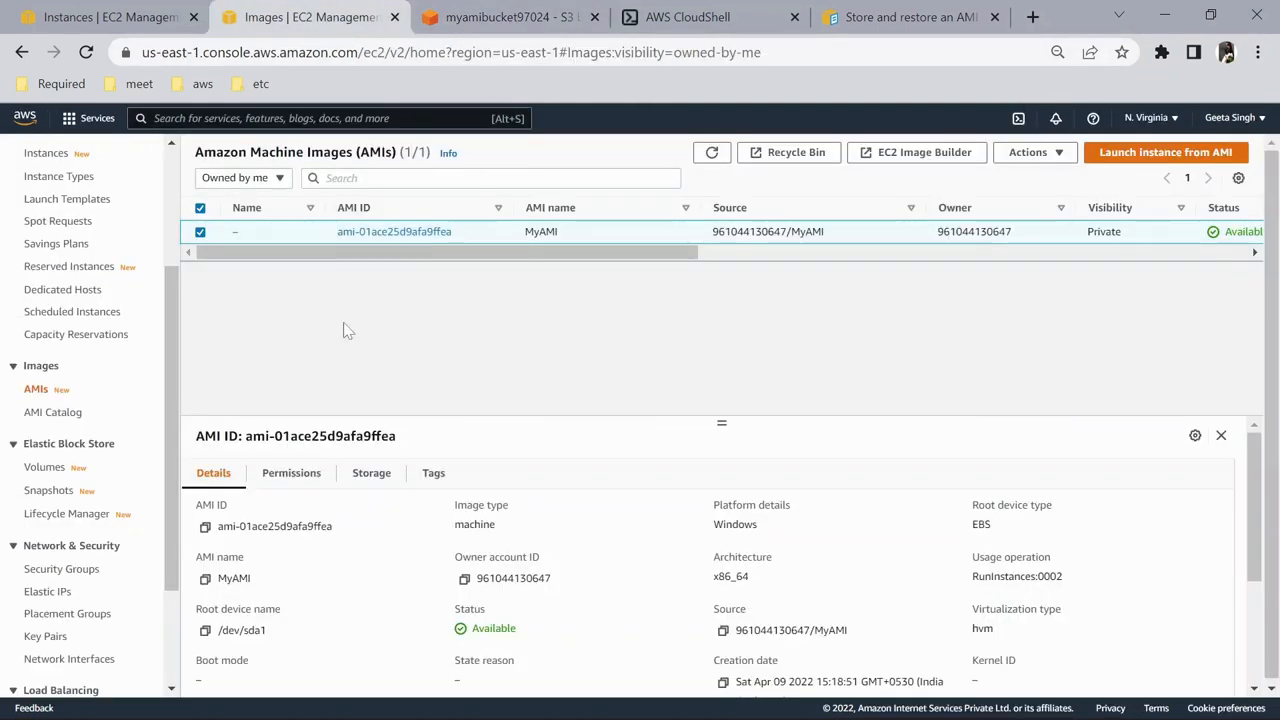
Deregister MyAMI (ami-01ace25d9afa9ffea) using Actions > Deregister AMI.
{"action": "left_click", "coordinate": [200, 231]}
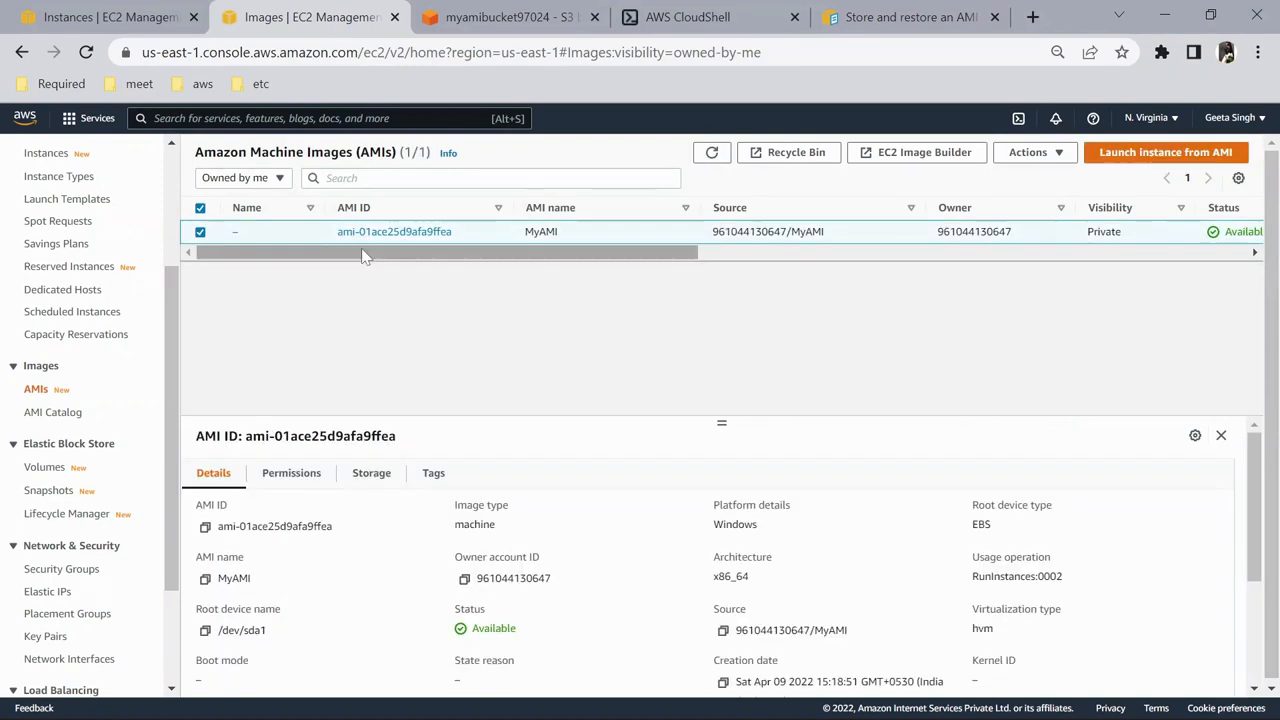
{"action": "double_click", "coordinate": [394, 231]}
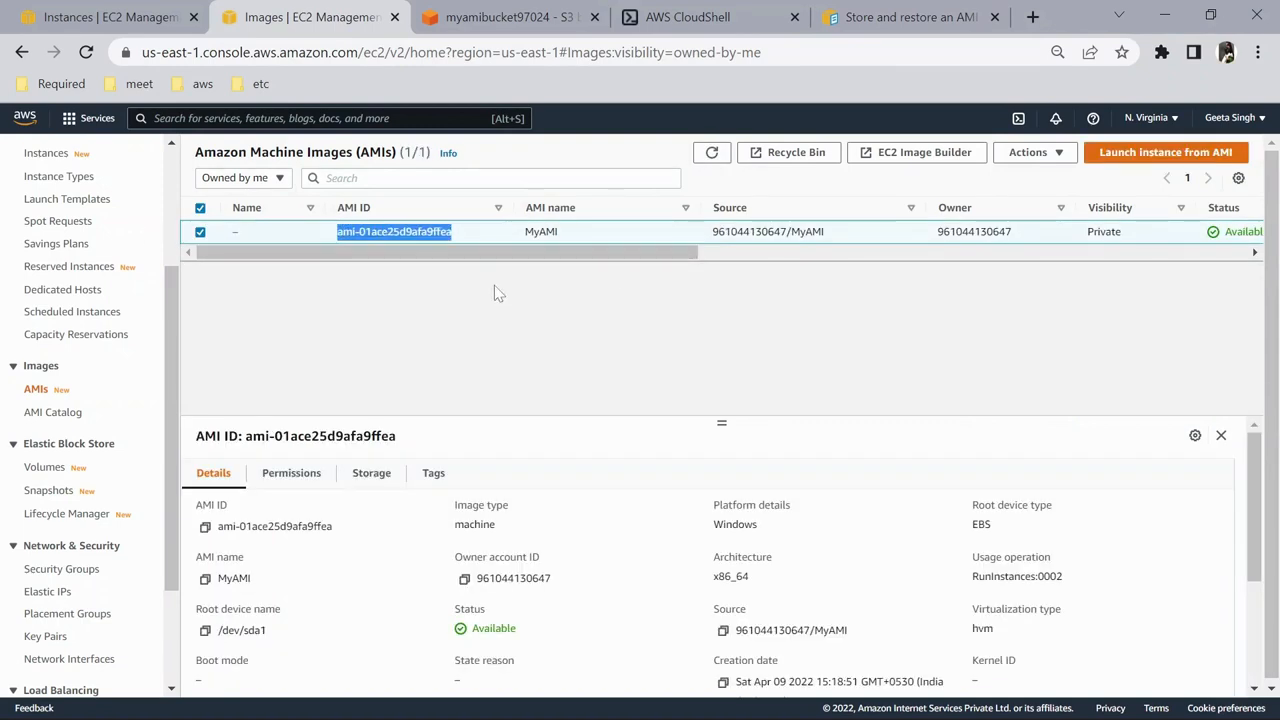
{"action": "left_click", "coordinate": [1033, 152]}
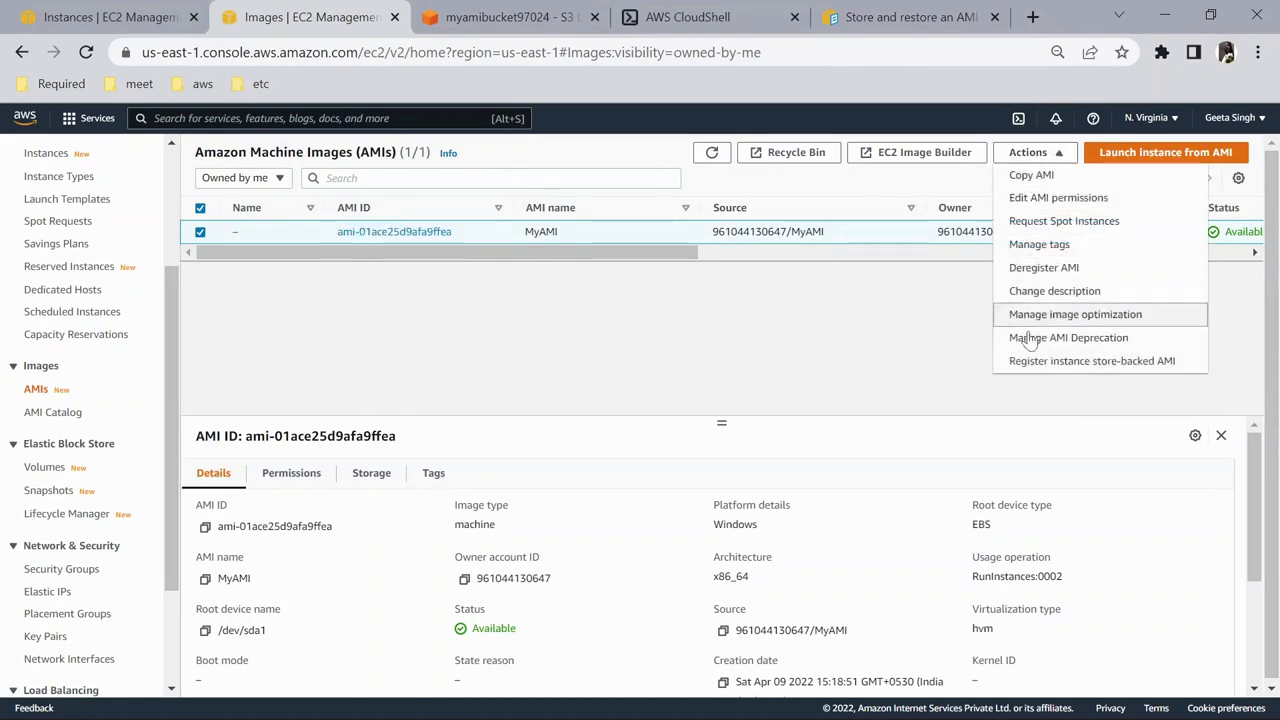
{"action": "left_click", "coordinate": [1043, 267]}
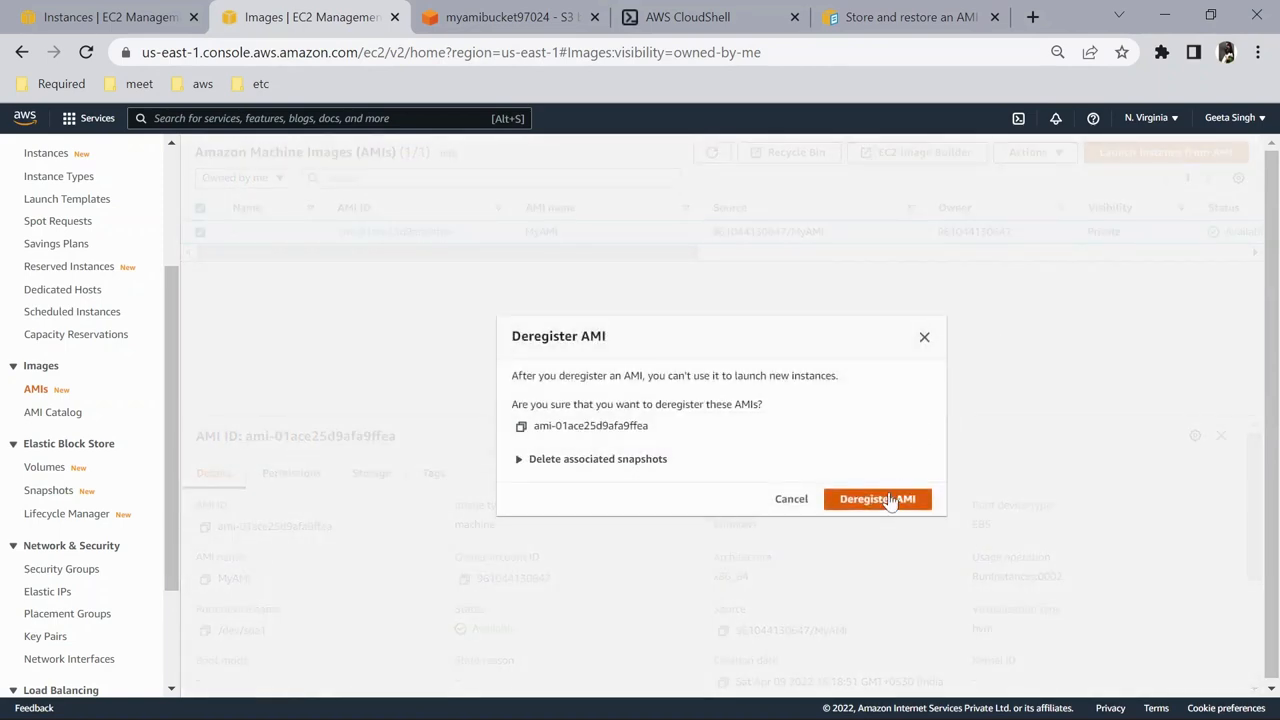
{"action": "left_click", "coordinate": [877, 499]}
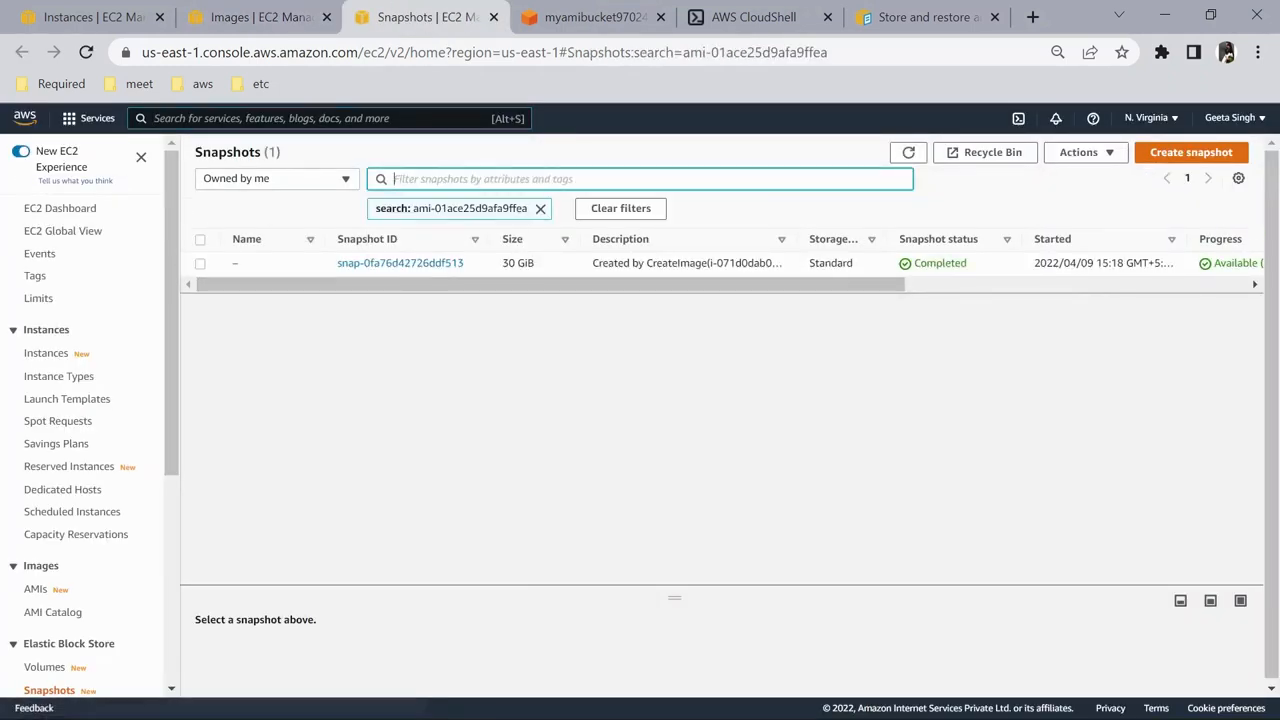
Delete the deregistered AMI's 30 GiB snapshot snap-0fa76d42726ddf513.
{"action": "left_click", "coordinate": [200, 263]}
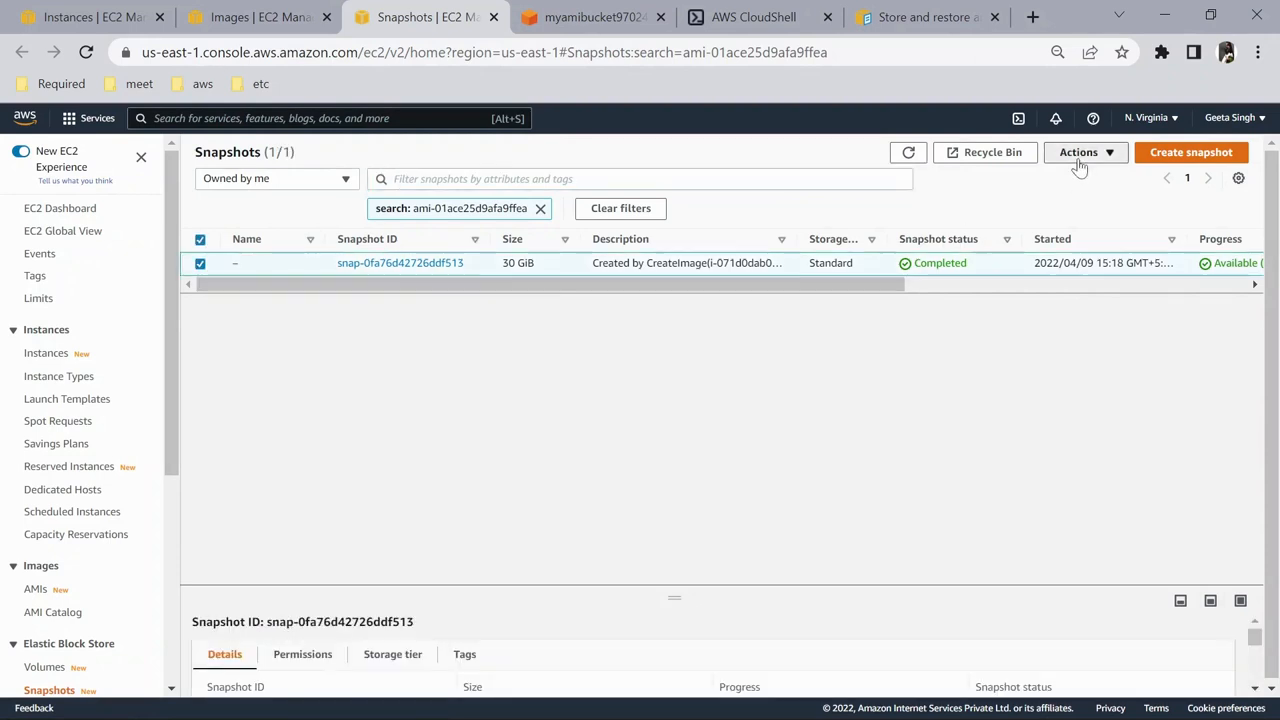
{"action": "left_click", "coordinate": [1078, 152]}
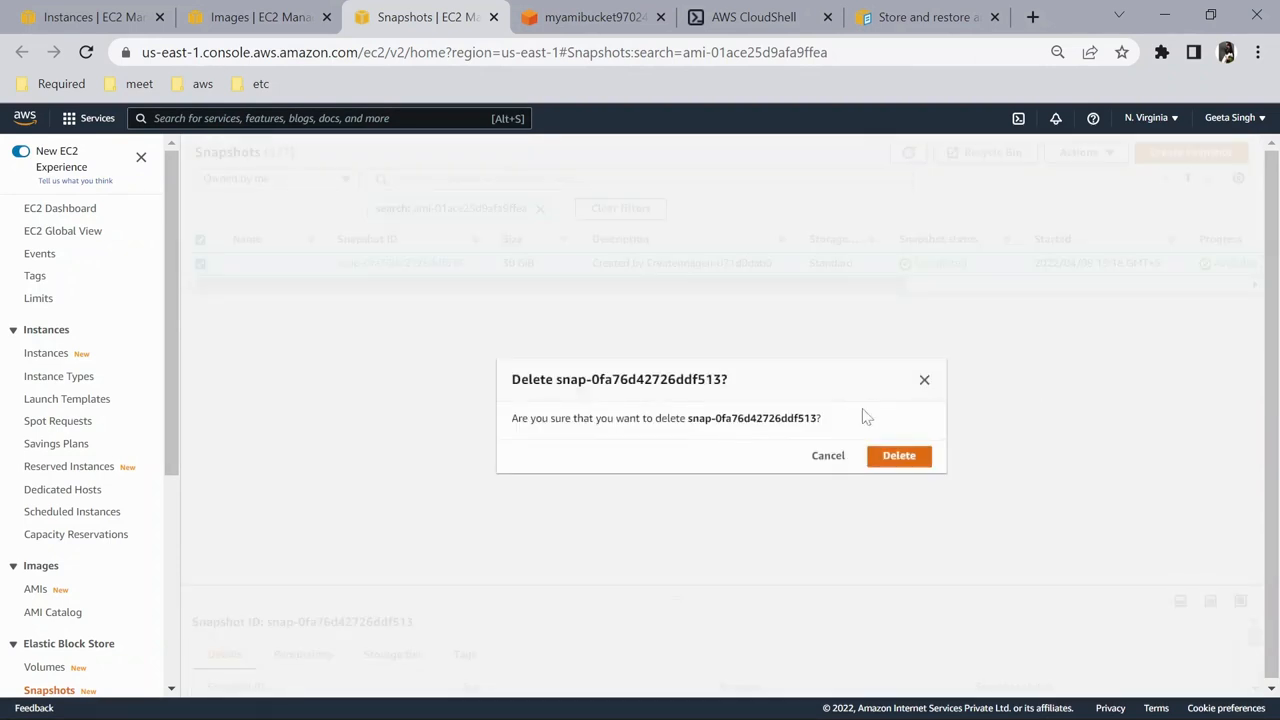
{"action": "left_click", "coordinate": [898, 455]}
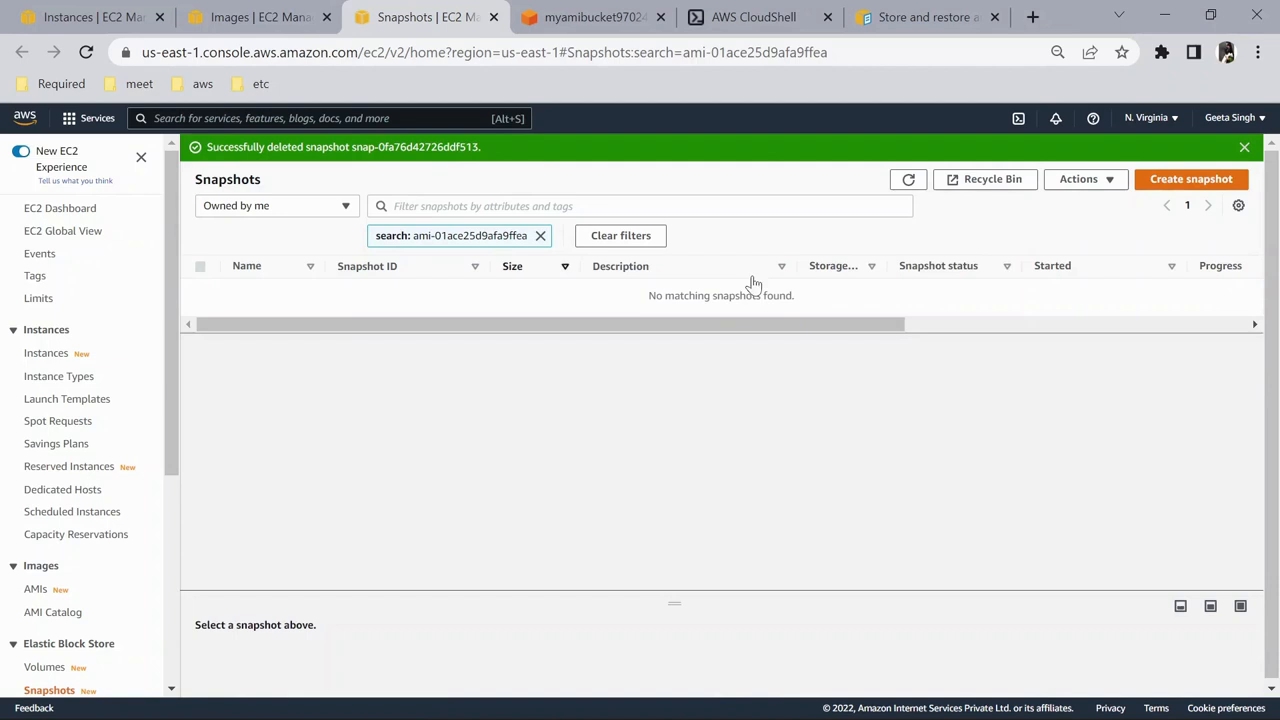
{"action": "left_click", "coordinate": [240, 17]}
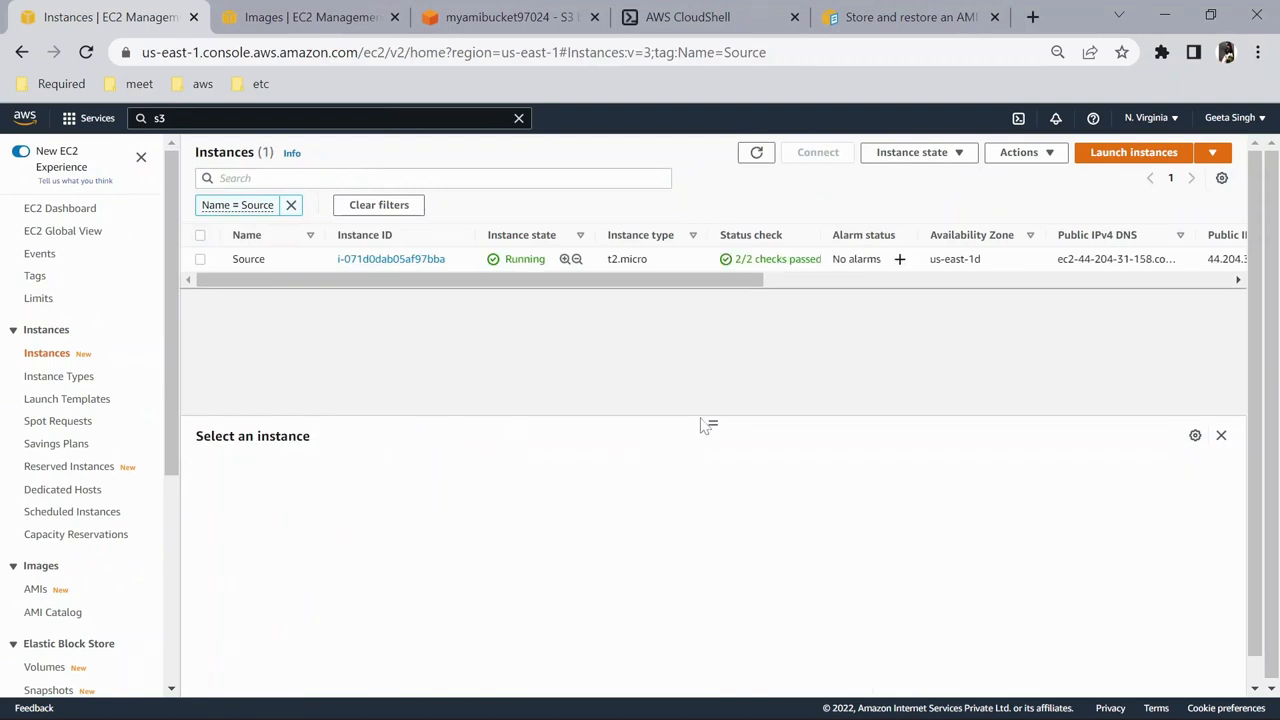
Check the Source instance i-071d0dab05af97bba's storage, terminate it, and refresh the list.
{"action": "left_click", "coordinate": [200, 259]}
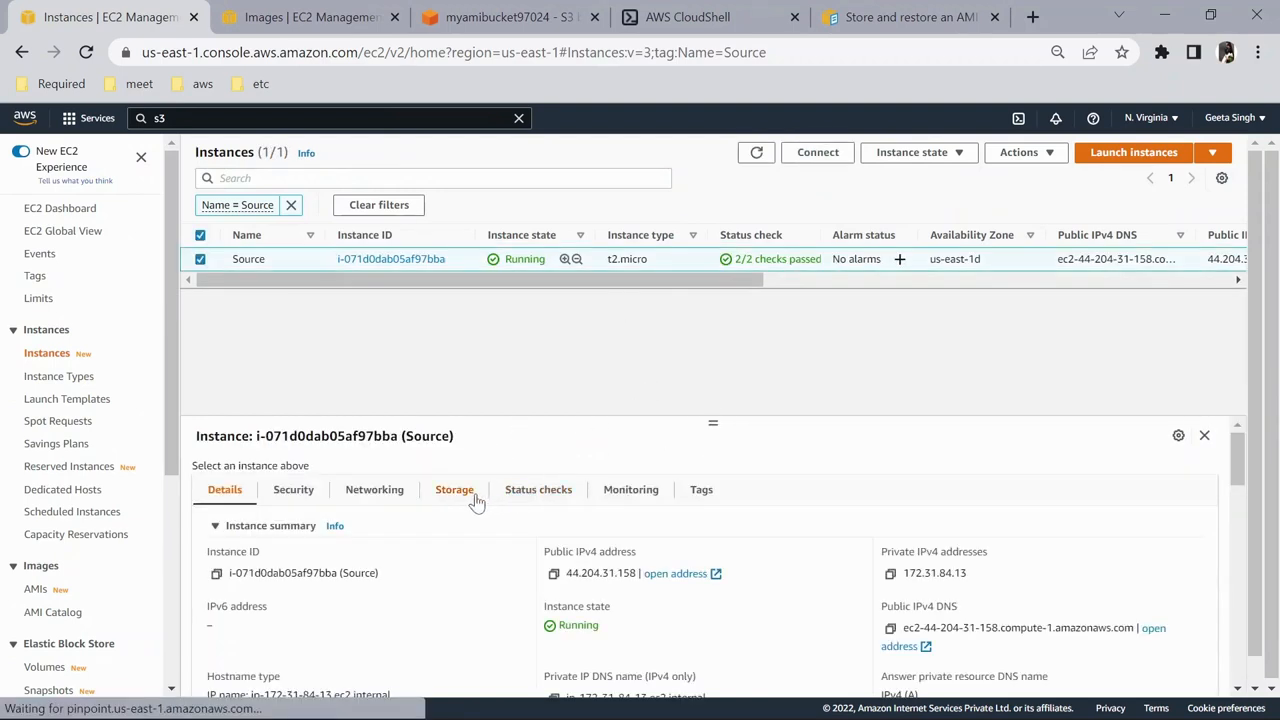
{"action": "left_click", "coordinate": [454, 489]}
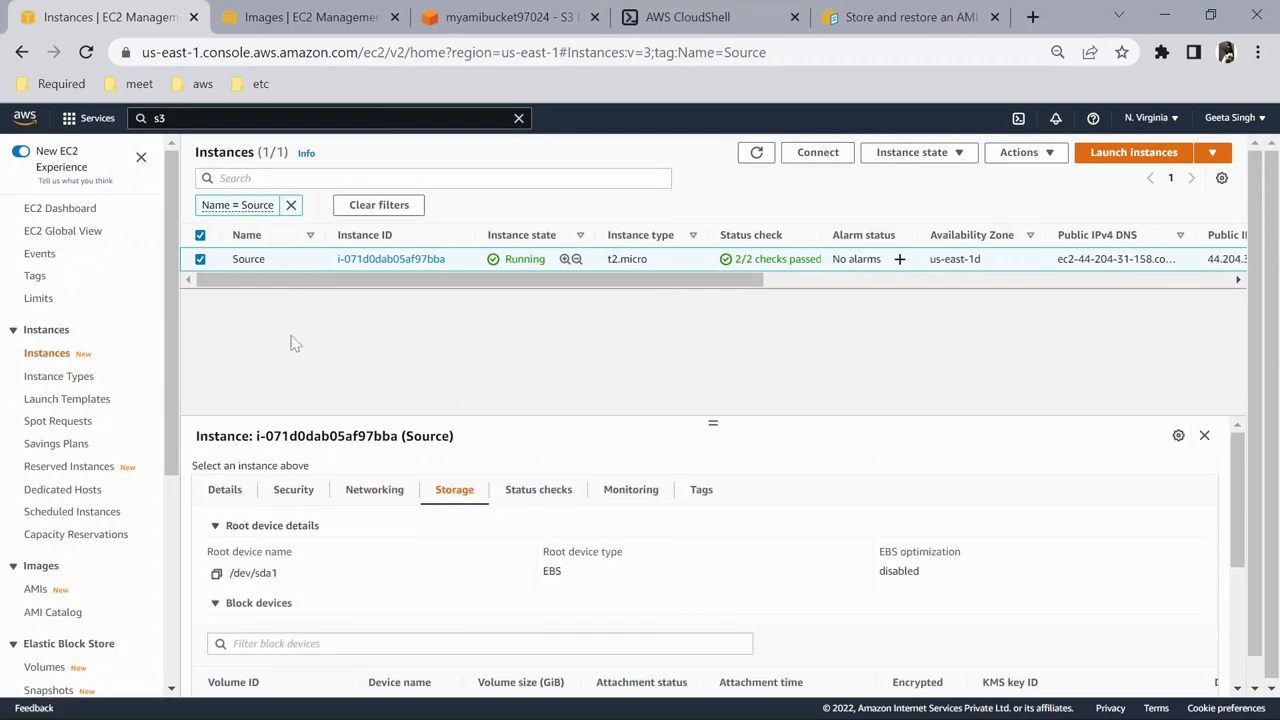
{"action": "mouse_move", "coordinate": [917, 152]}
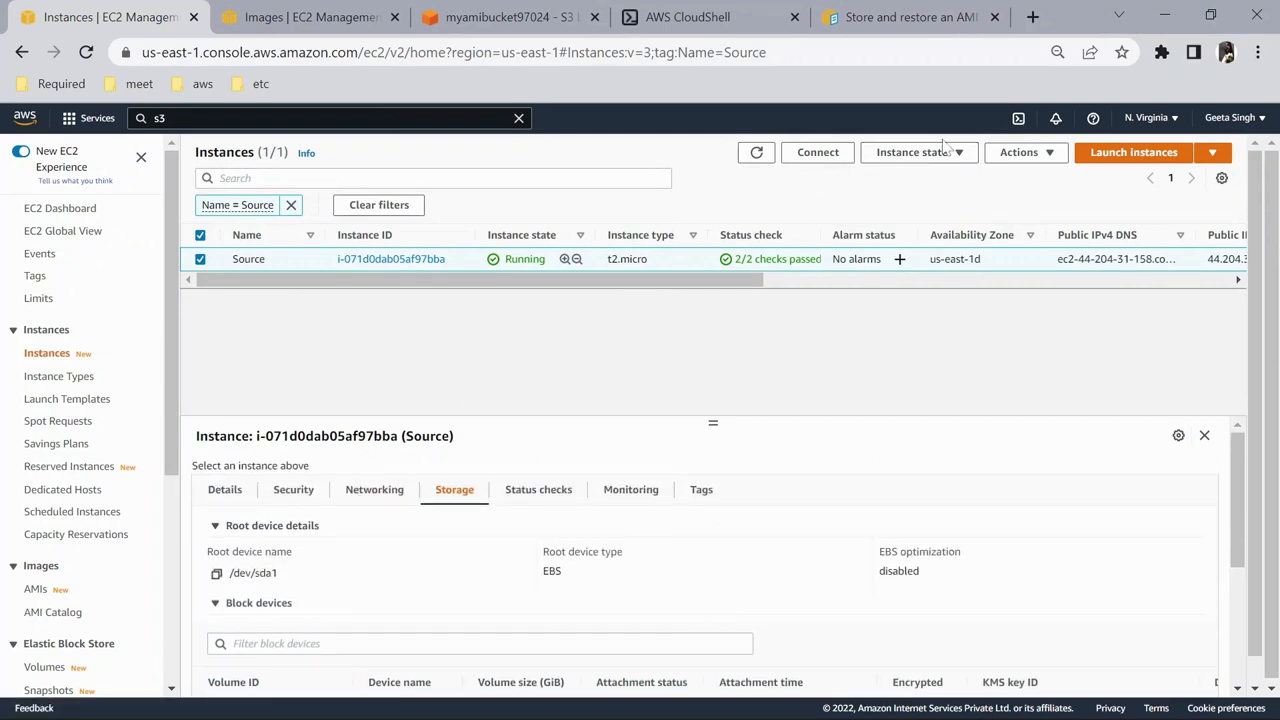
{"action": "mouse_move", "coordinate": [917, 152]}
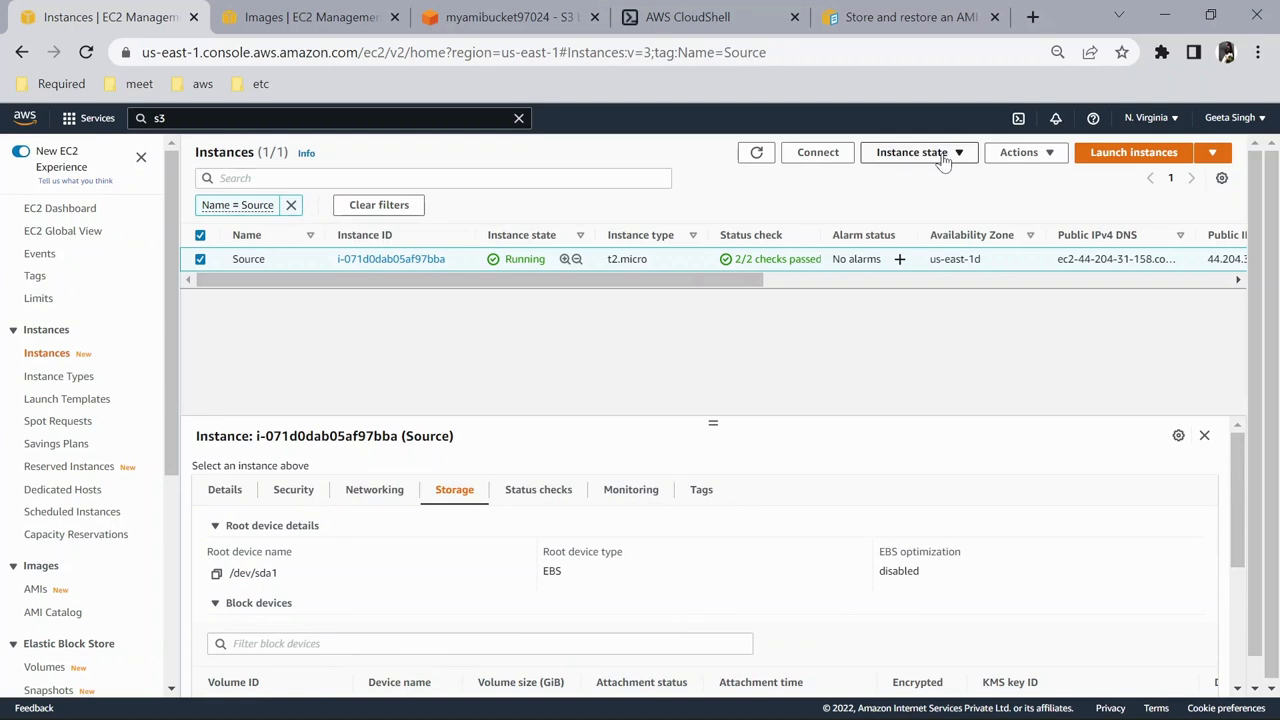
{"action": "left_click", "coordinate": [917, 152]}
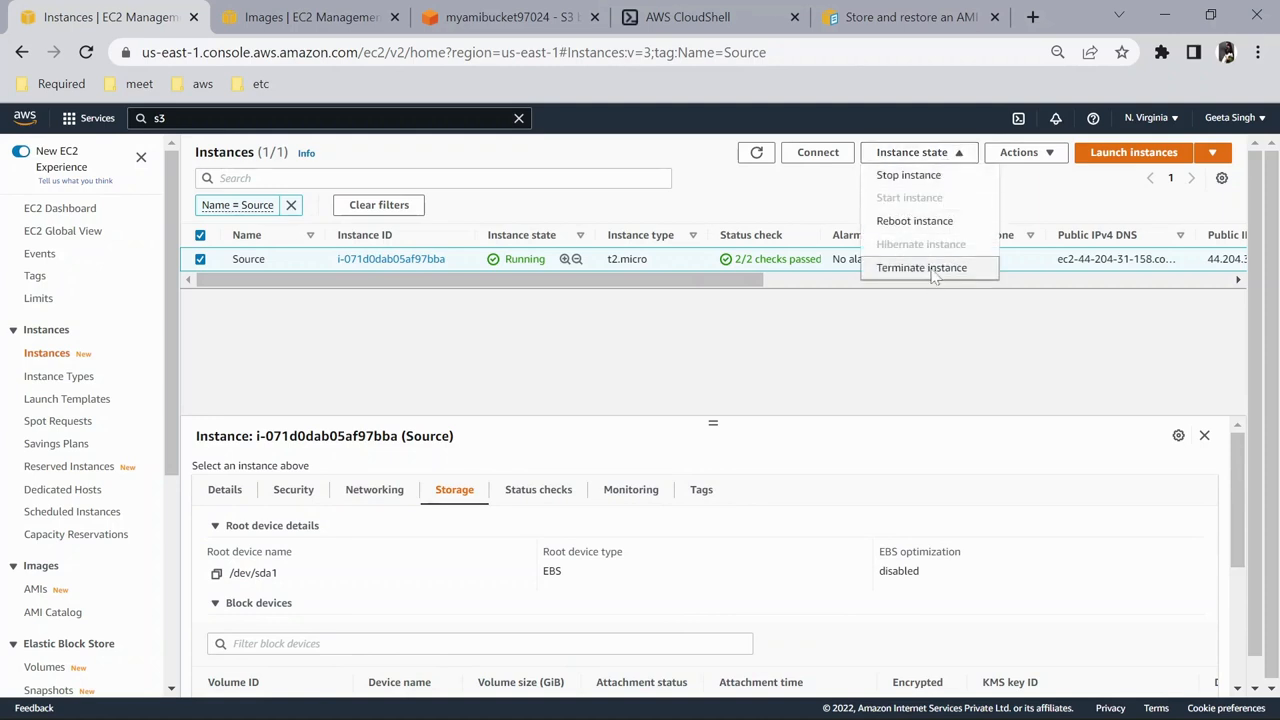
{"action": "left_click", "coordinate": [921, 267]}
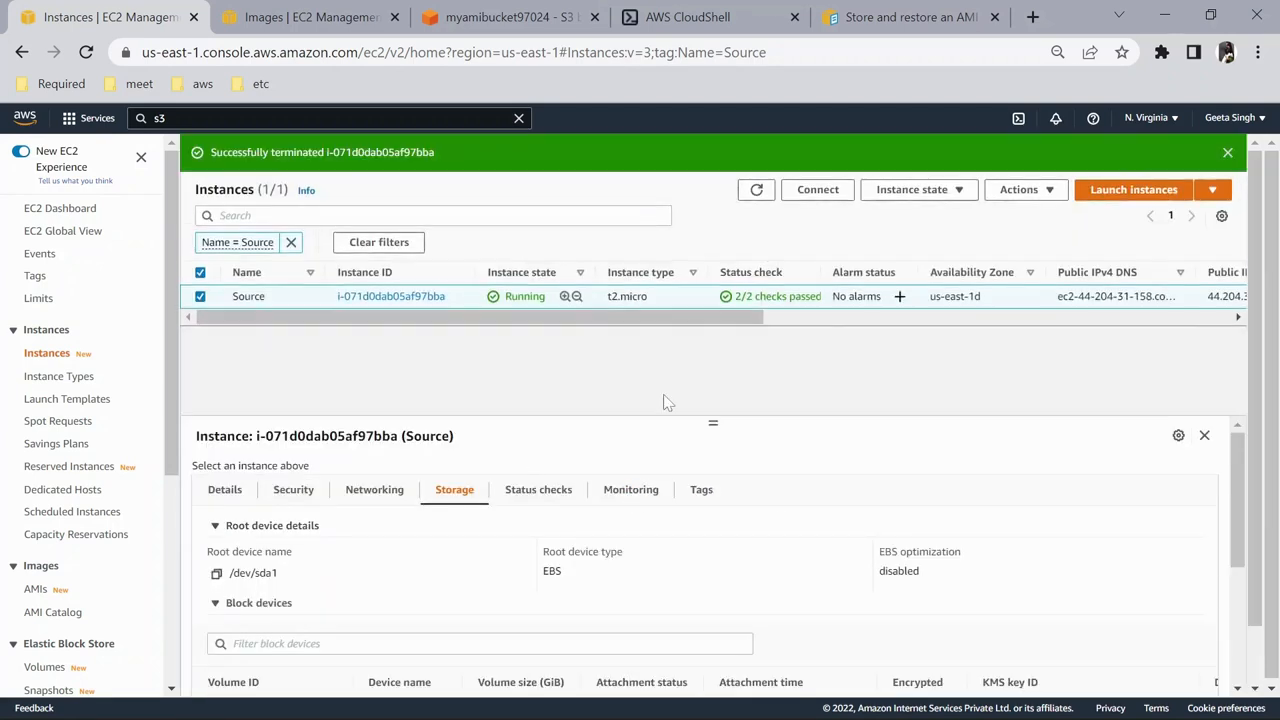
{"action": "left_click", "coordinate": [756, 189]}
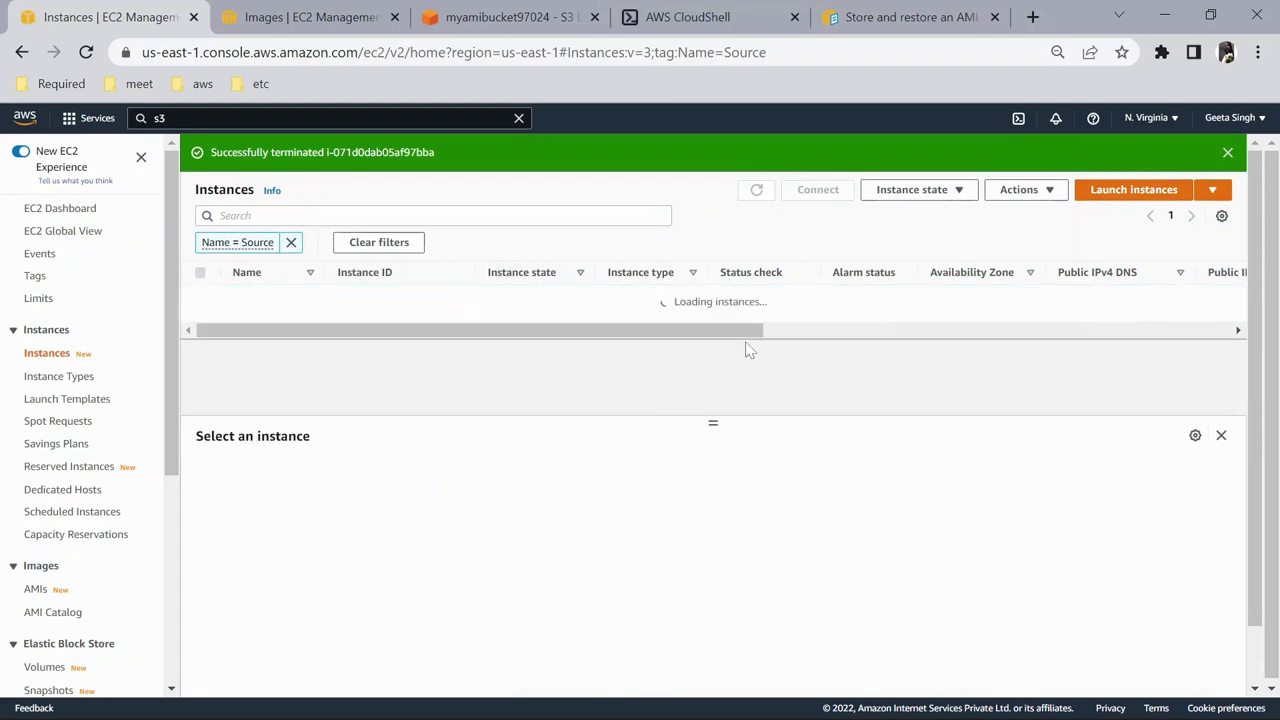
{"action": "left_click", "coordinate": [756, 189]}
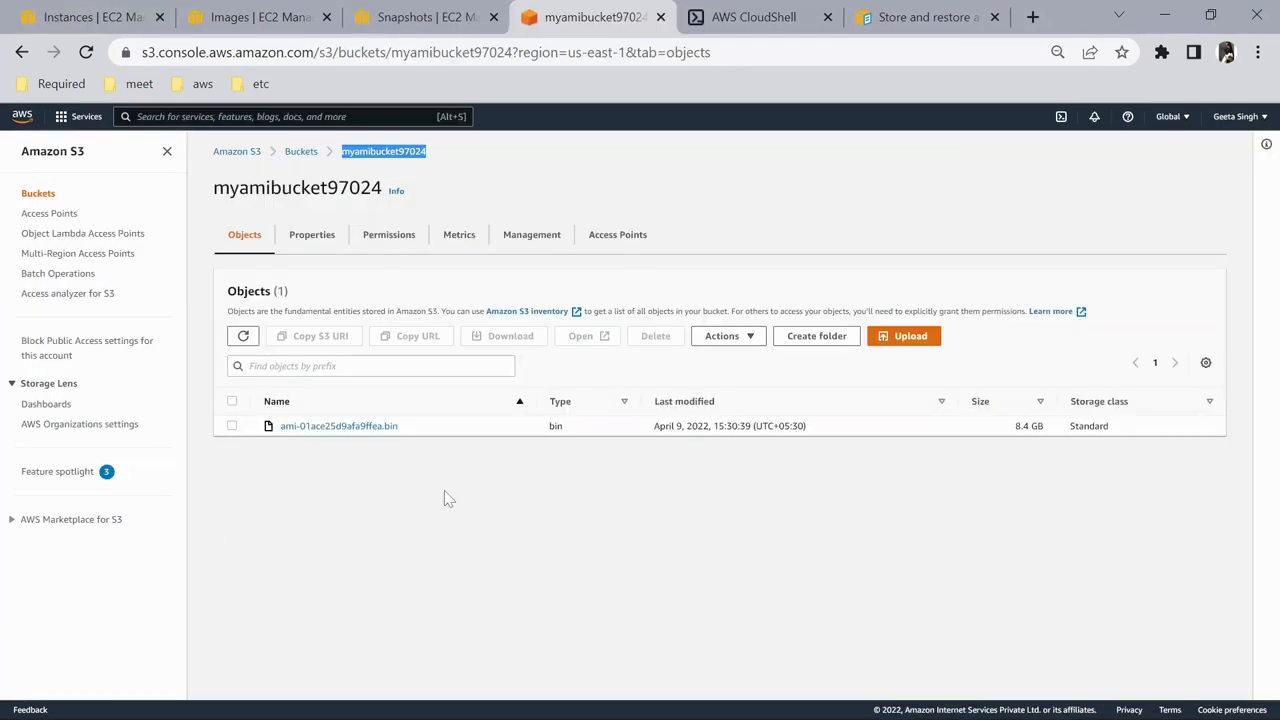
Confirm no owned AMIs or snapshots remain, then view the 'Restore an AMI from an S3 bucket' docs.
{"action": "left_click", "coordinate": [231, 425]}
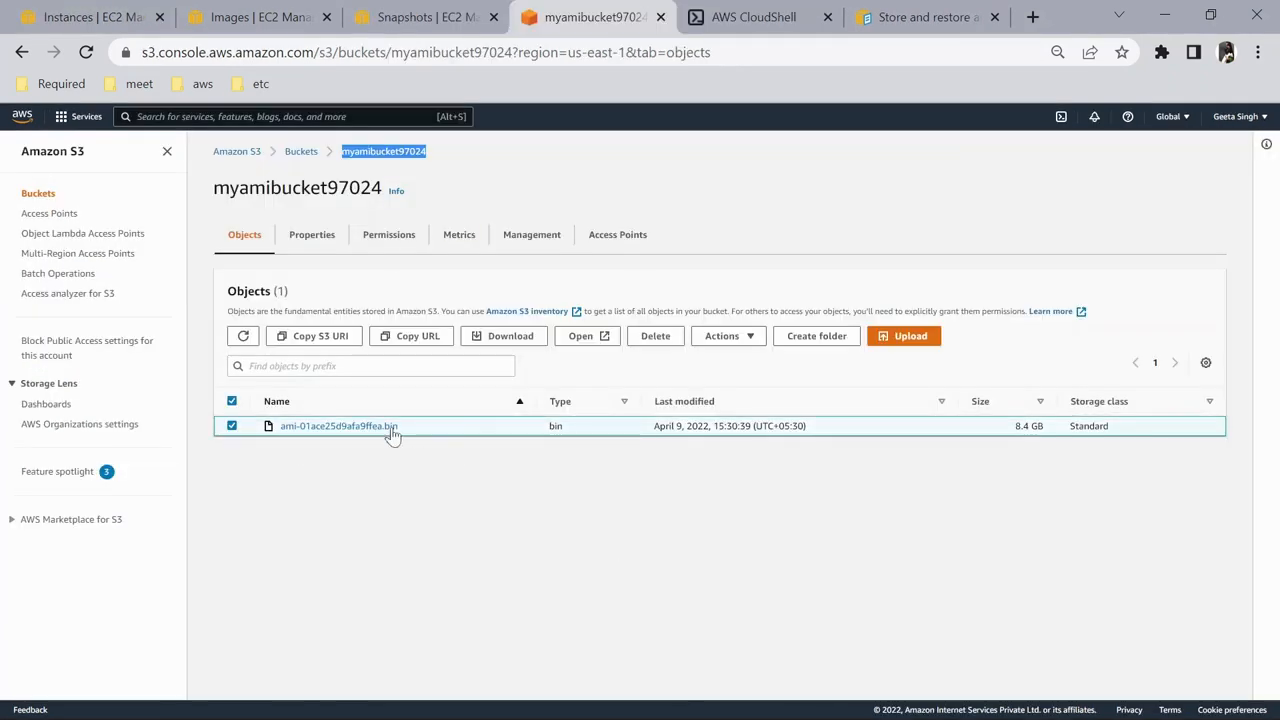
{"action": "left_click", "coordinate": [257, 17]}
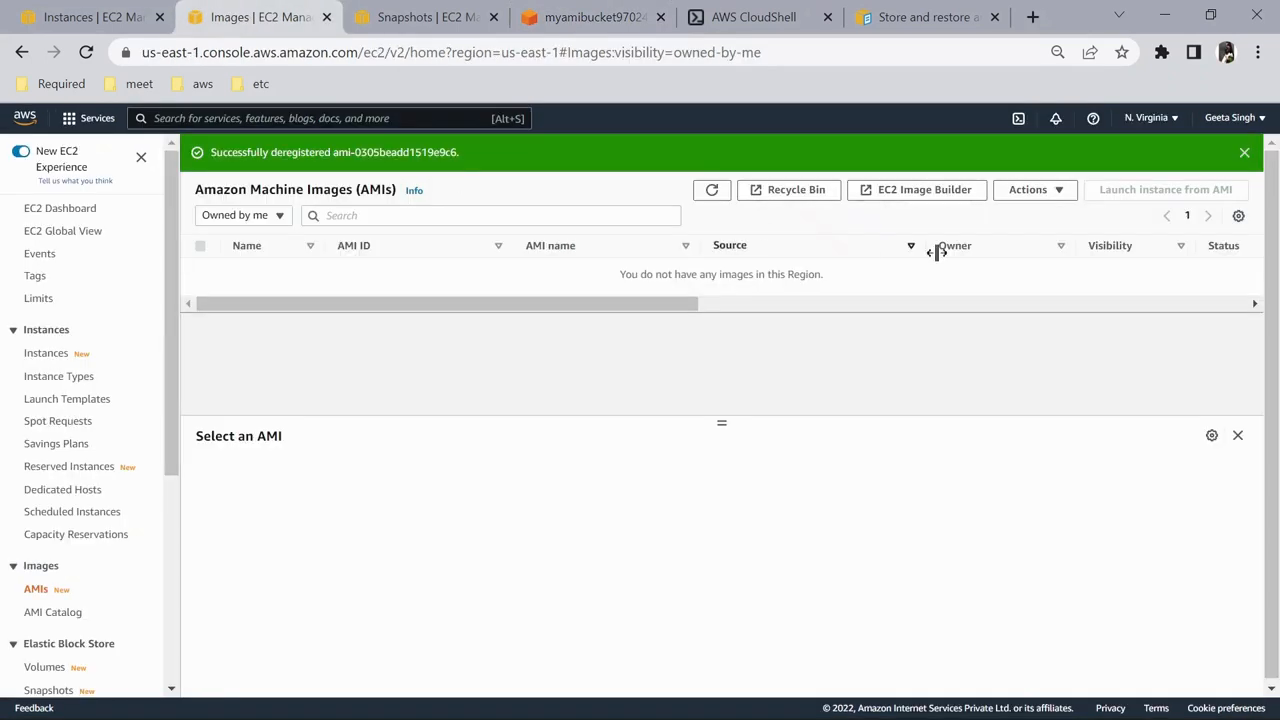
{"action": "left_click", "coordinate": [1244, 152]}
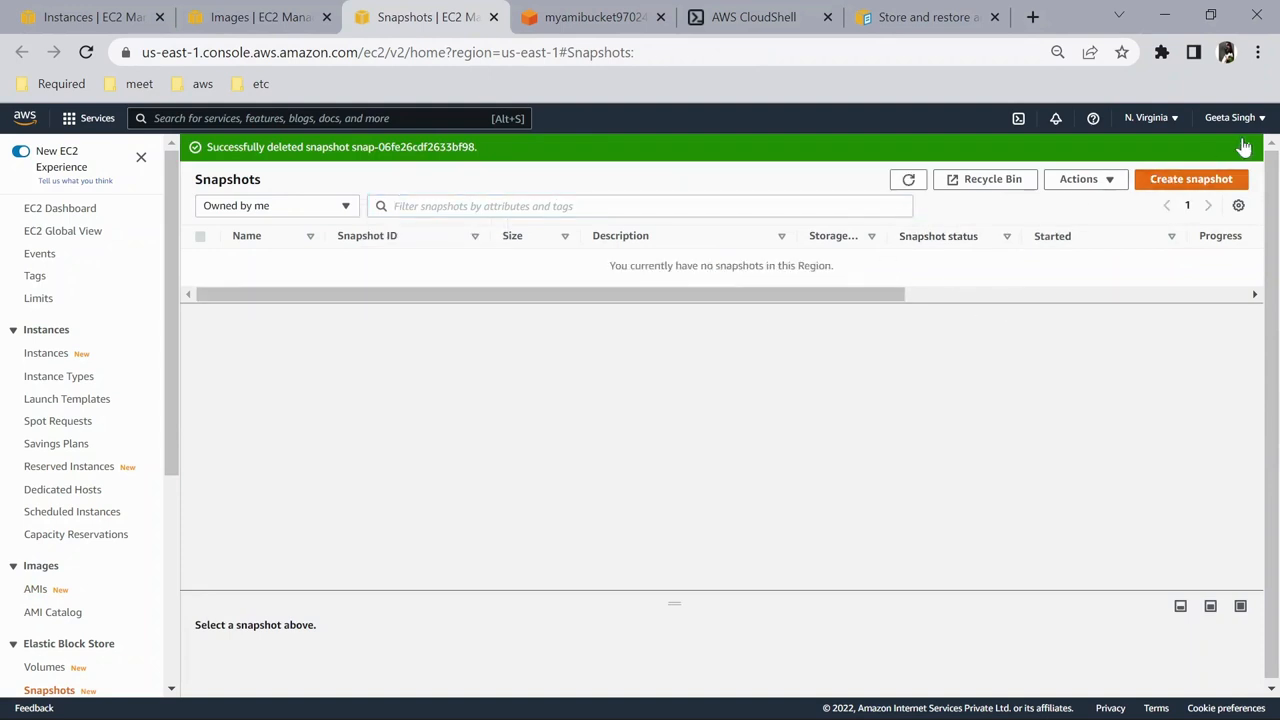
{"action": "left_click", "coordinate": [80, 17]}
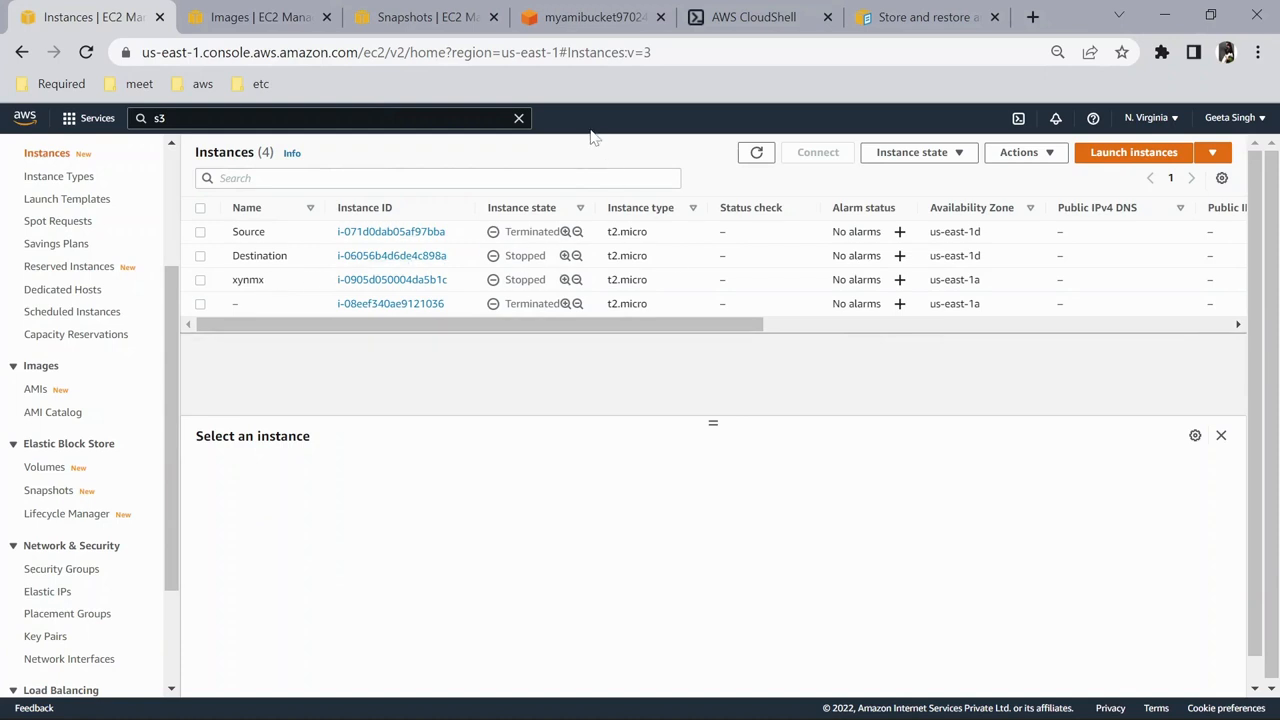
{"action": "left_click", "coordinate": [920, 17]}
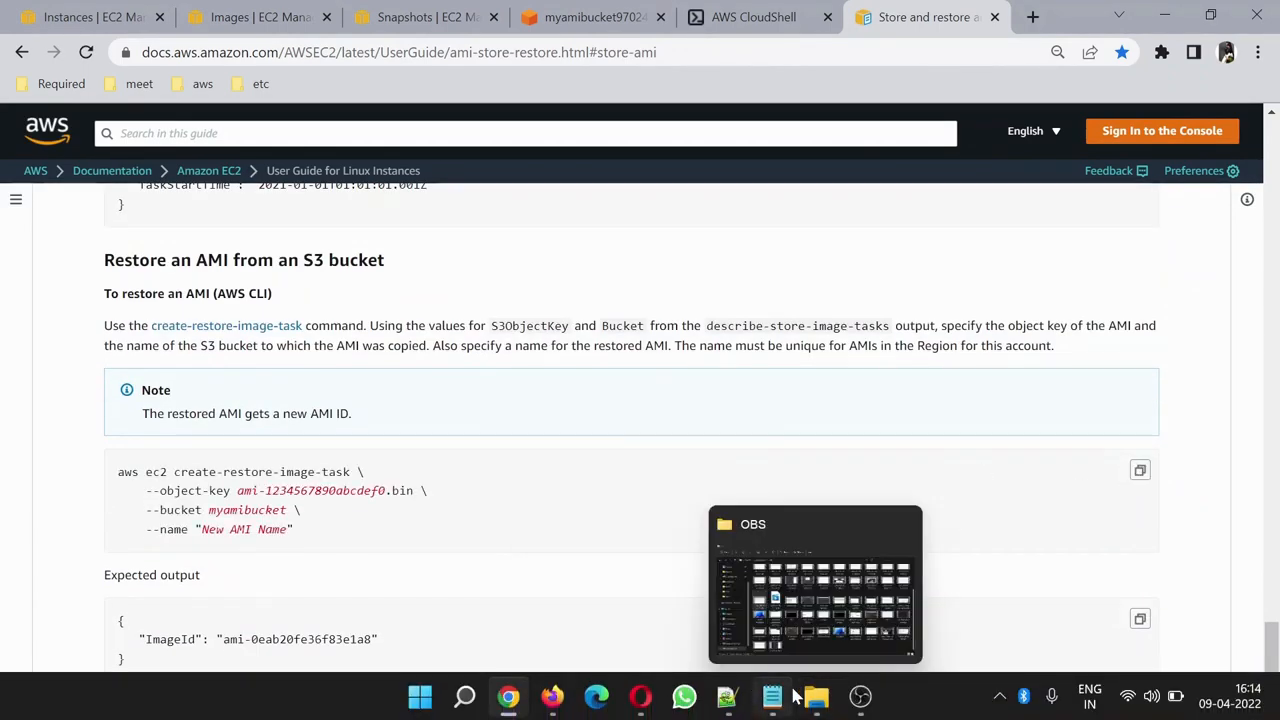
Fill the object key ami-01ace25d9afa9ffea.bin into the restore command in Notepad.
{"action": "left_click", "coordinate": [772, 696]}
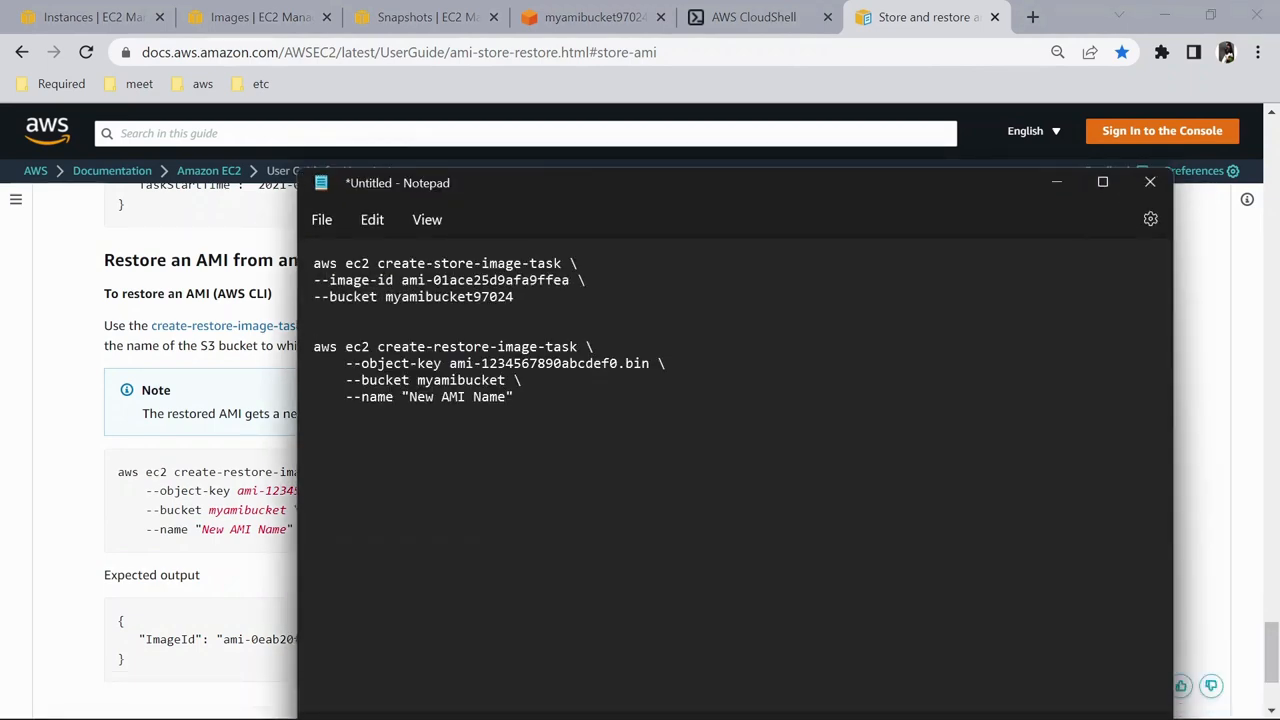
{"action": "left_click", "coordinate": [590, 17]}
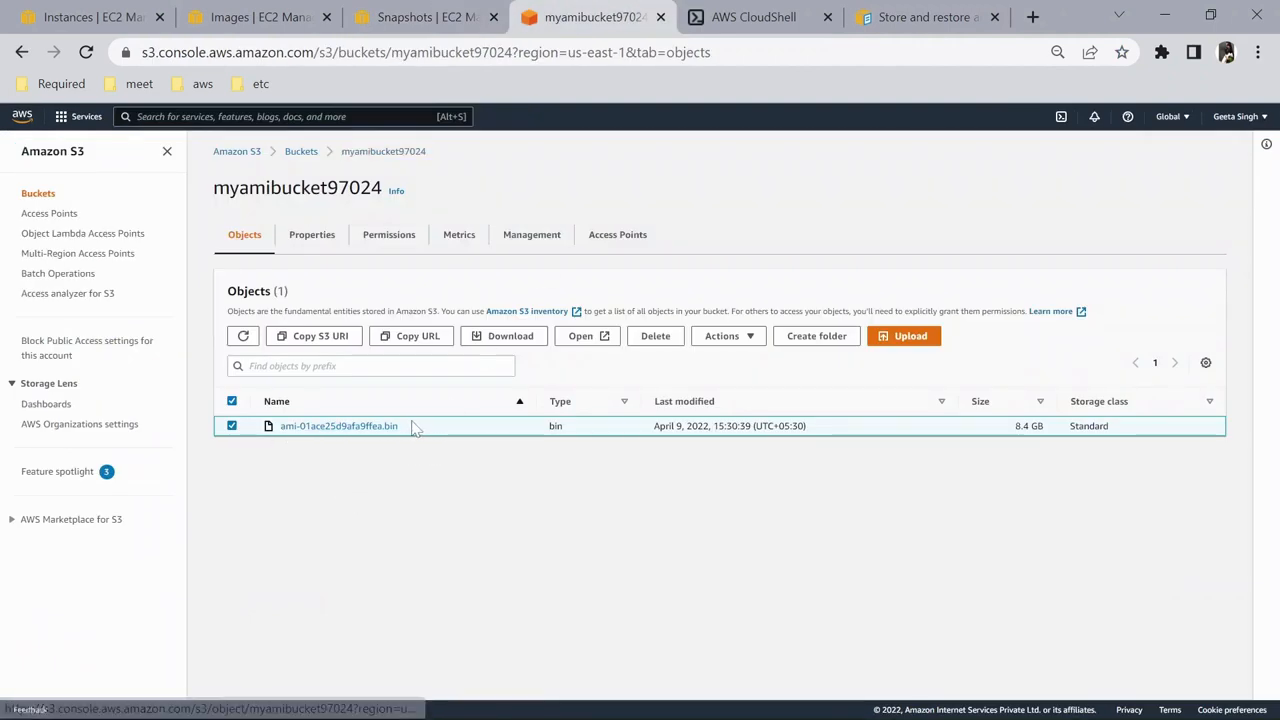
{"action": "double_click", "coordinate": [338, 425]}
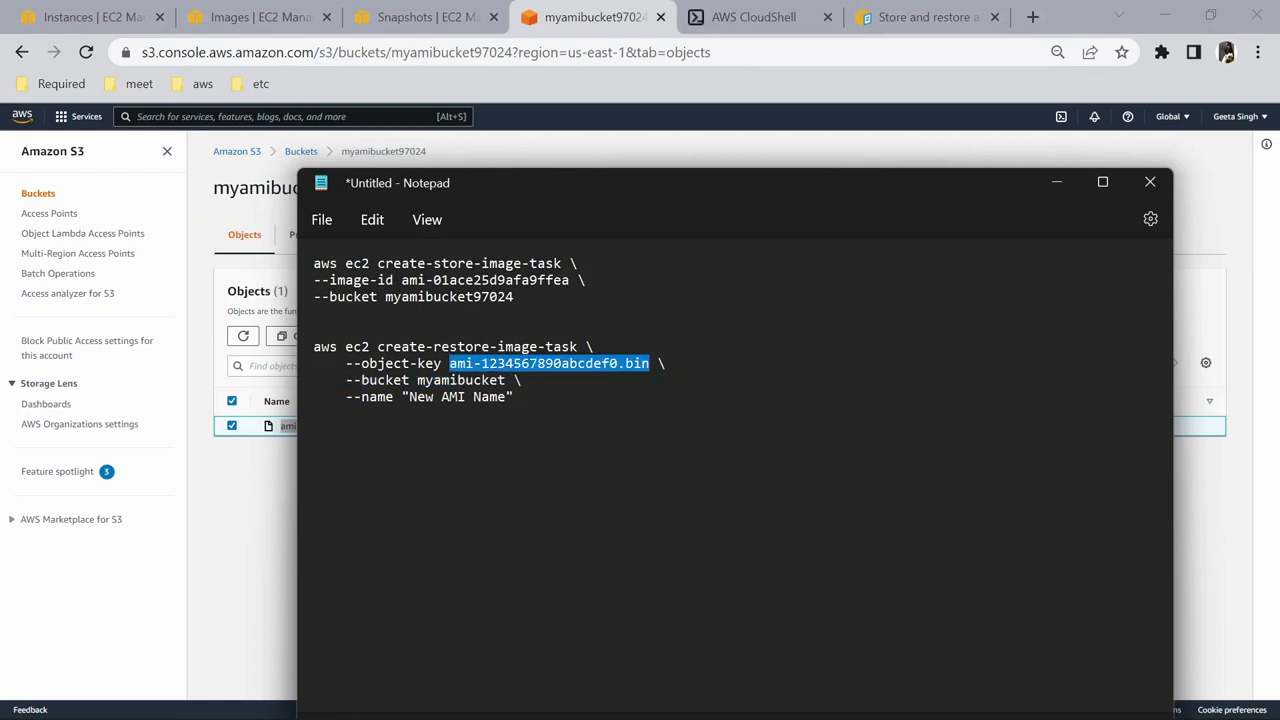
{"action": "type", "text": "ami-01ace25d9afa9ffea.bin"}
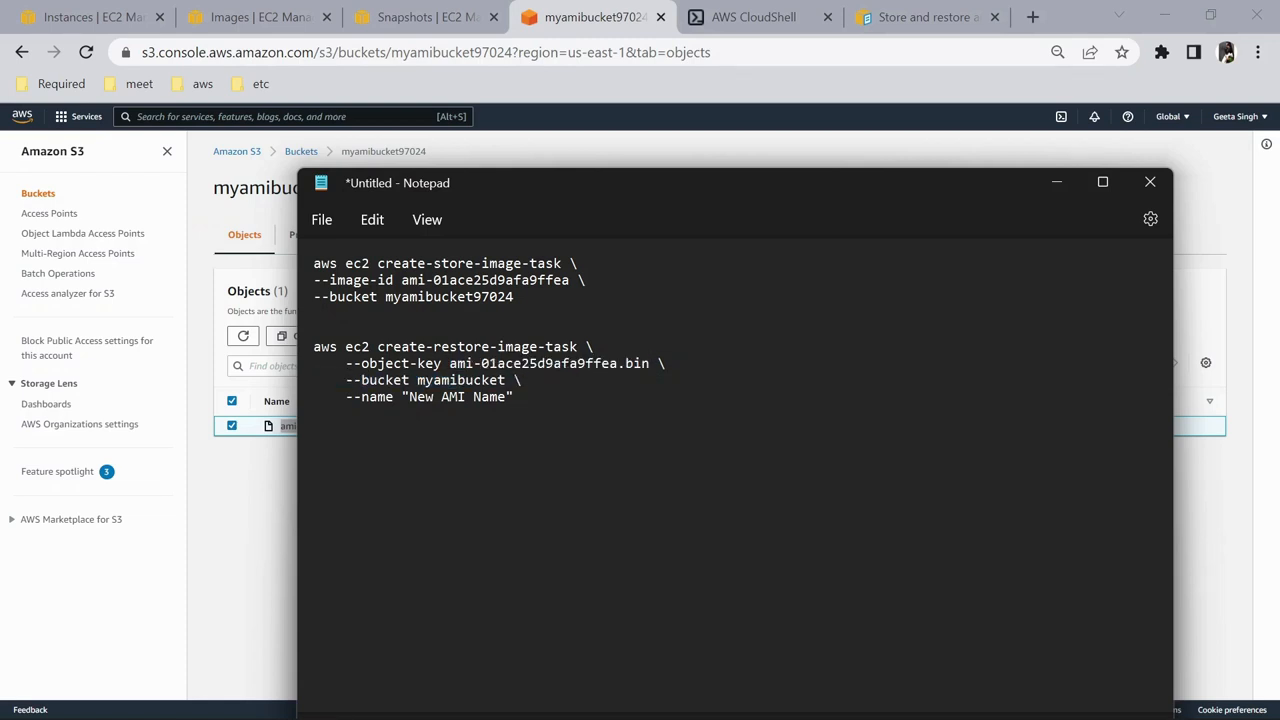
Replace the placeholder bucket name with myamibucket97024.
{"action": "left_click", "coordinate": [1150, 182]}
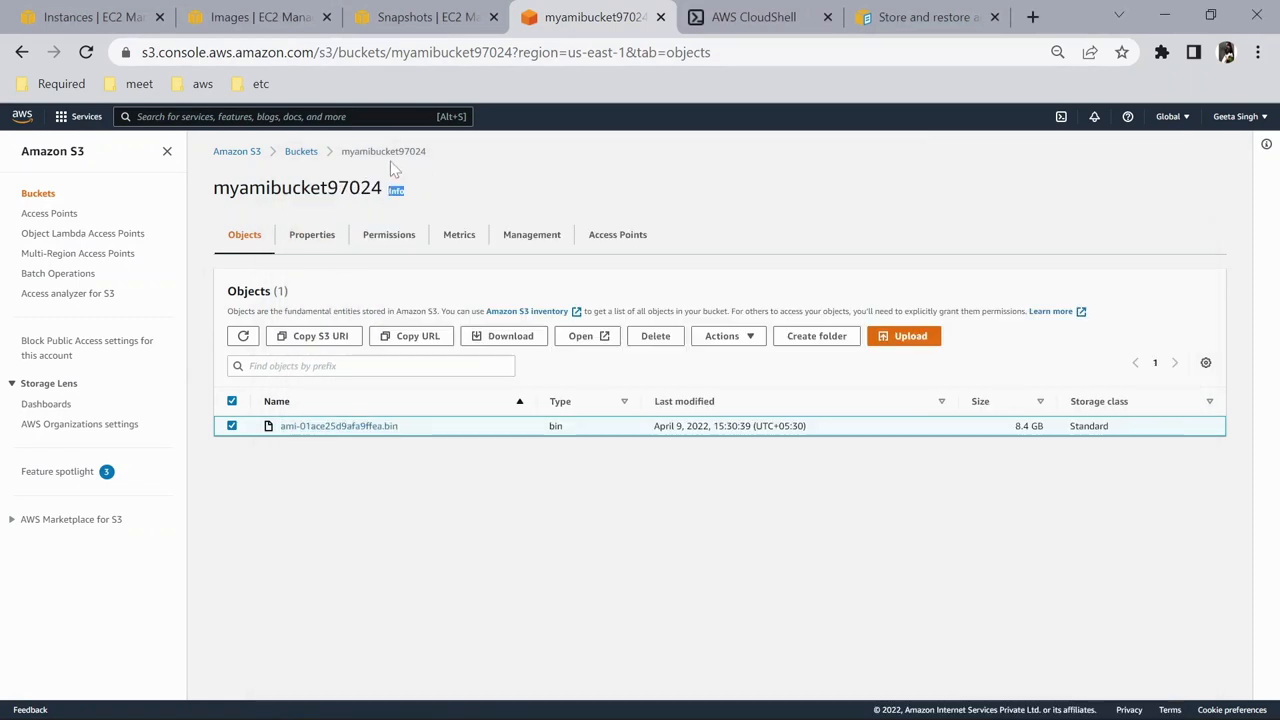
{"action": "double_click", "coordinate": [383, 151]}
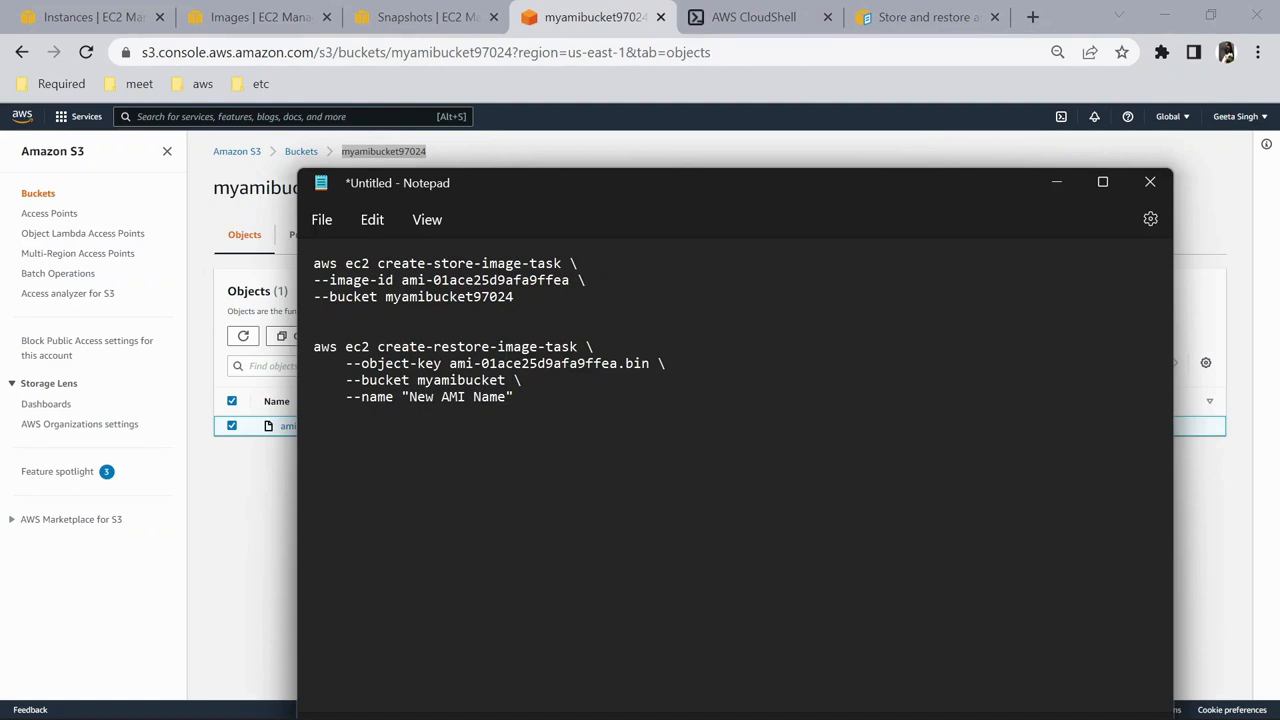
{"action": "double_click", "coordinate": [460, 380]}
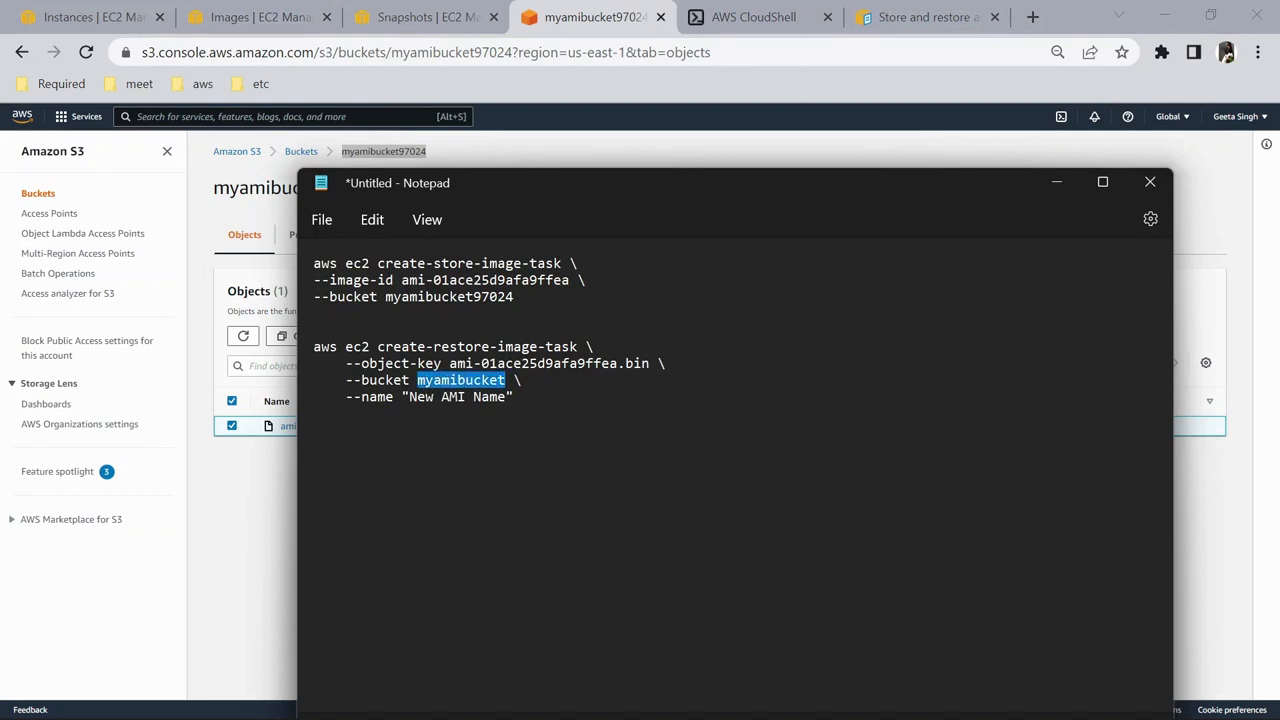
{"action": "left_click", "coordinate": [1149, 182]}
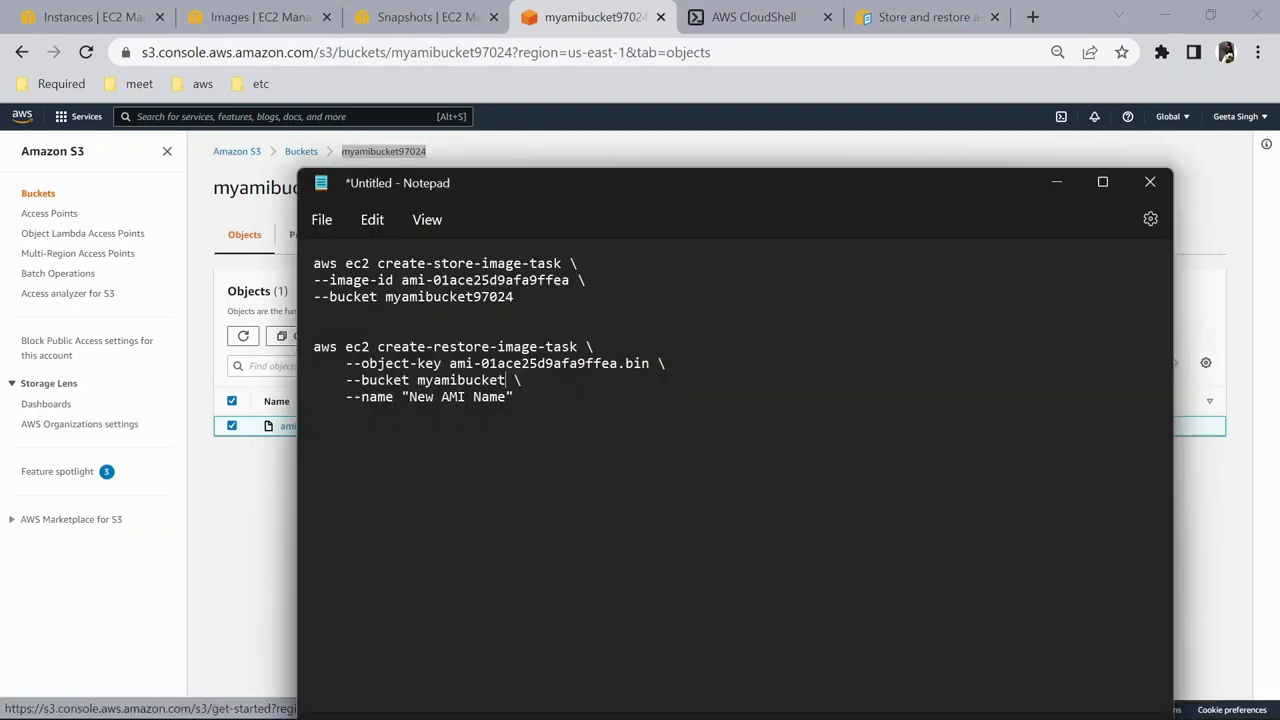
{"action": "double_click", "coordinate": [460, 380]}
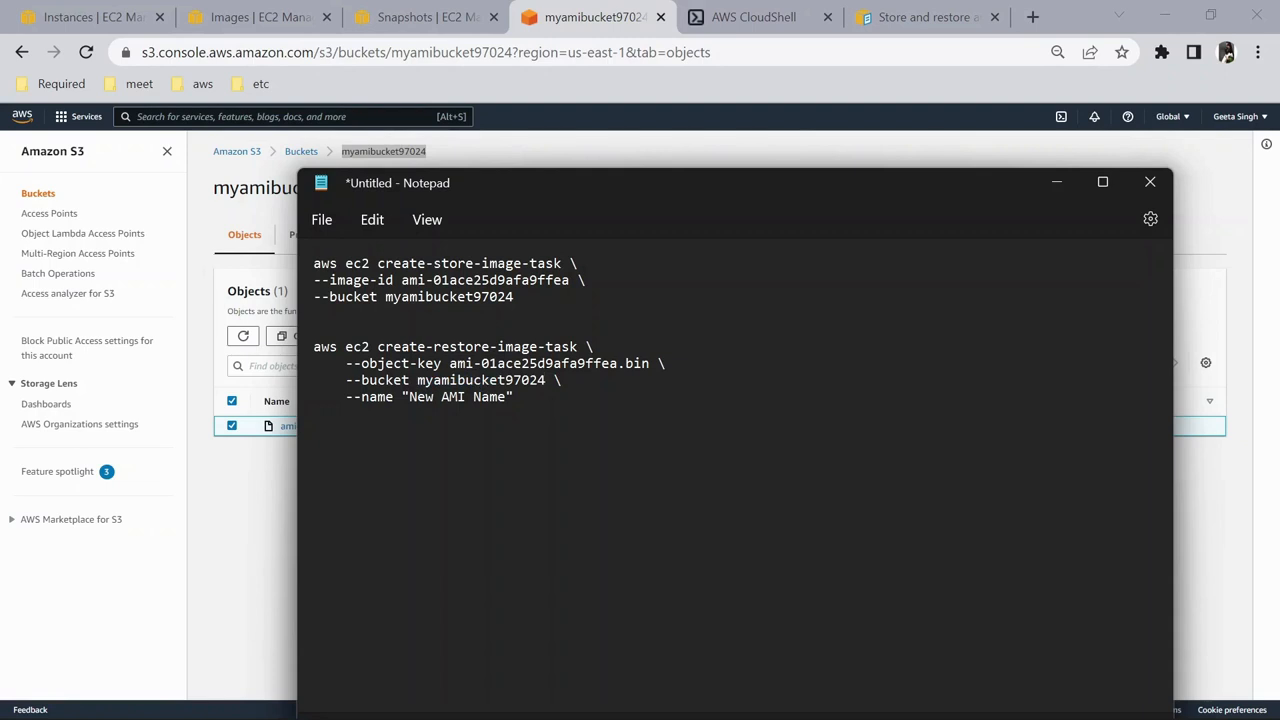
Set the image name to Restore and select the full restore-image command.
{"action": "double_click", "coordinate": [456, 396]}
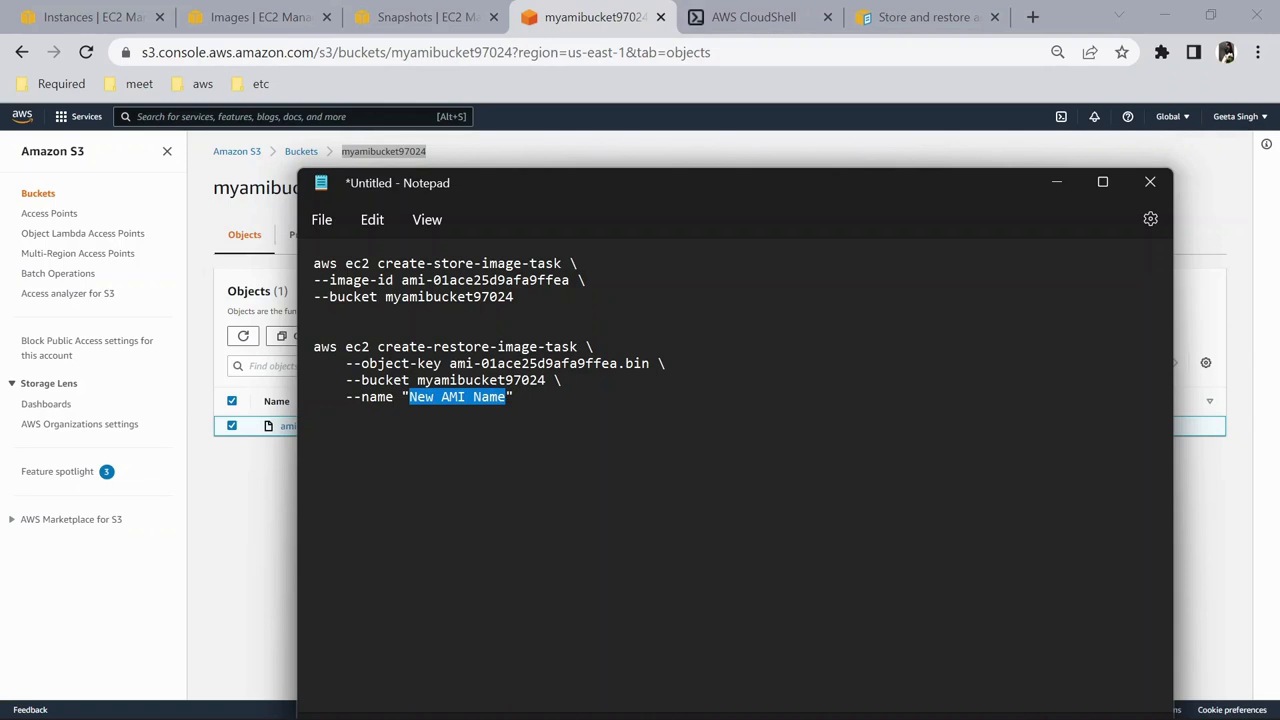
{"action": "type", "text": "Rest\""}
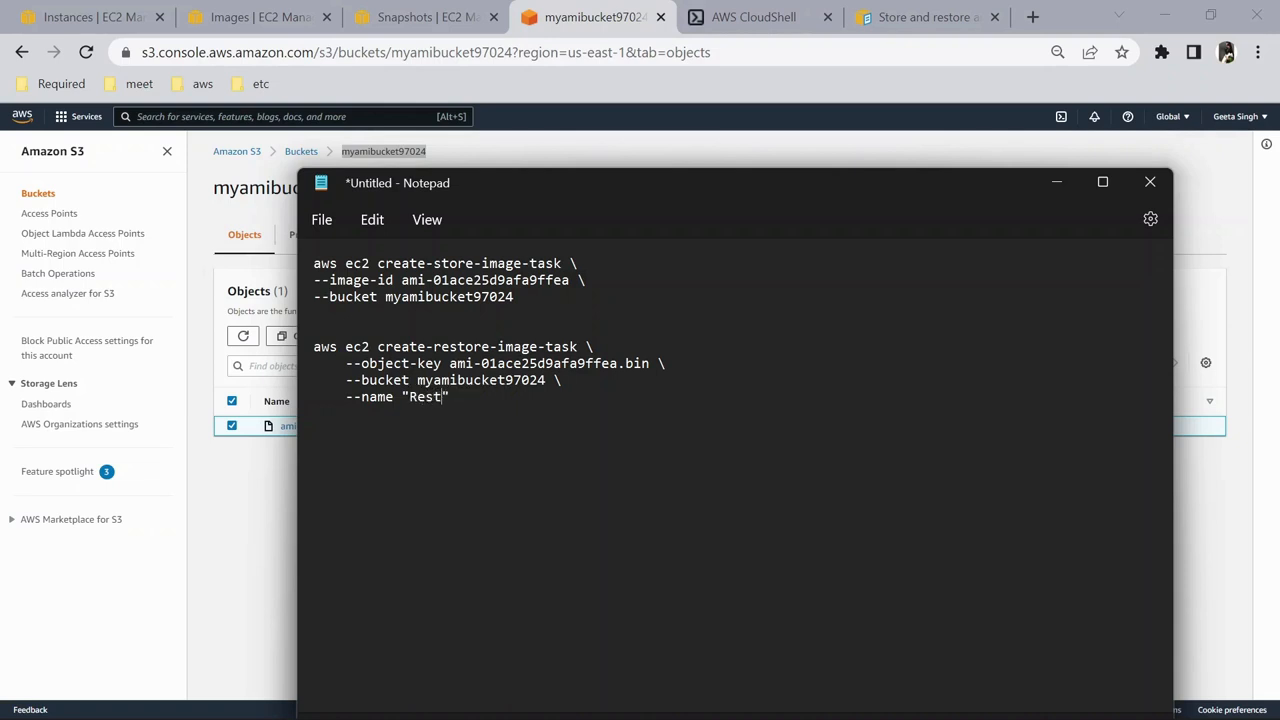
{"action": "type", "text": "ore"}
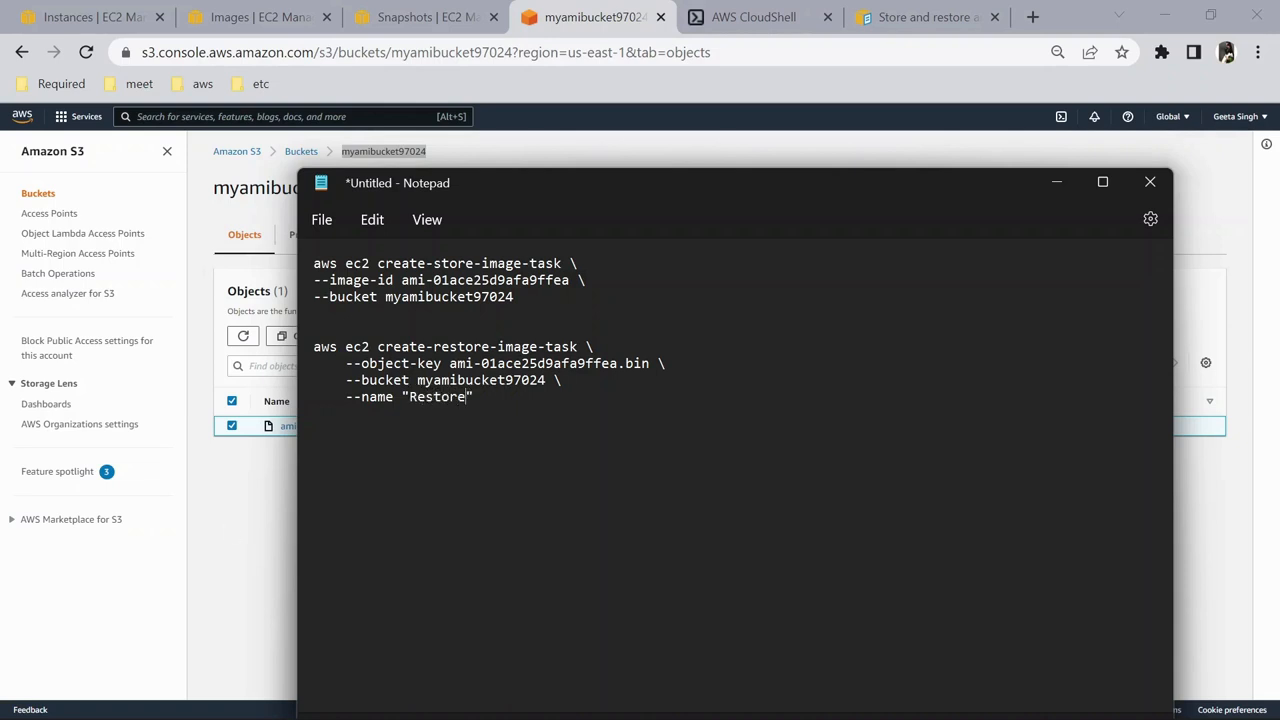
{"action": "left_click_drag", "start_coordinate": [314, 346], "coordinate": [473, 396]}
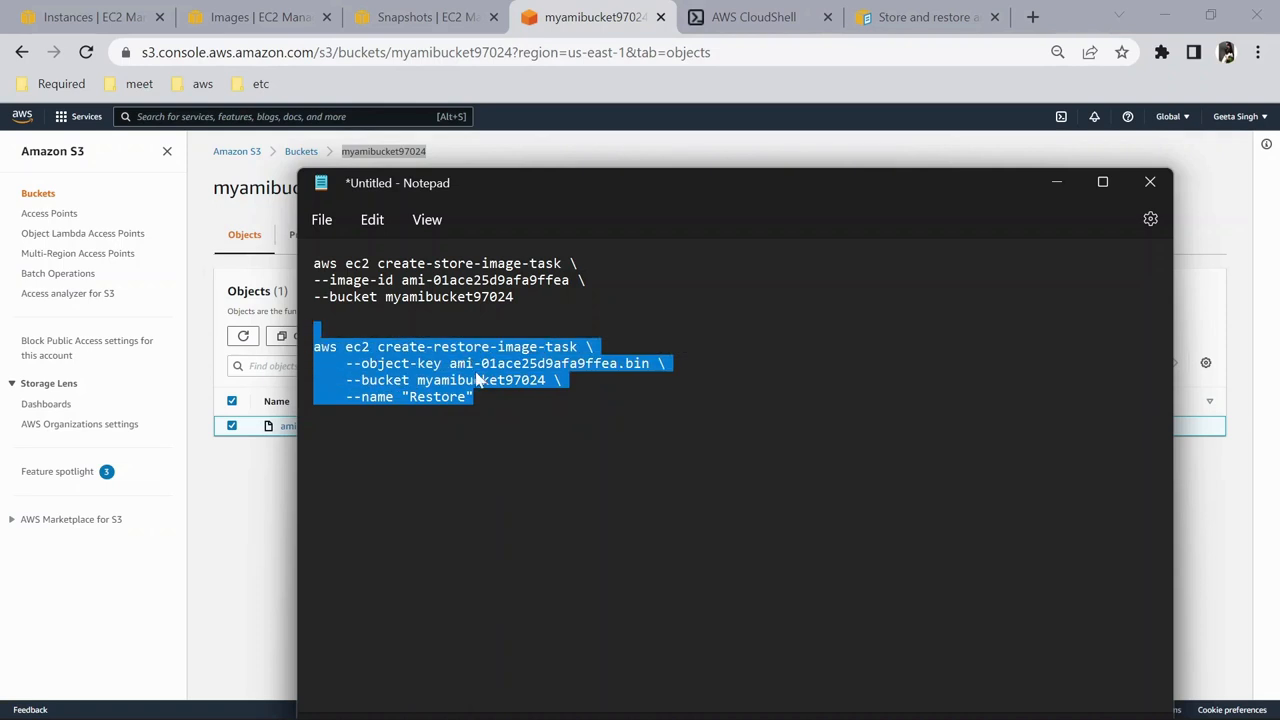
{"action": "left_click", "coordinate": [753, 17]}
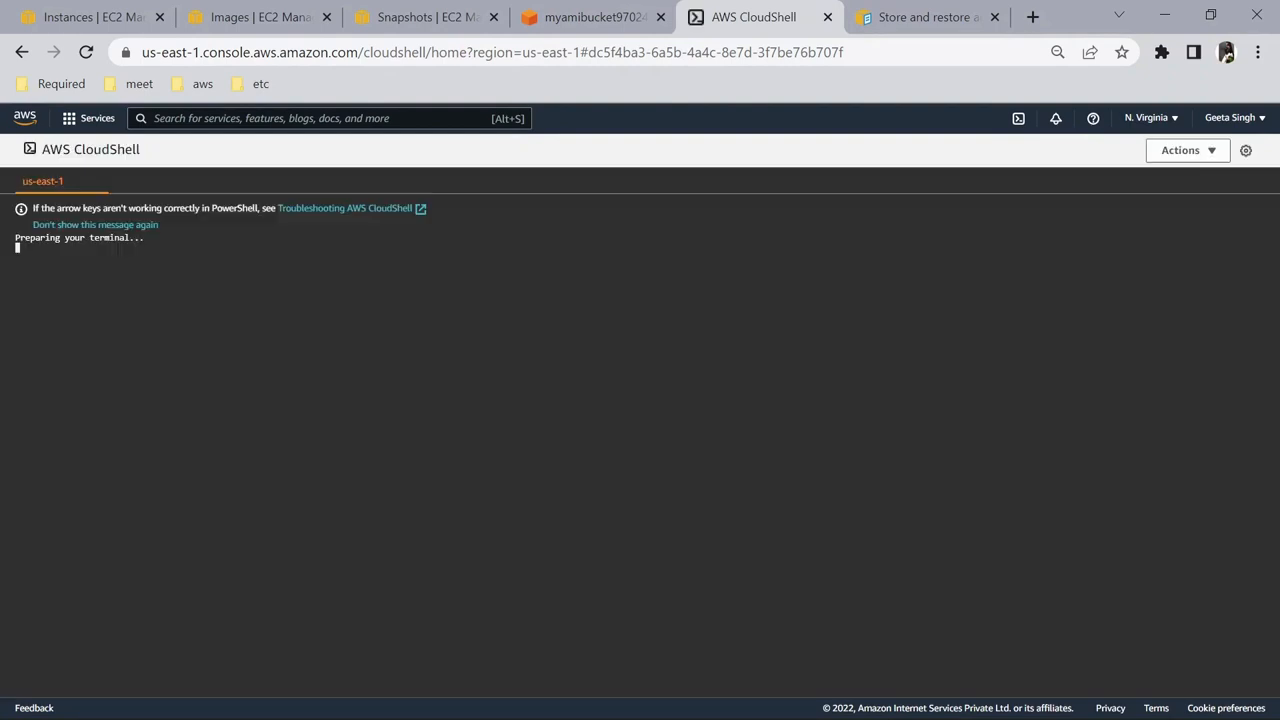
Paste the create-restore-image-task command into CloudShell and run it, returning ami-06e72486bd7010048.
{"action": "left_click", "coordinate": [588, 17]}
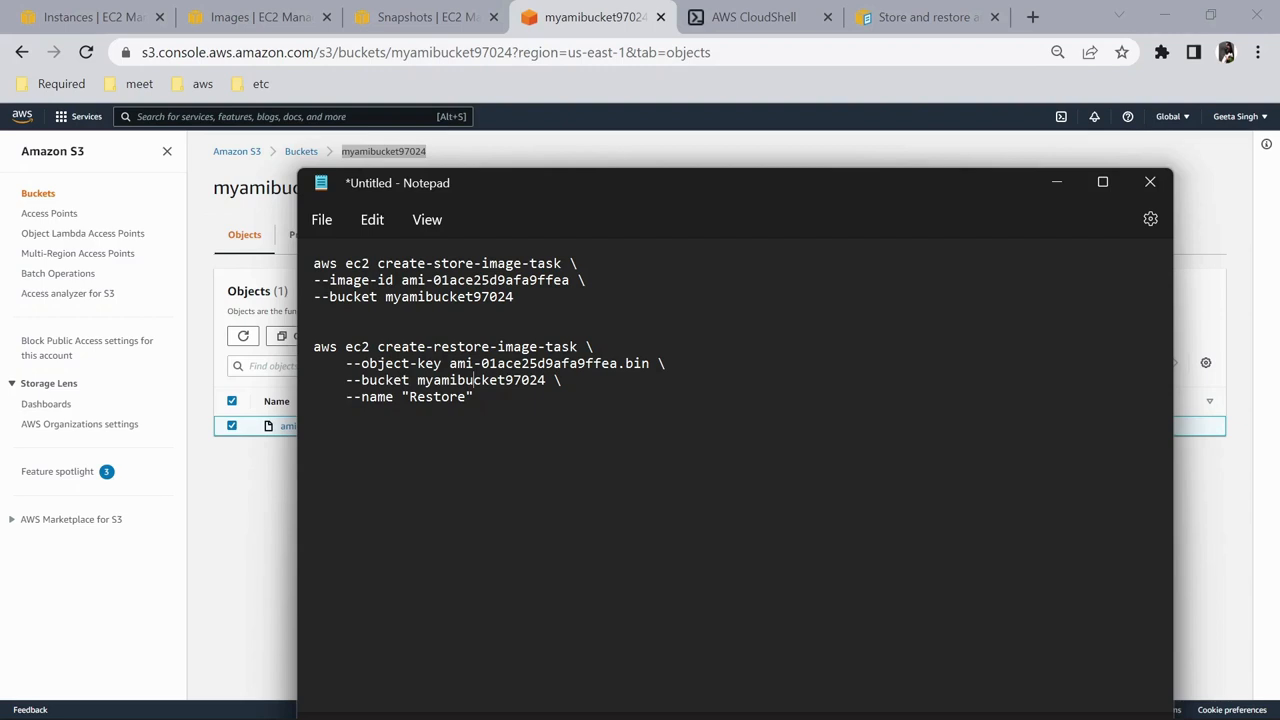
{"action": "left_click_drag", "start_coordinate": [313, 346], "coordinate": [473, 396]}
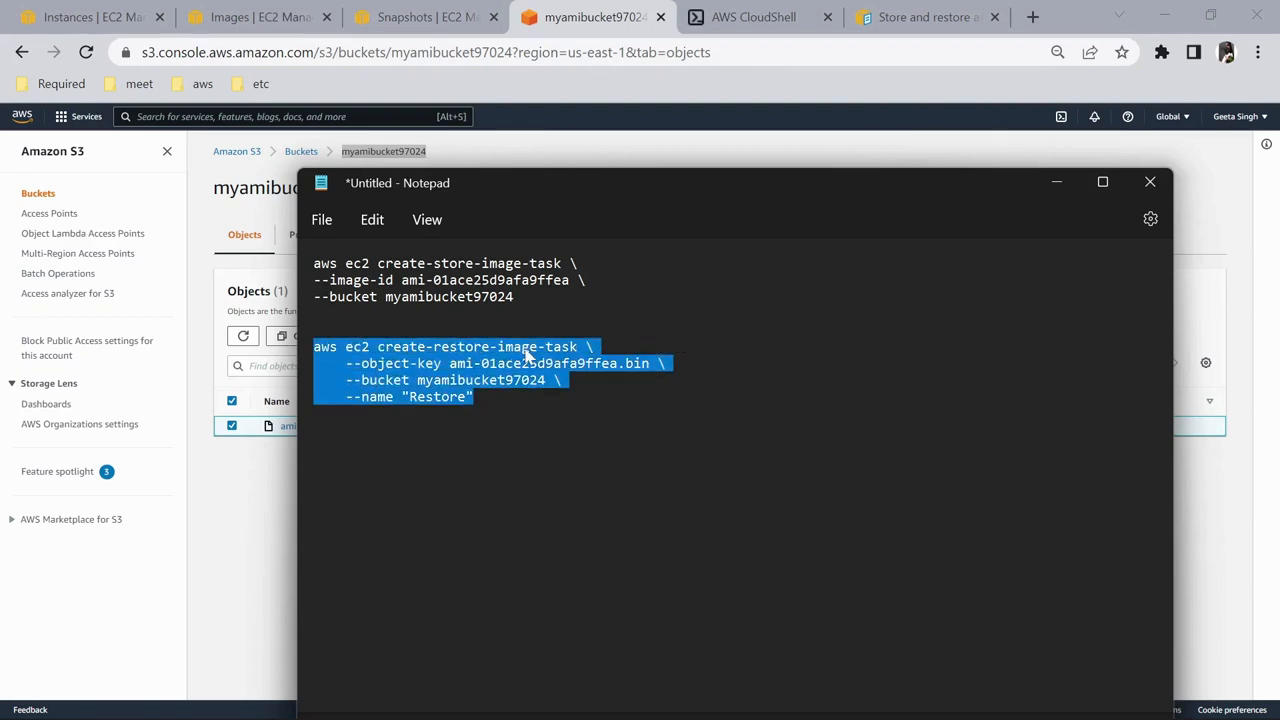
{"action": "left_click", "coordinate": [753, 17]}
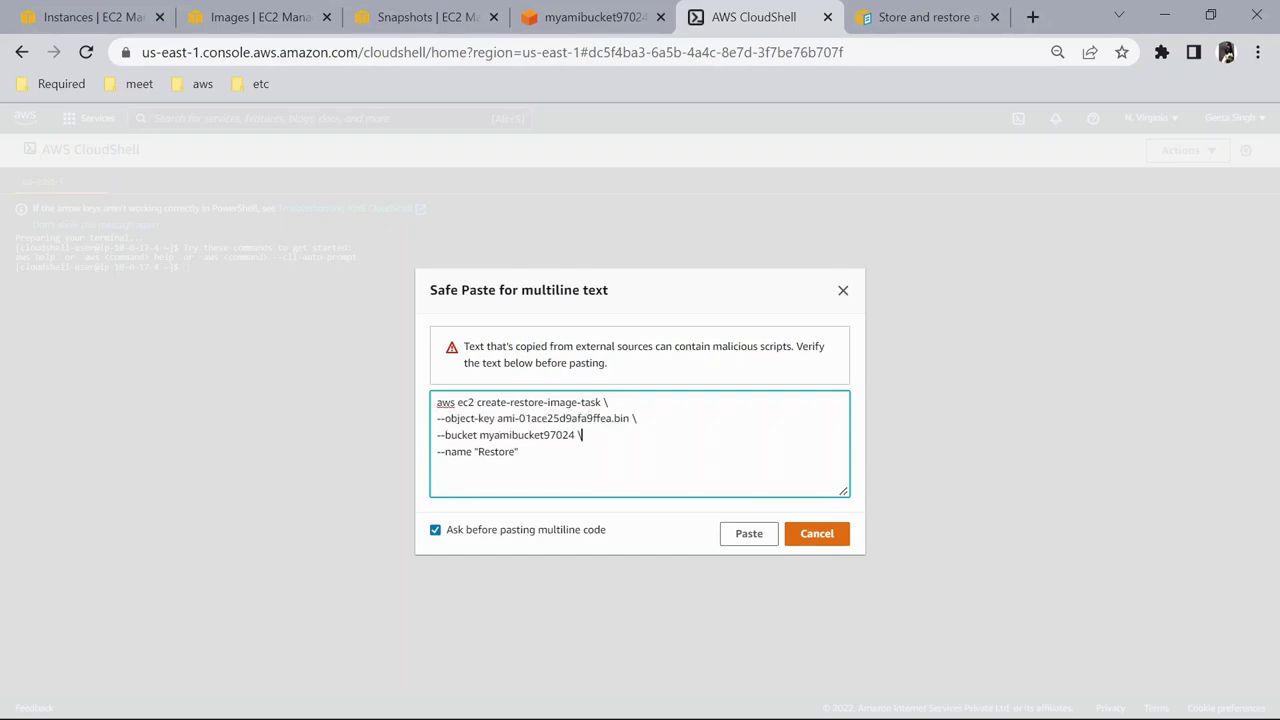
{"action": "mouse_move", "coordinate": [748, 533]}
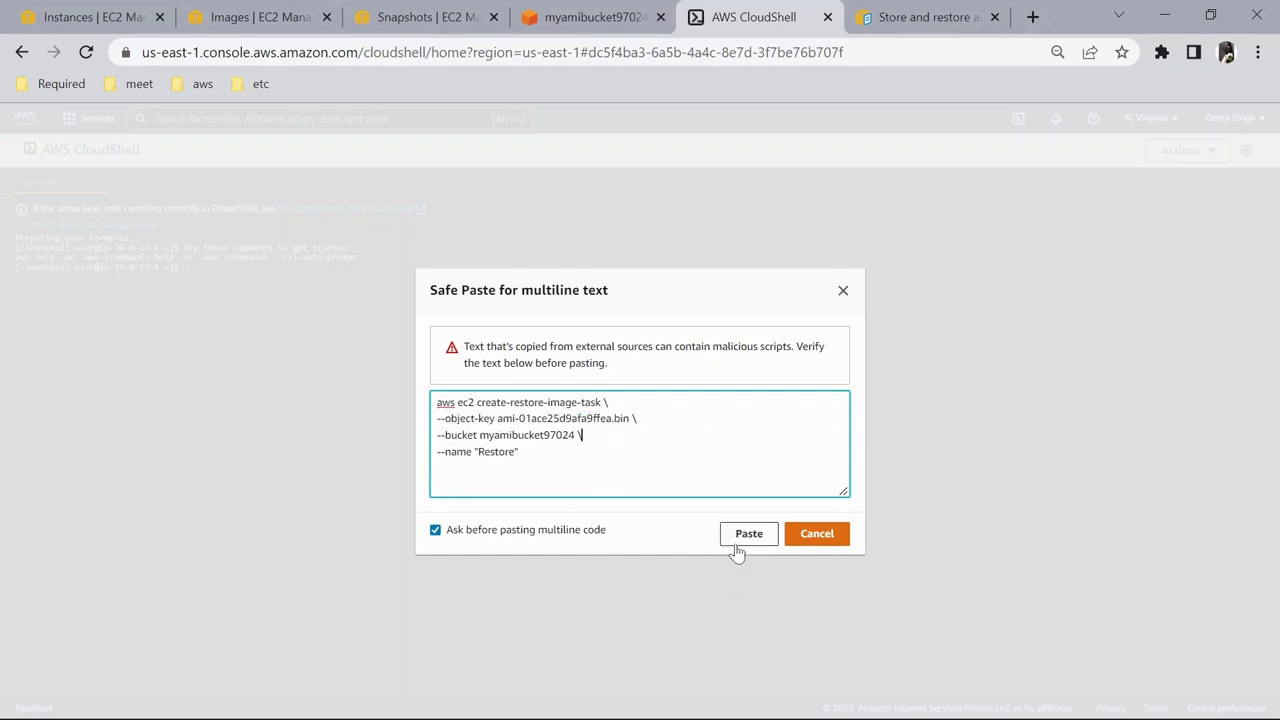
{"action": "left_click", "coordinate": [748, 533]}
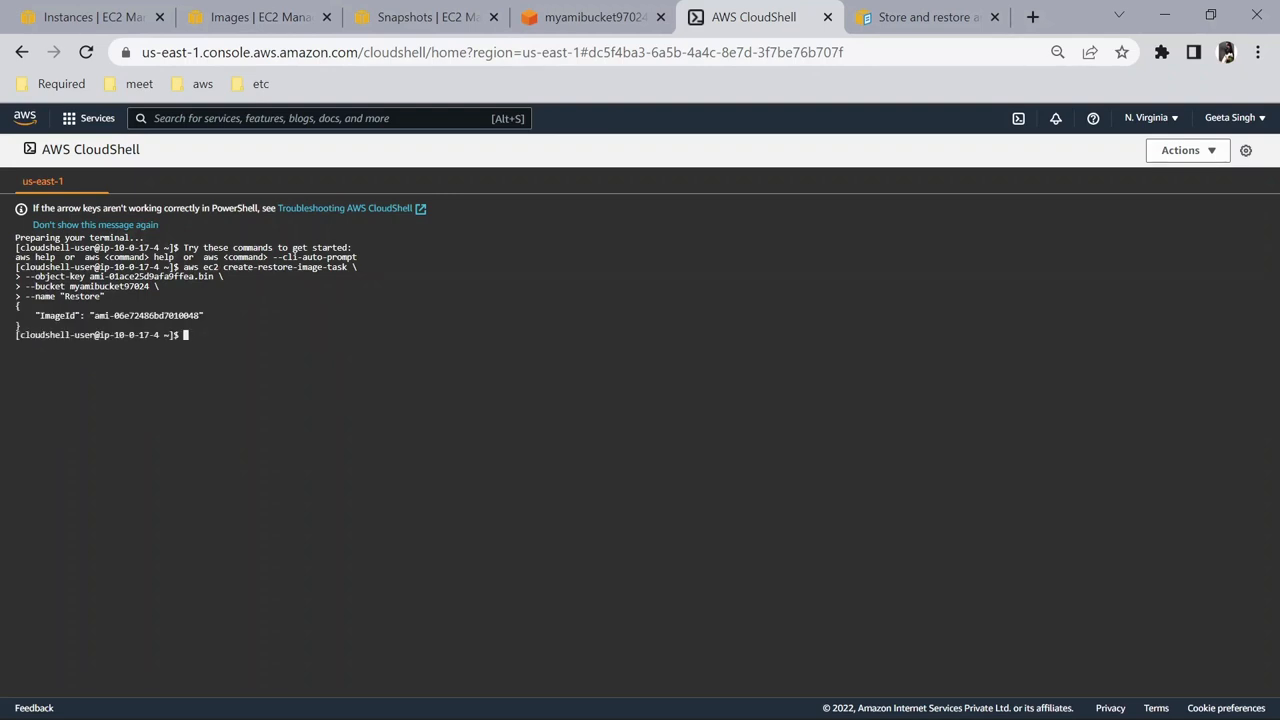
{"action": "mouse_move", "coordinate": [409, 175]}
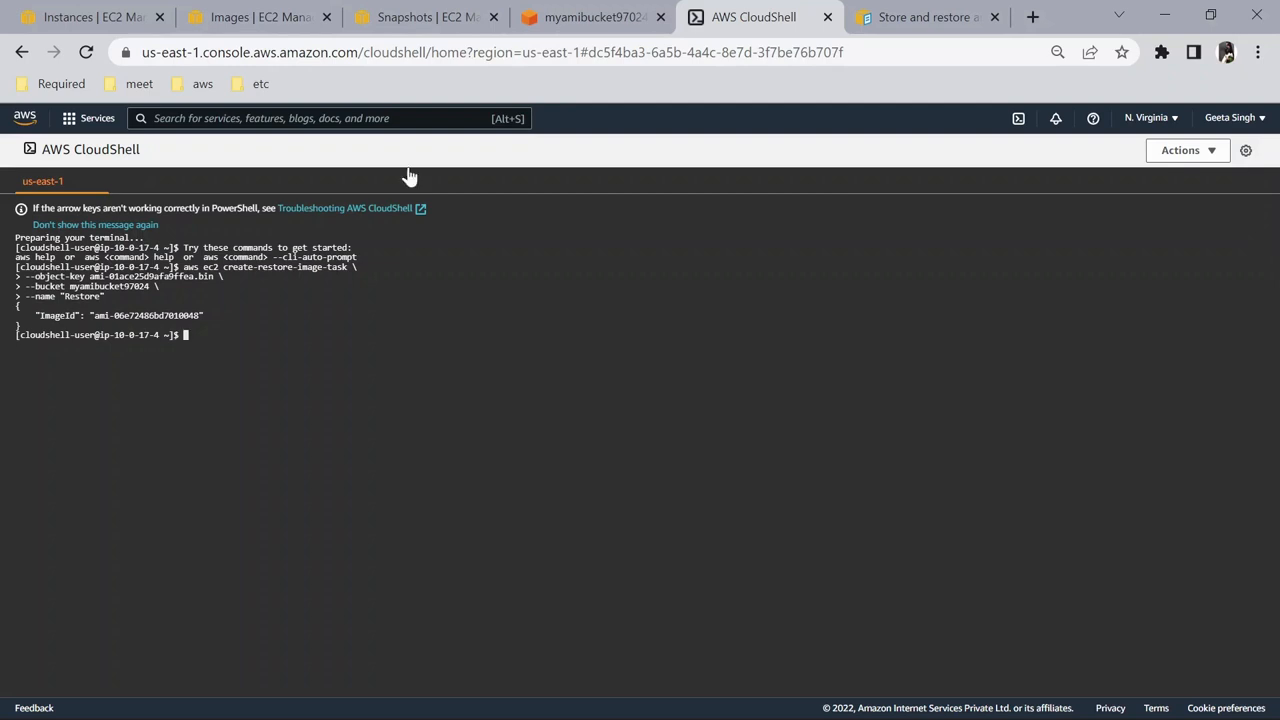
Confirm AMI ami-06e72486bd7010048 'Restore' is Available, backed by a 30 GiB snapshot.
{"action": "left_click", "coordinate": [250, 17]}
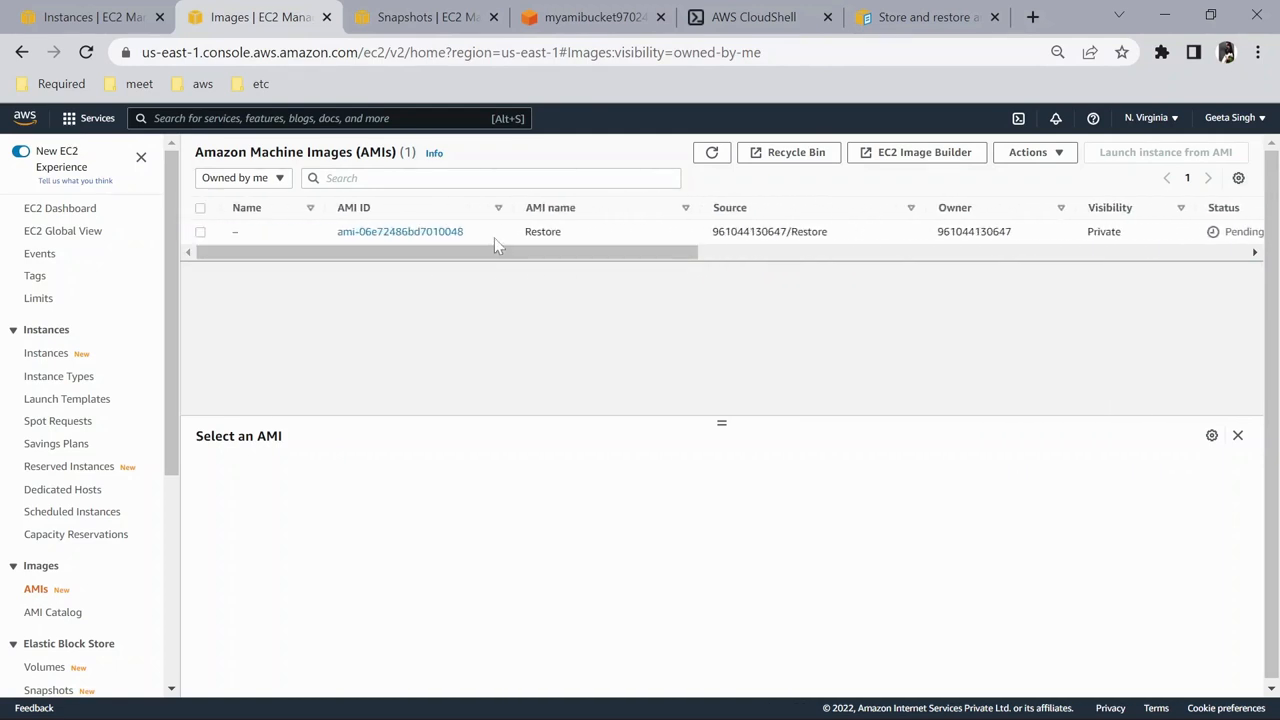
{"action": "scroll", "scroll_direction": "right", "scroll_amount": 3}
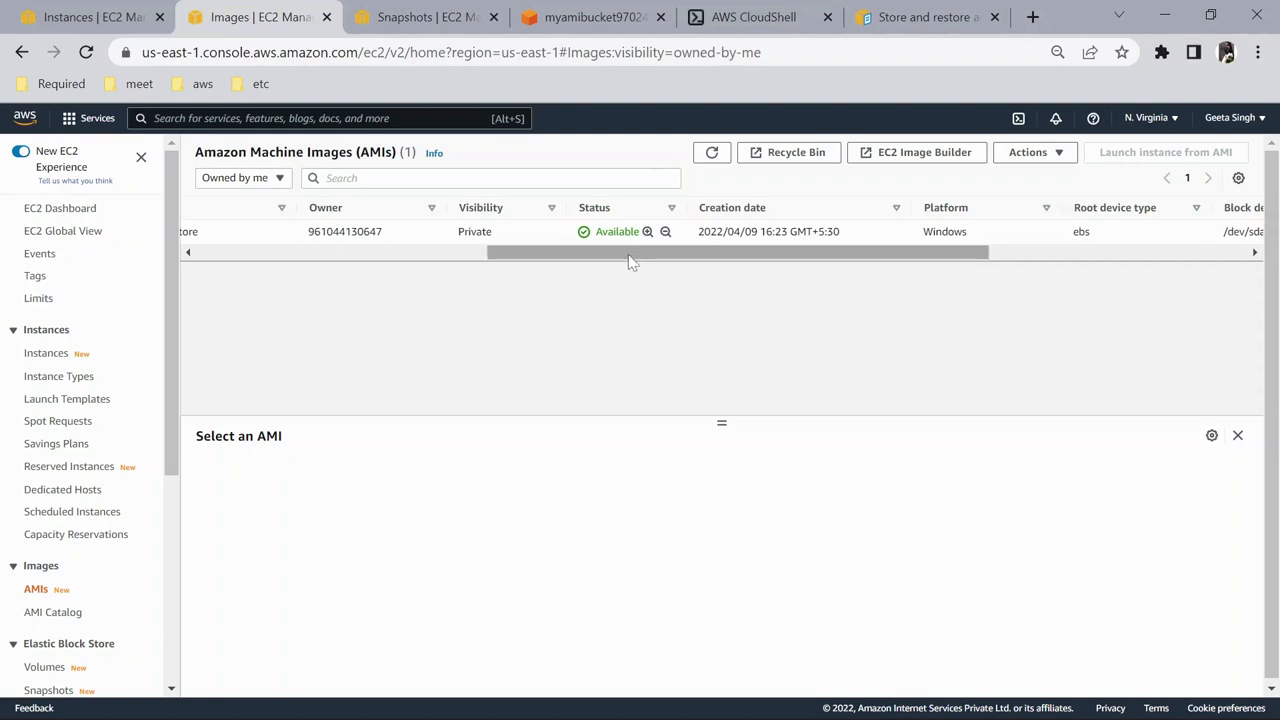
{"action": "left_click", "coordinate": [200, 231]}
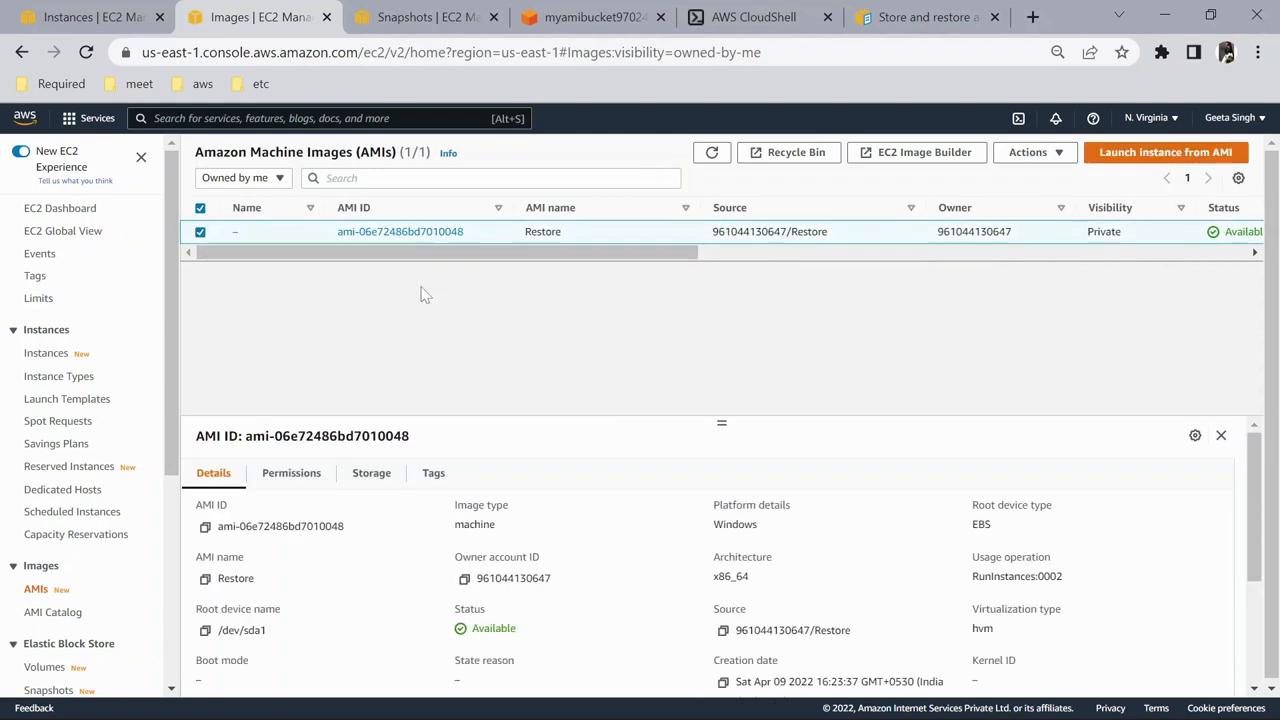
{"action": "left_click", "coordinate": [371, 472]}
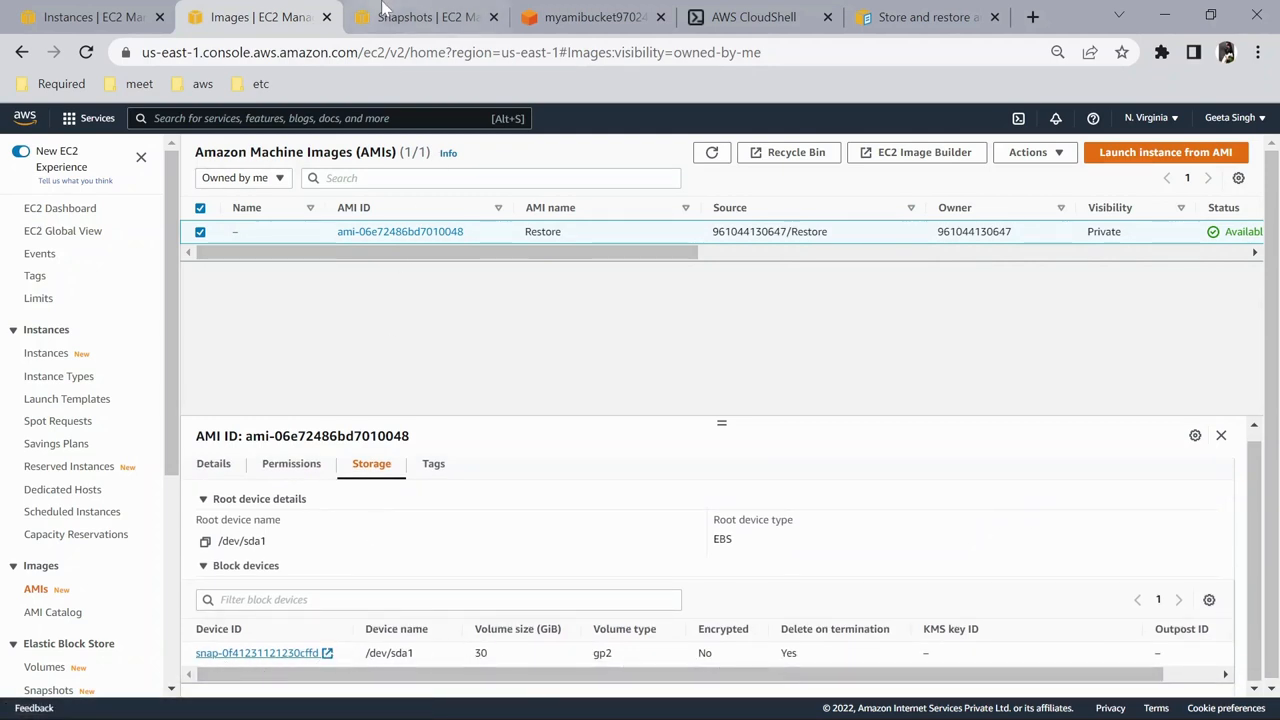
{"action": "left_click", "coordinate": [428, 17]}
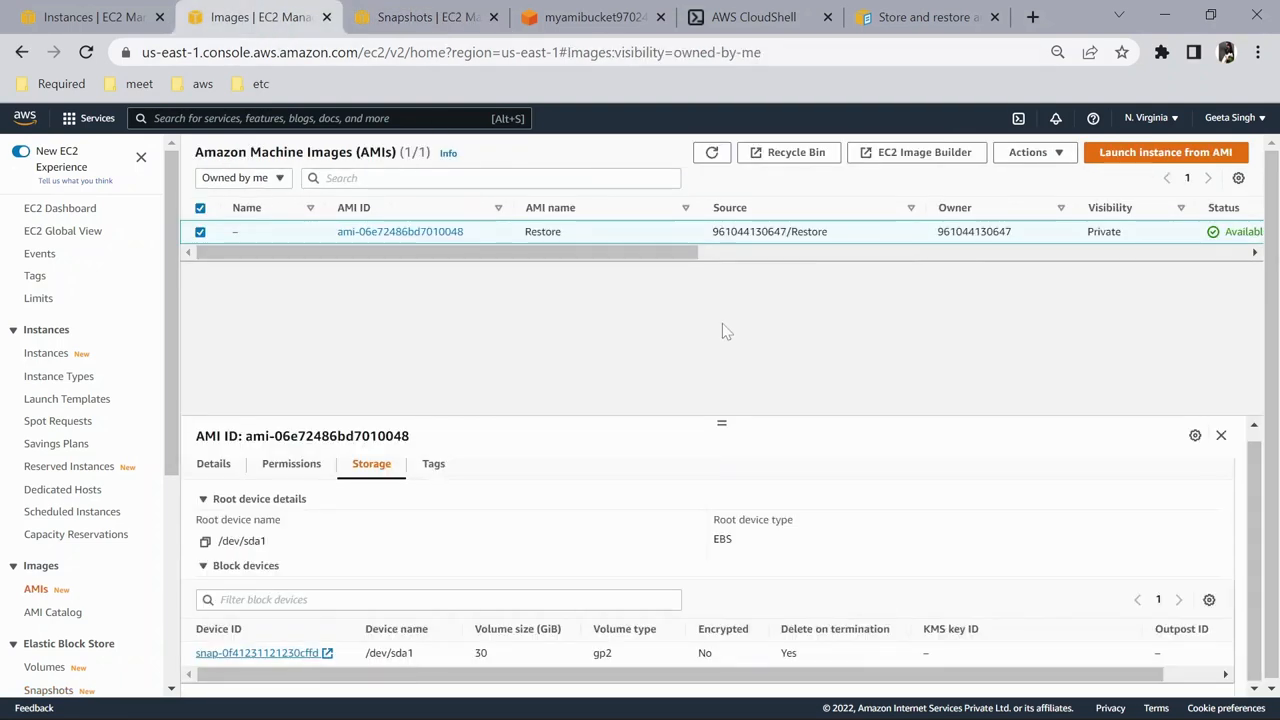
{"action": "mouse_move", "coordinate": [730, 430]}
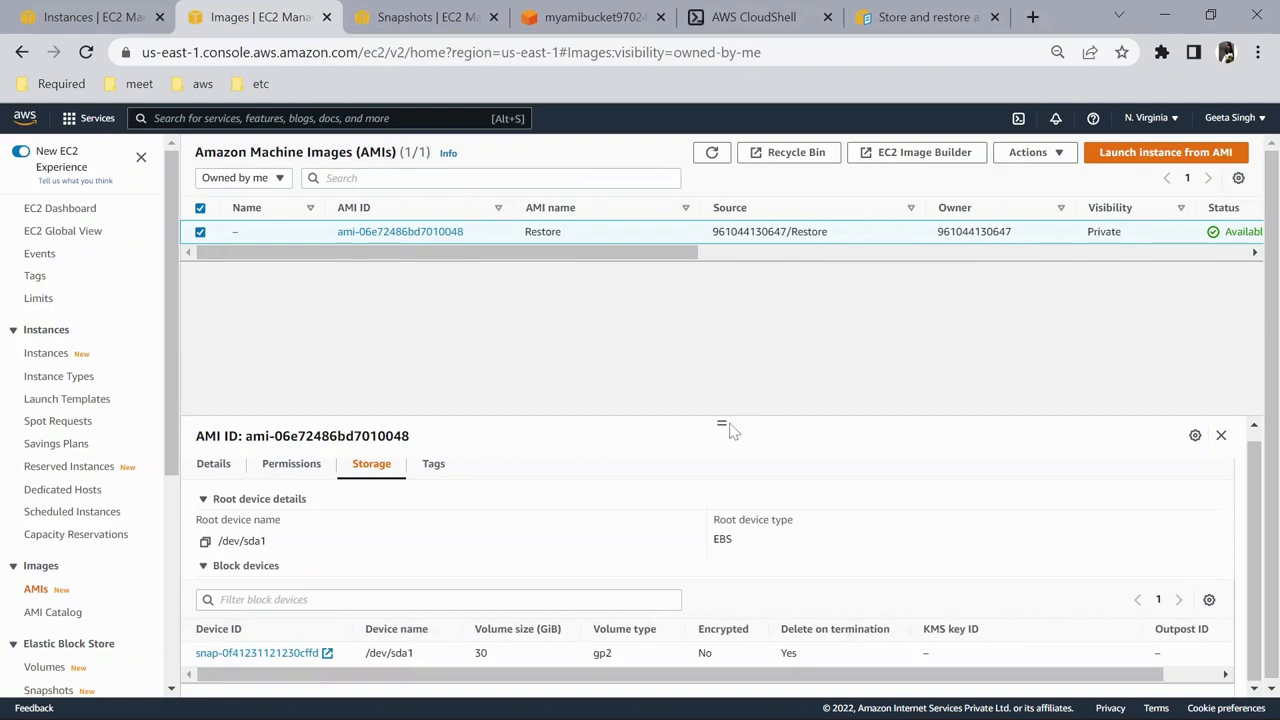
{"action": "mouse_move", "coordinate": [835, 190]}
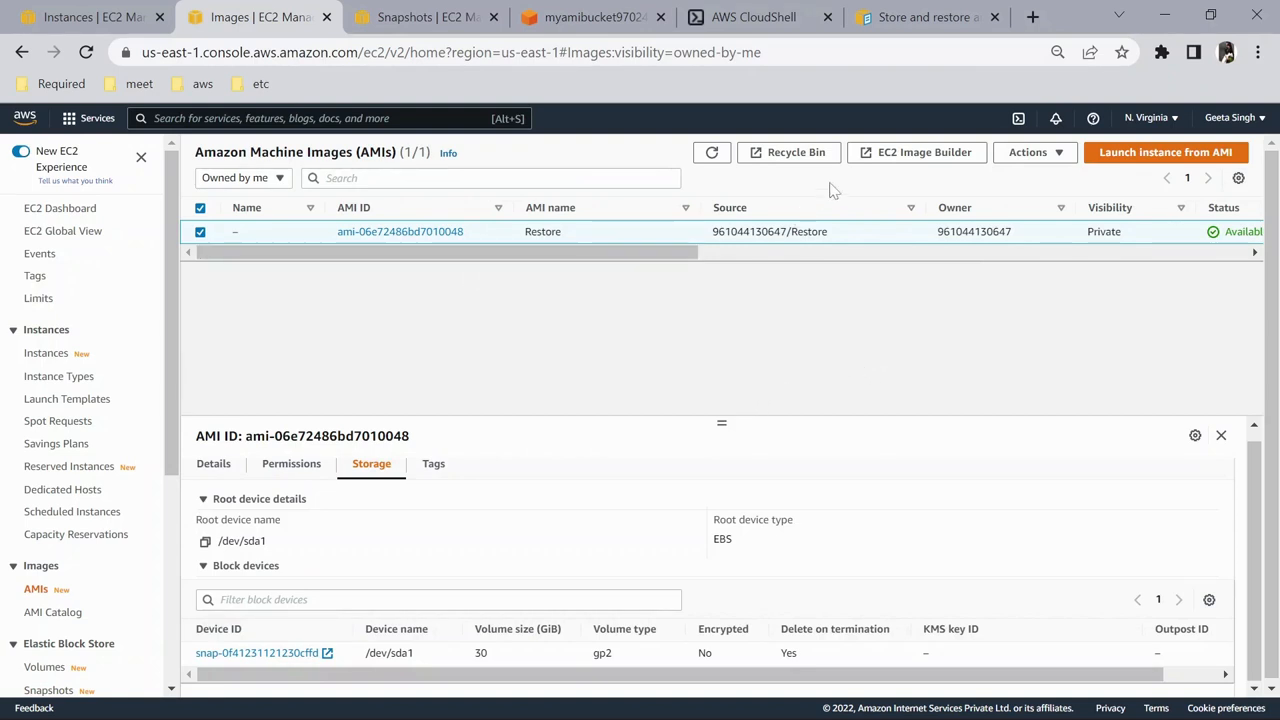
Start a launch from the Restore AMI and view its 30 GiB root volume.
{"action": "left_click", "coordinate": [1165, 152]}
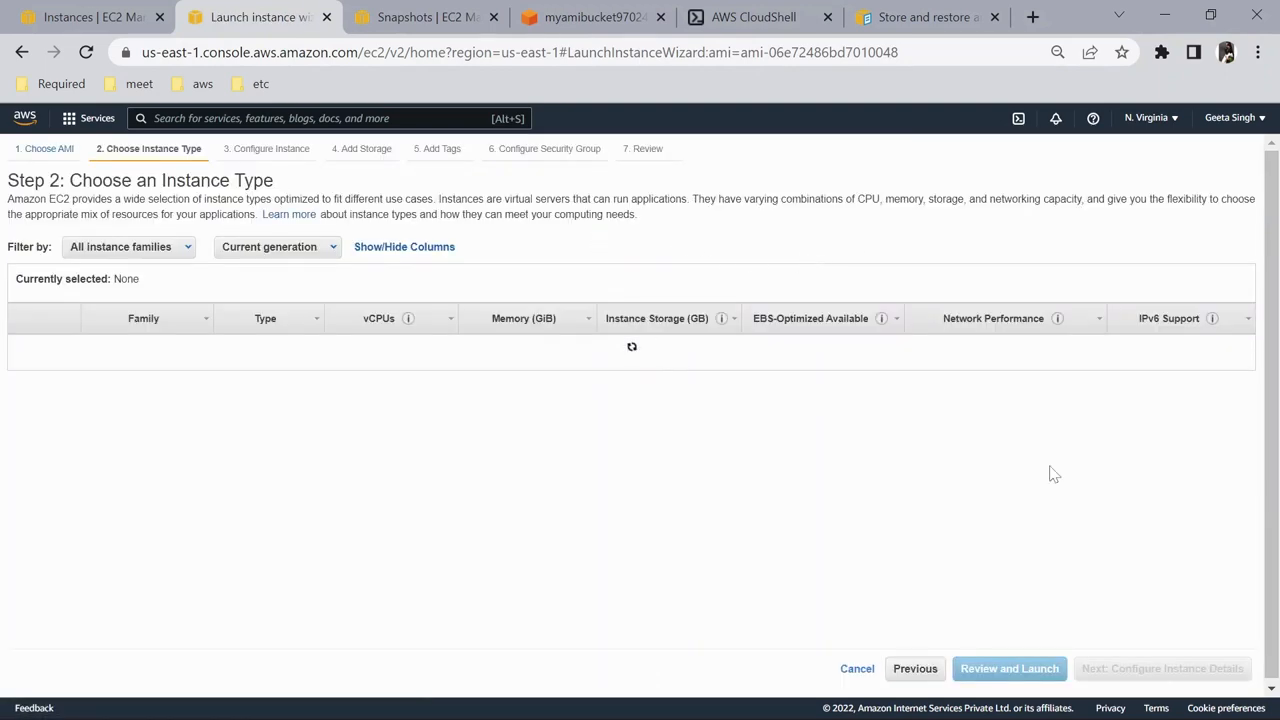
{"action": "left_click", "coordinate": [22, 383]}
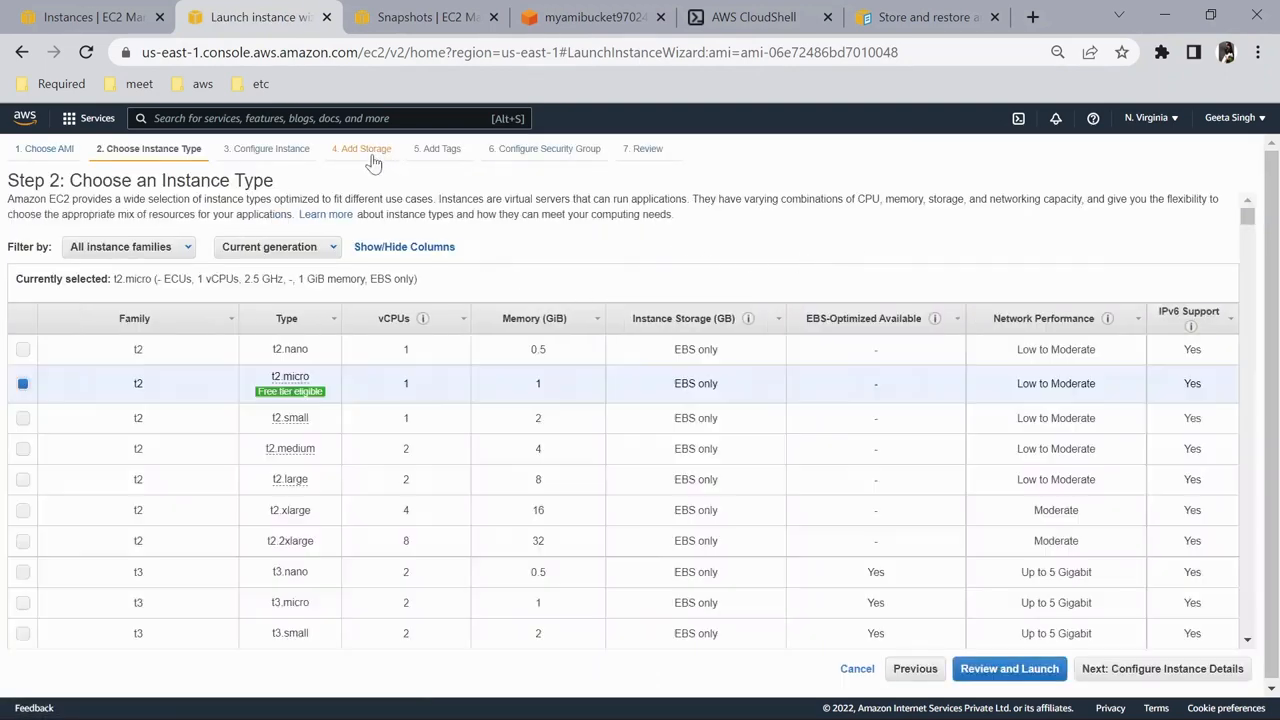
{"action": "left_click", "coordinate": [357, 148]}
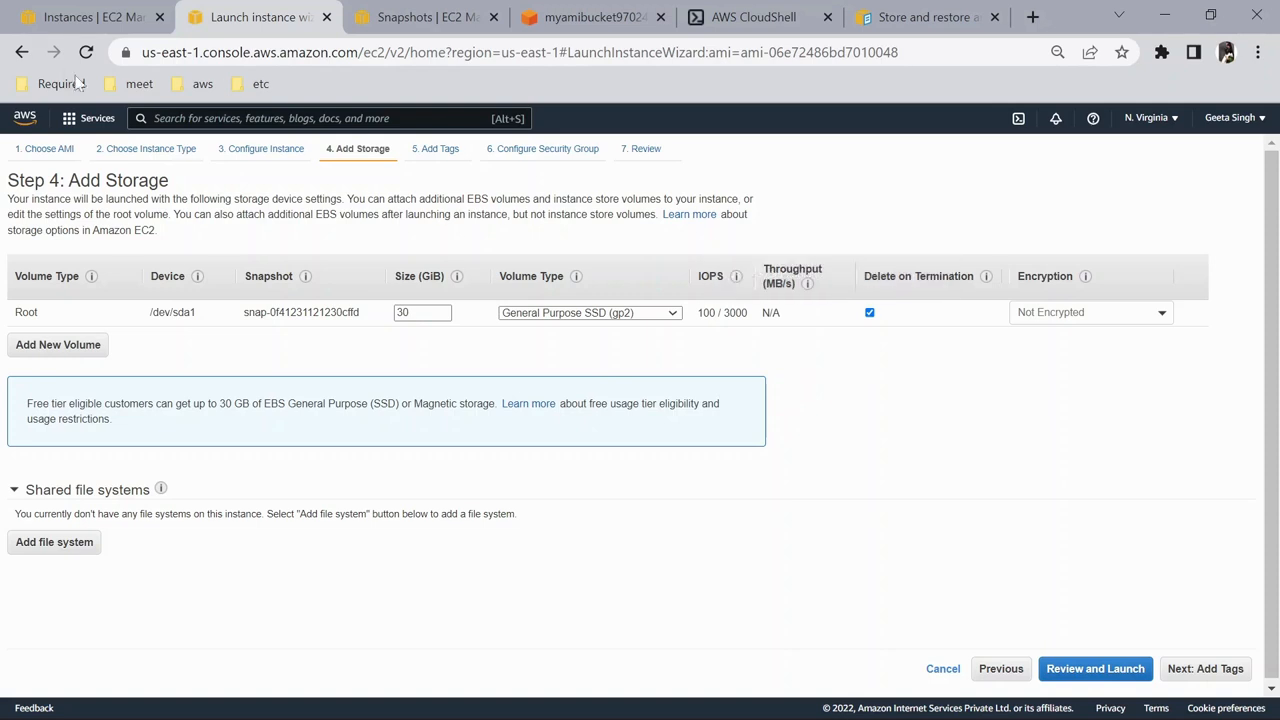
{"action": "left_click", "coordinate": [85, 17]}
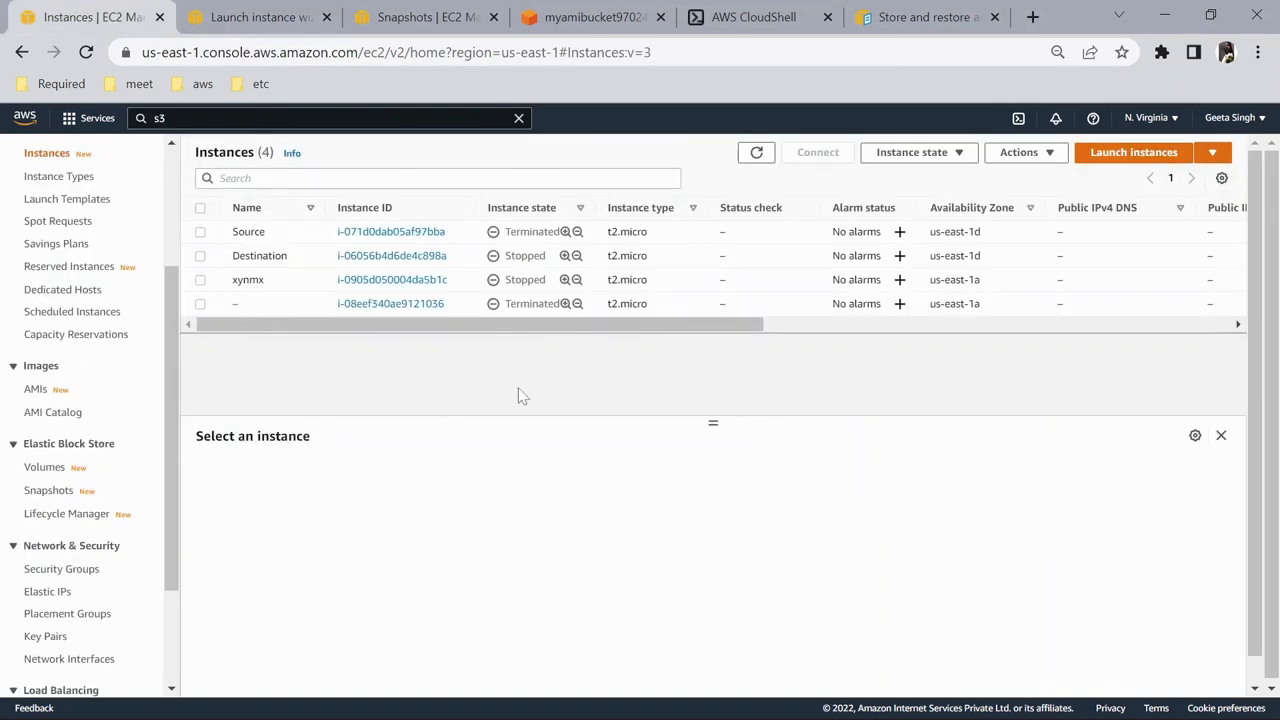
{"action": "mouse_move", "coordinate": [517, 390]}
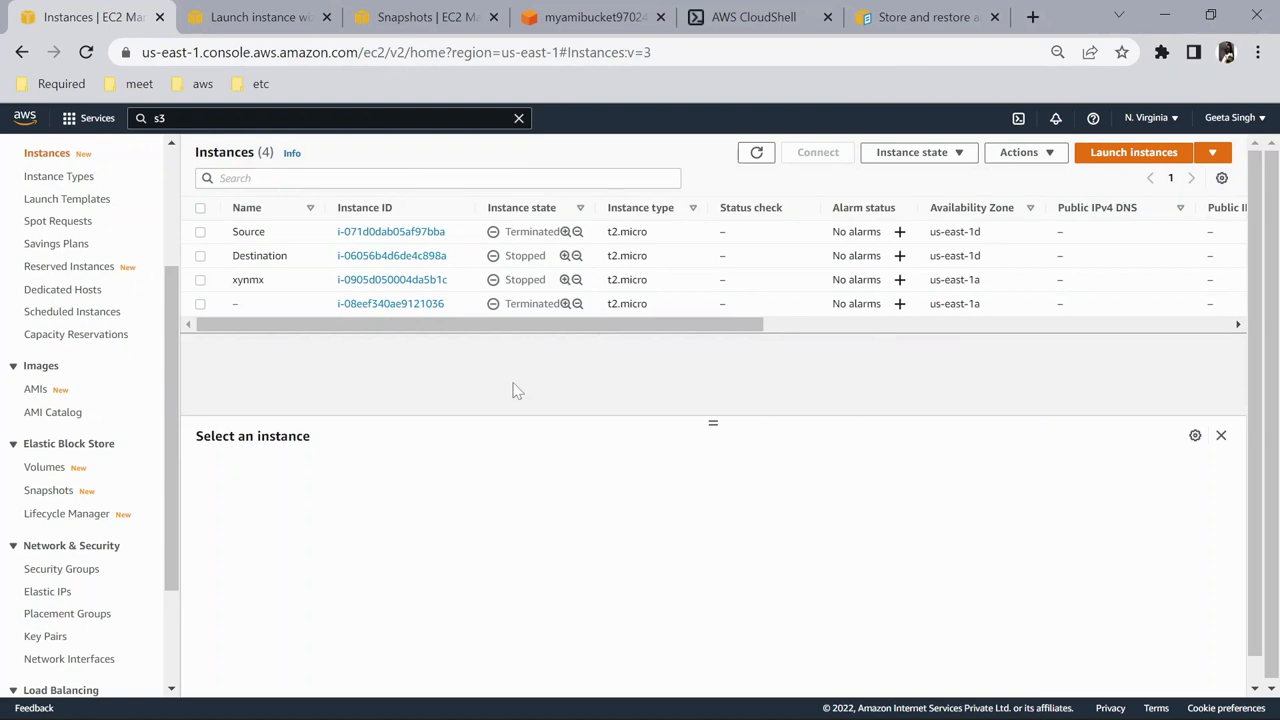
{"action": "mouse_move", "coordinate": [673, 463]}
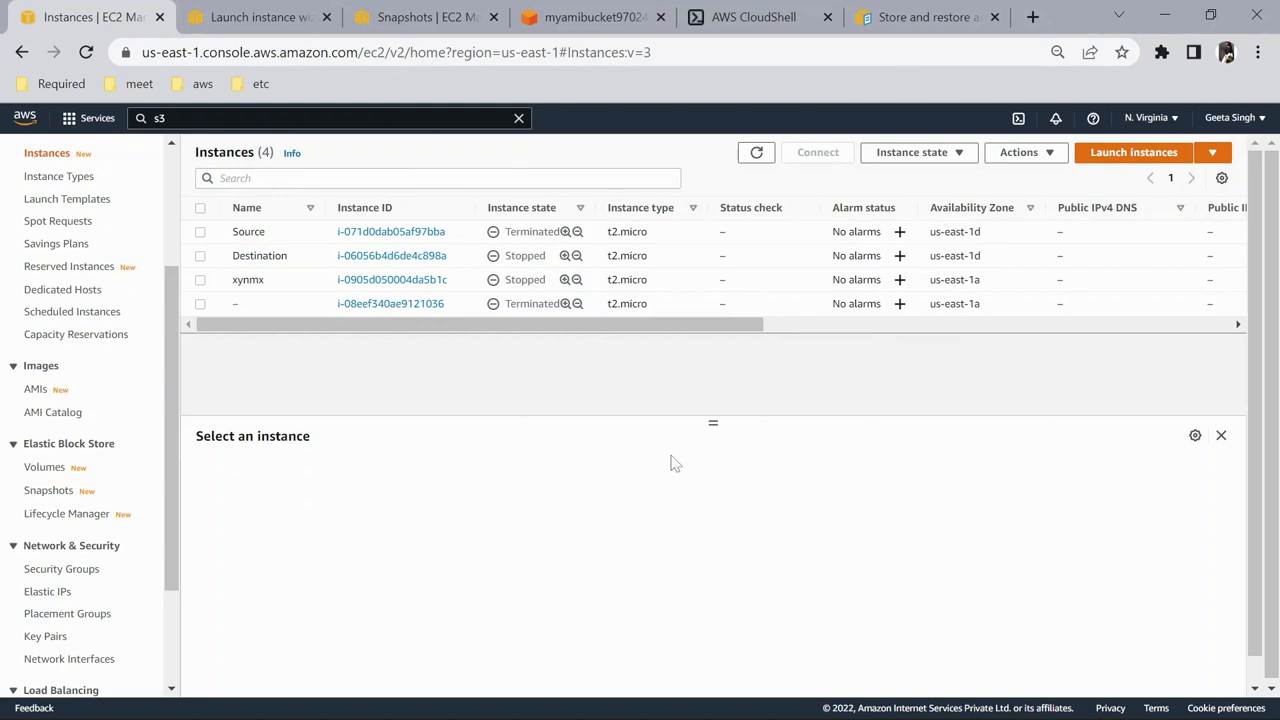
{"action": "mouse_move", "coordinate": [700, 440]}
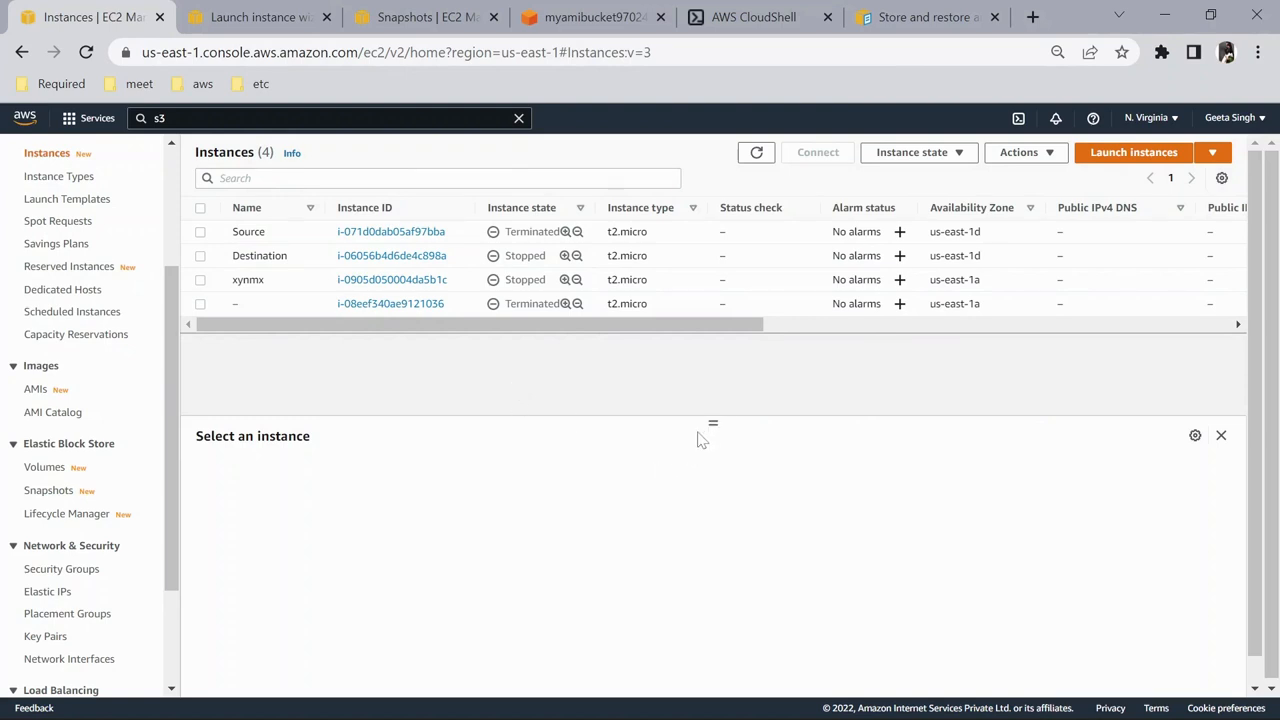